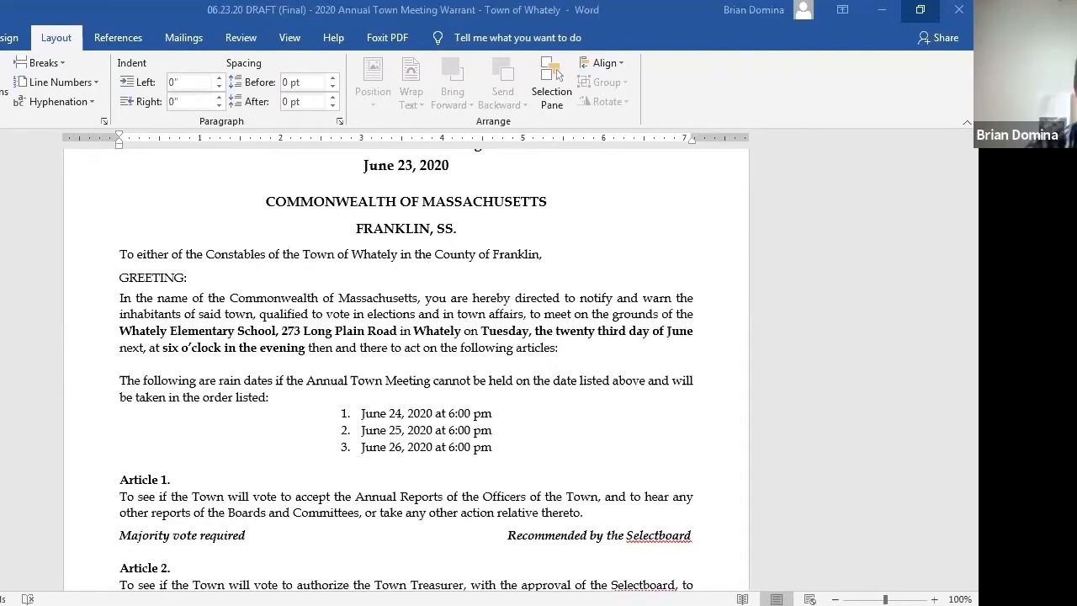
{"action": "mouse_move", "coordinate": [801, 567]}
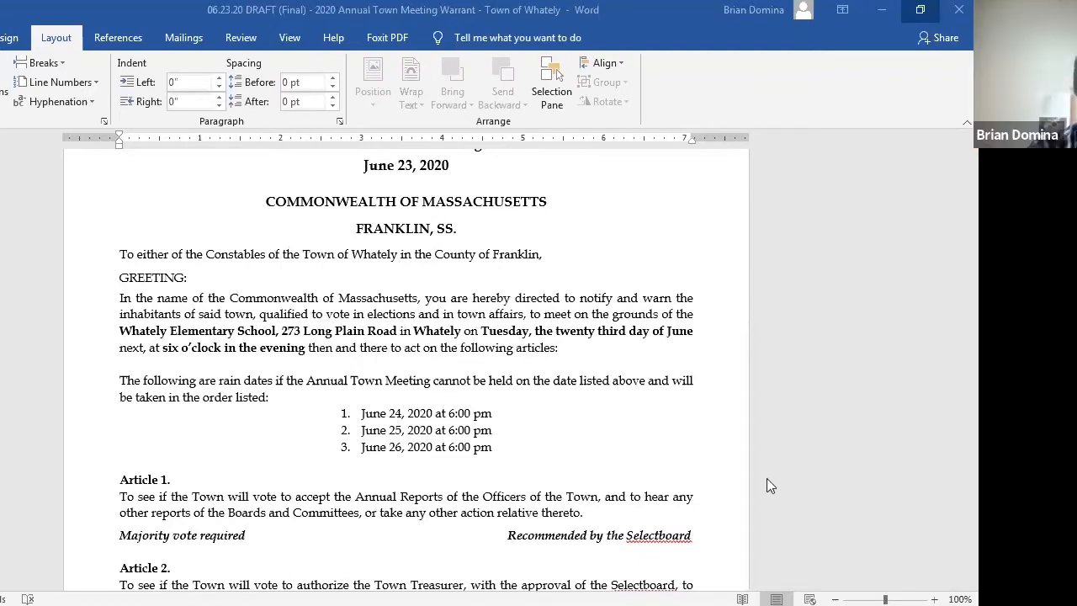
{"action": "mouse_move", "coordinate": [929, 259]}
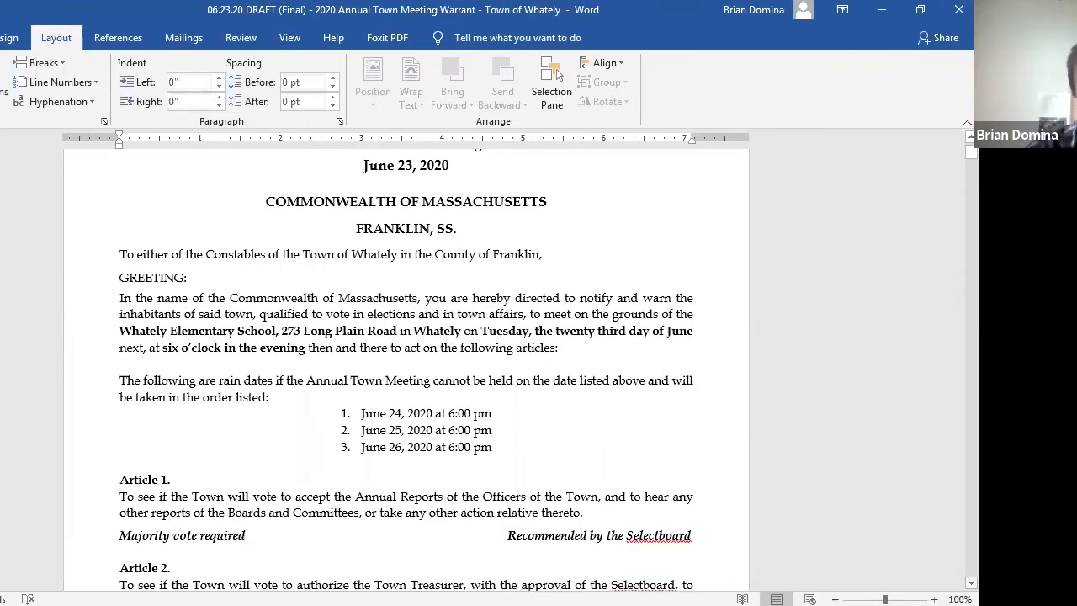
Scroll down so the greeting, rain dates and Articles 1–2 with recommendation lines show
{"action": "scroll", "scroll_direction": "down", "scroll_amount": 3}
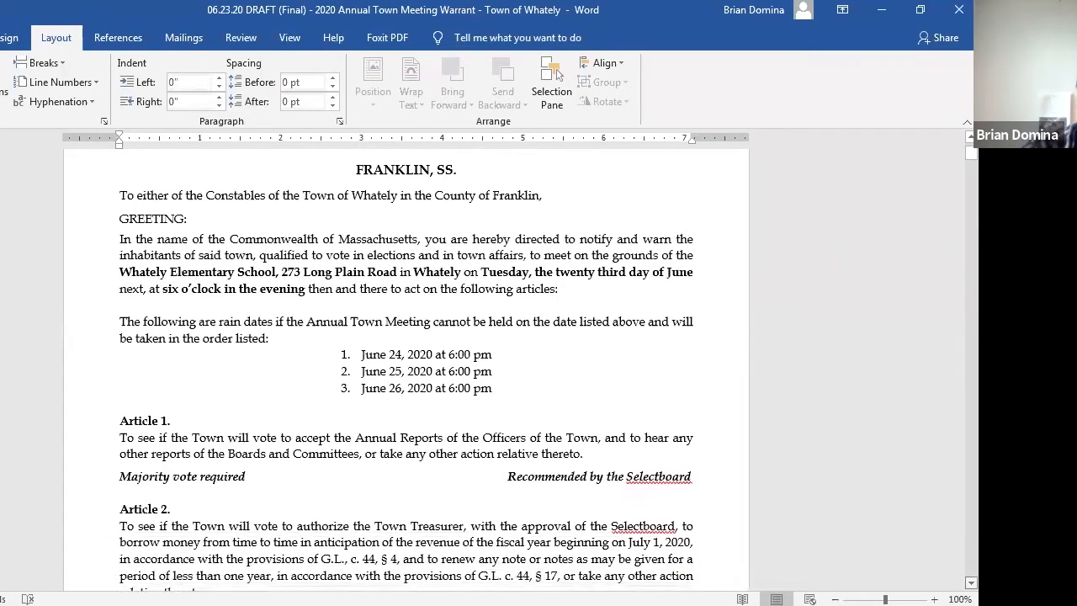
{"action": "scroll", "scroll_direction": "down", "scroll_amount": 3}
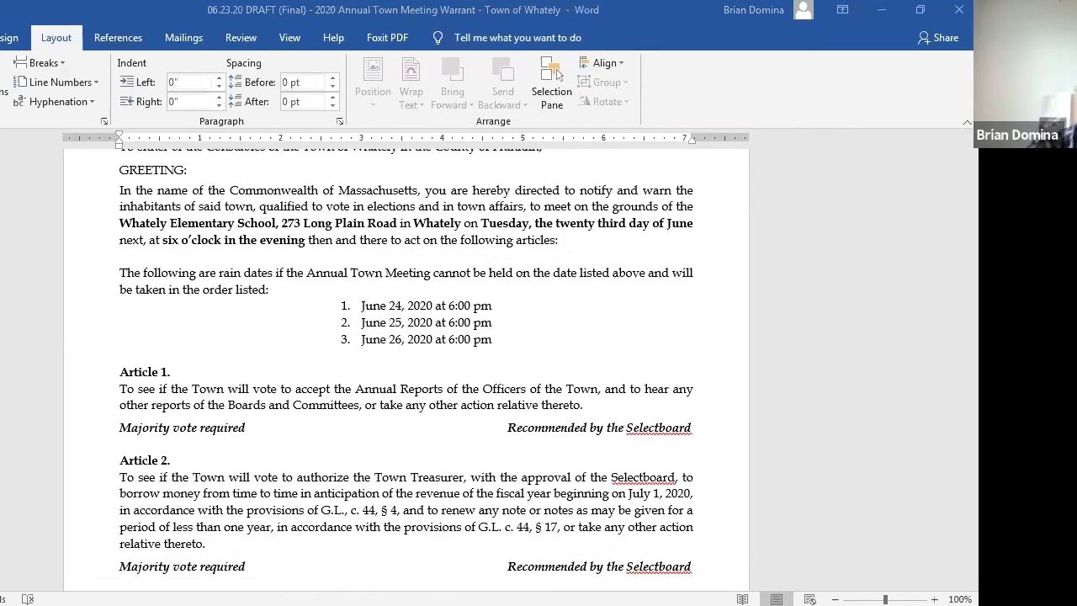
Scroll down to Article 3 on contracts exceeding three years and the start of Article 4
{"action": "scroll", "scroll_direction": "down", "scroll_amount": 3}
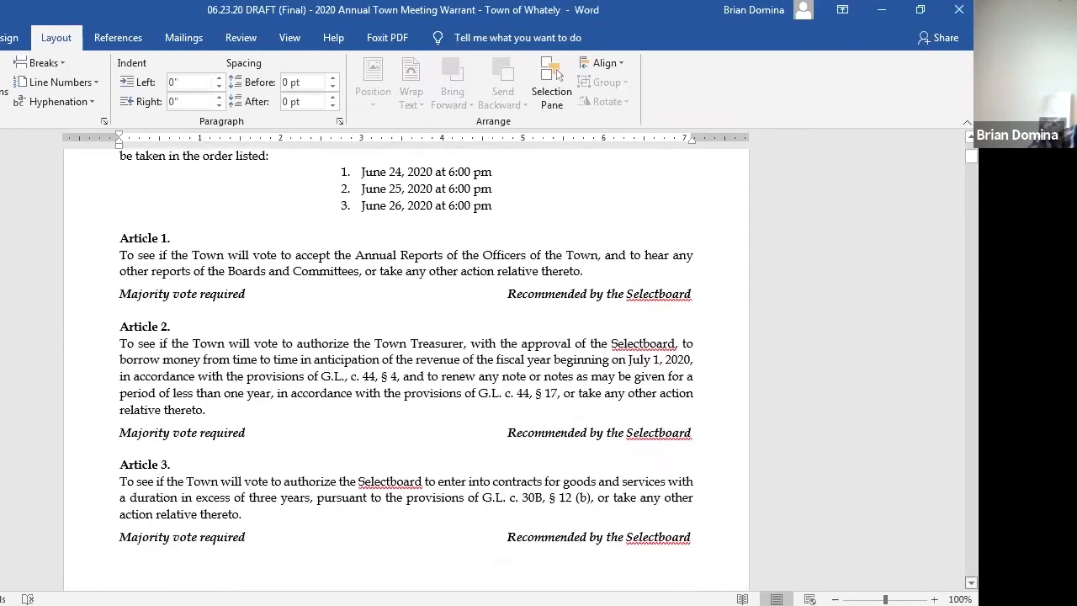
{"action": "scroll", "scroll_direction": "down", "scroll_amount": 3}
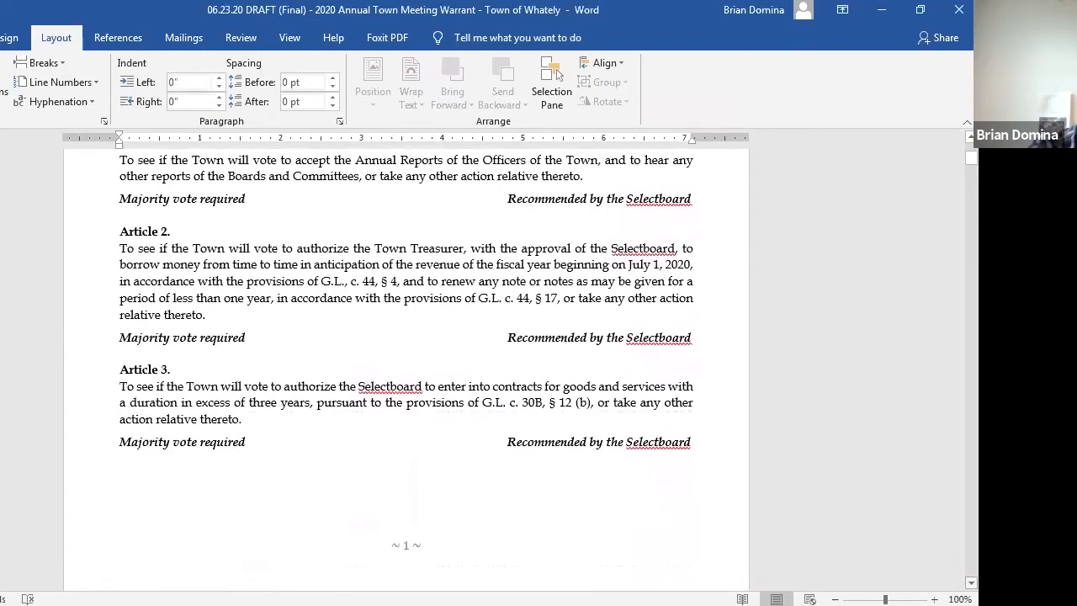
{"action": "scroll", "scroll_direction": "down", "scroll_amount": 3}
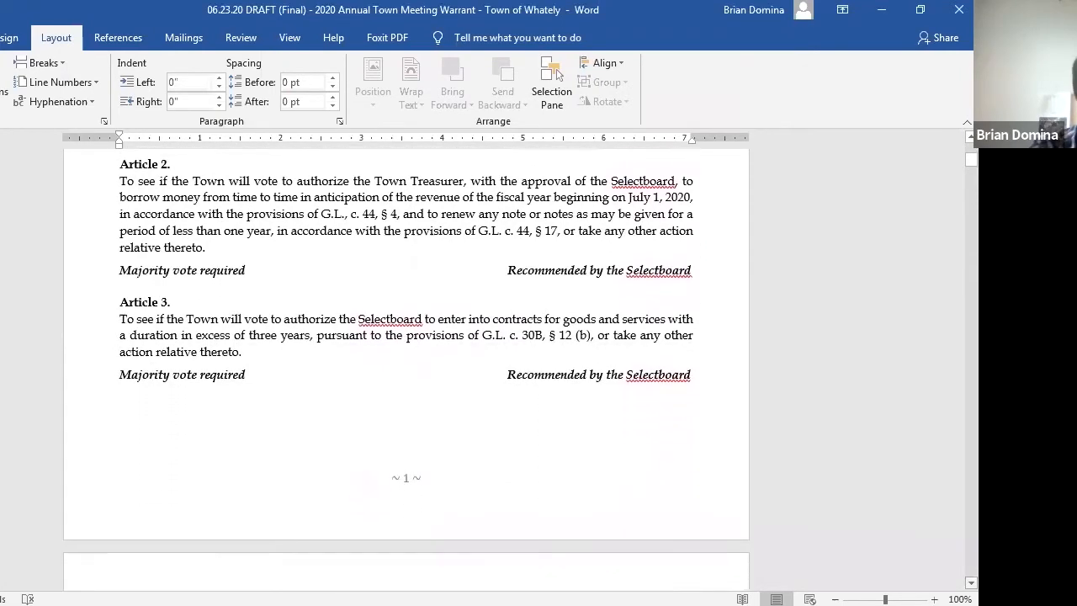
{"action": "scroll", "scroll_direction": "down", "scroll_amount": 3}
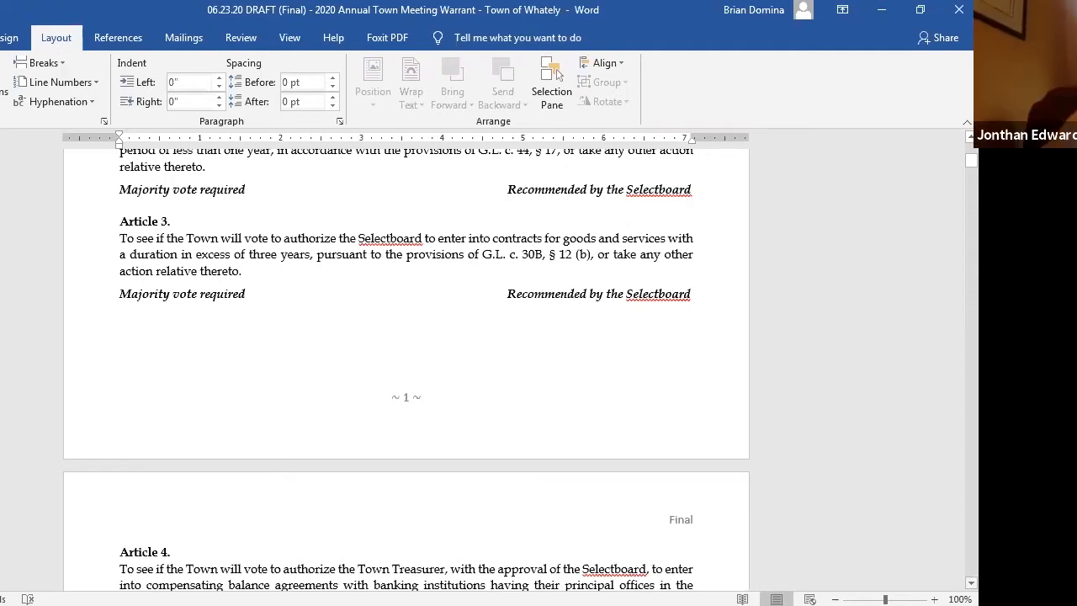
{"action": "scroll", "scroll_direction": "down", "scroll_amount": 3}
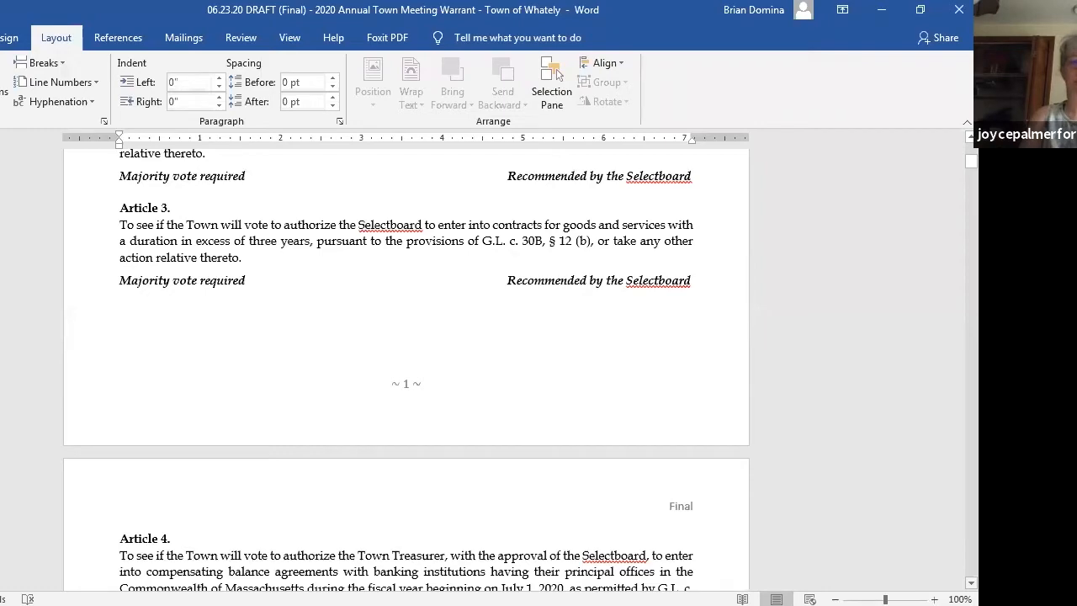
{"action": "scroll", "scroll_direction": "down", "scroll_amount": 3}
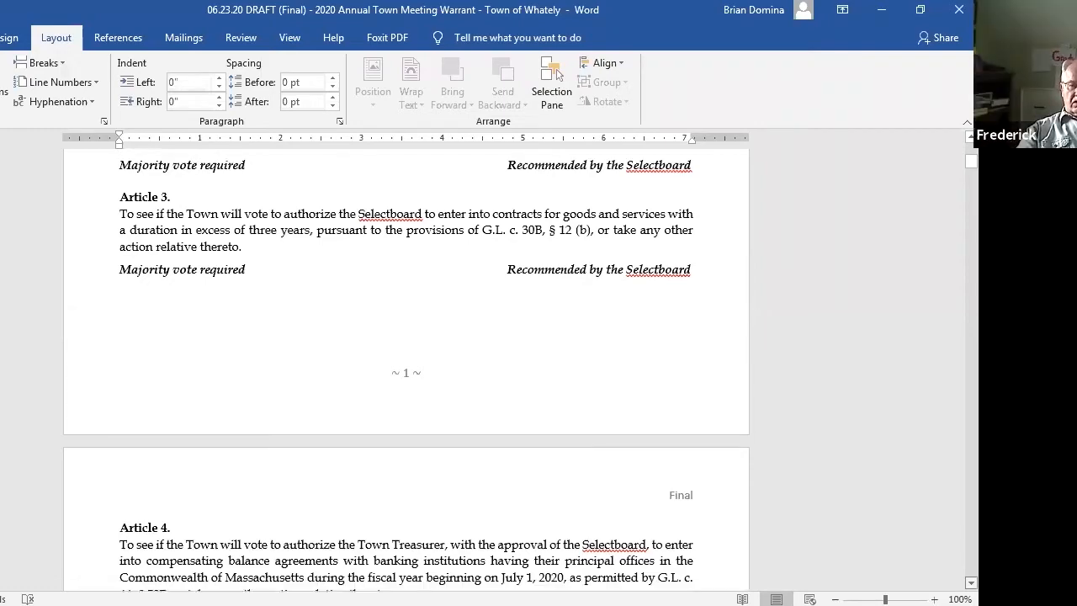
Scroll past Articles 4–5 to Article 6's revolving fund table with FY21 spending limits
{"action": "scroll", "scroll_direction": "down", "scroll_amount": 3}
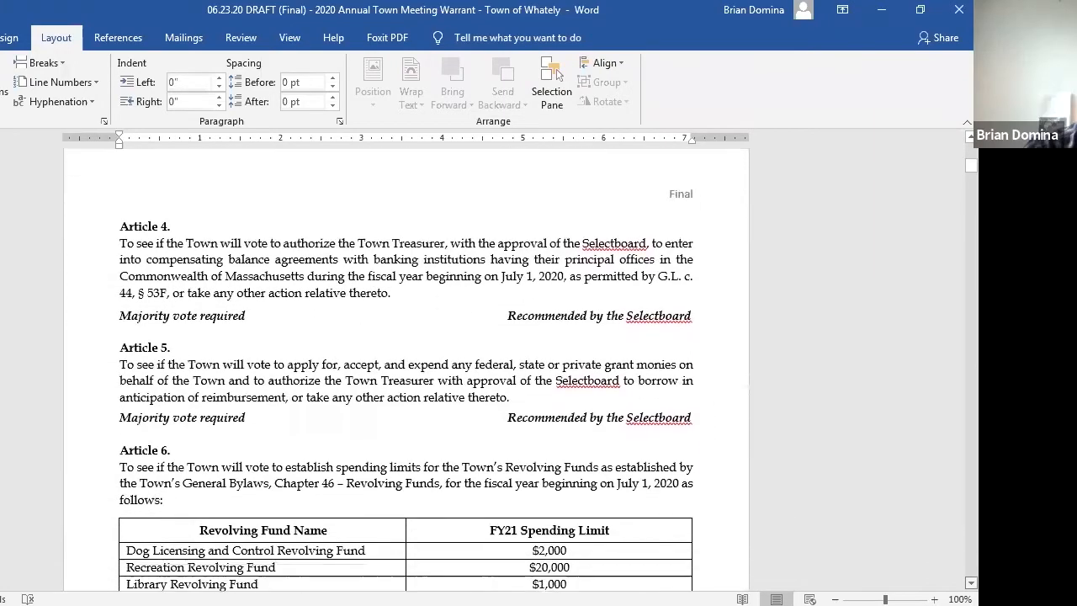
{"action": "scroll", "scroll_direction": "down", "scroll_amount": 3}
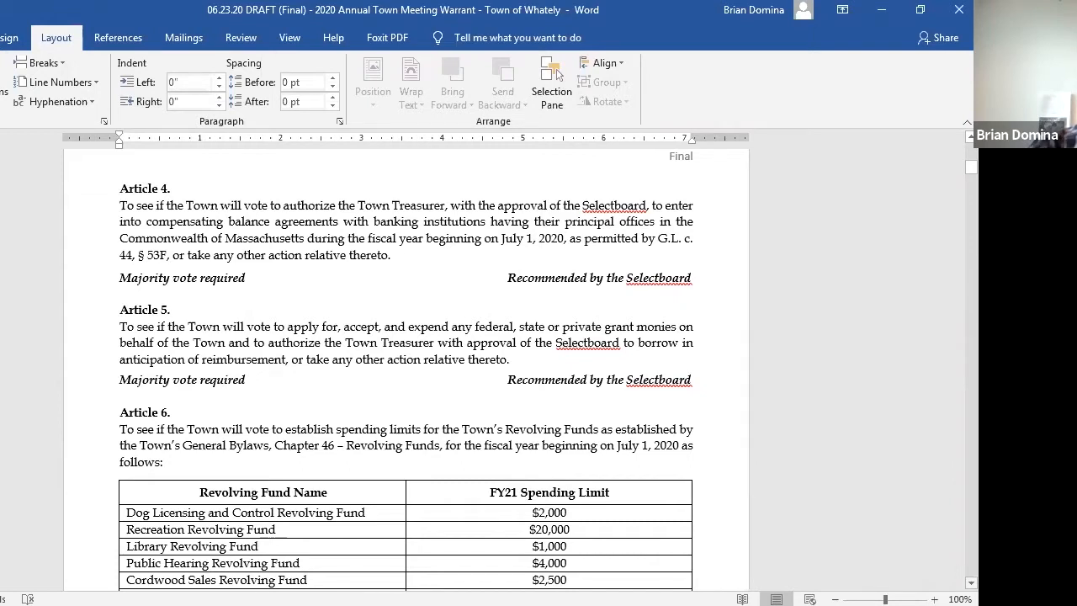
{"action": "scroll", "scroll_direction": "down", "scroll_amount": 3}
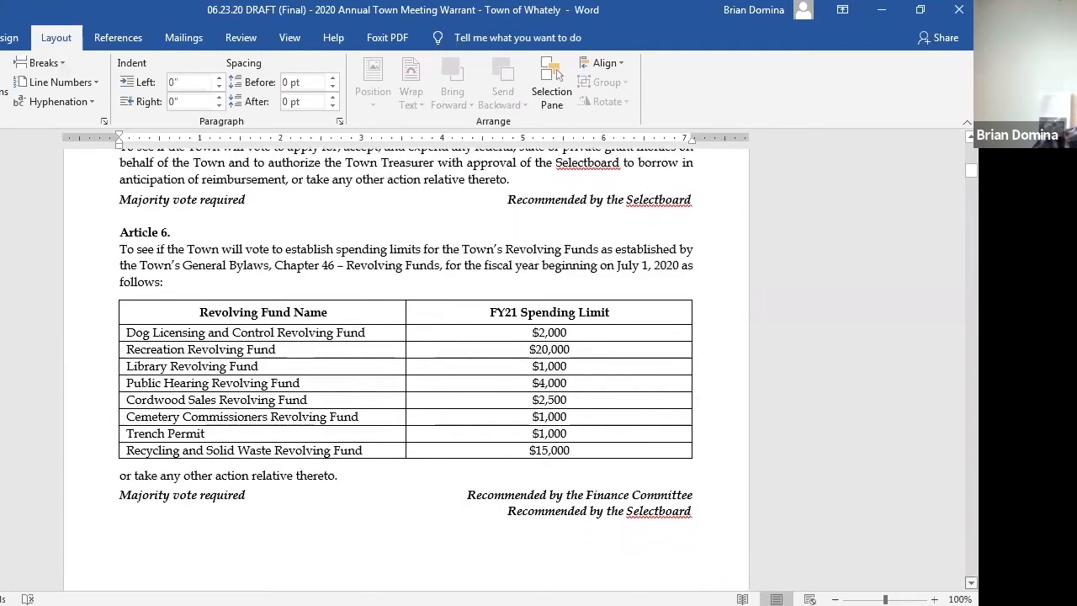
{"action": "scroll", "scroll_direction": "down", "scroll_amount": 3}
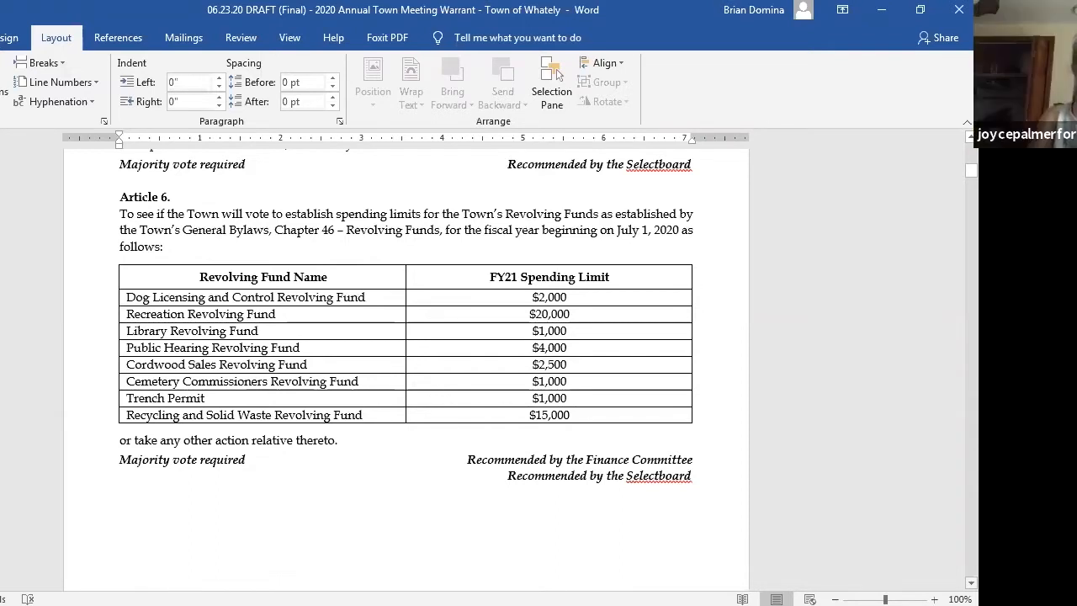
{"action": "scroll", "scroll_direction": "down", "scroll_amount": 3}
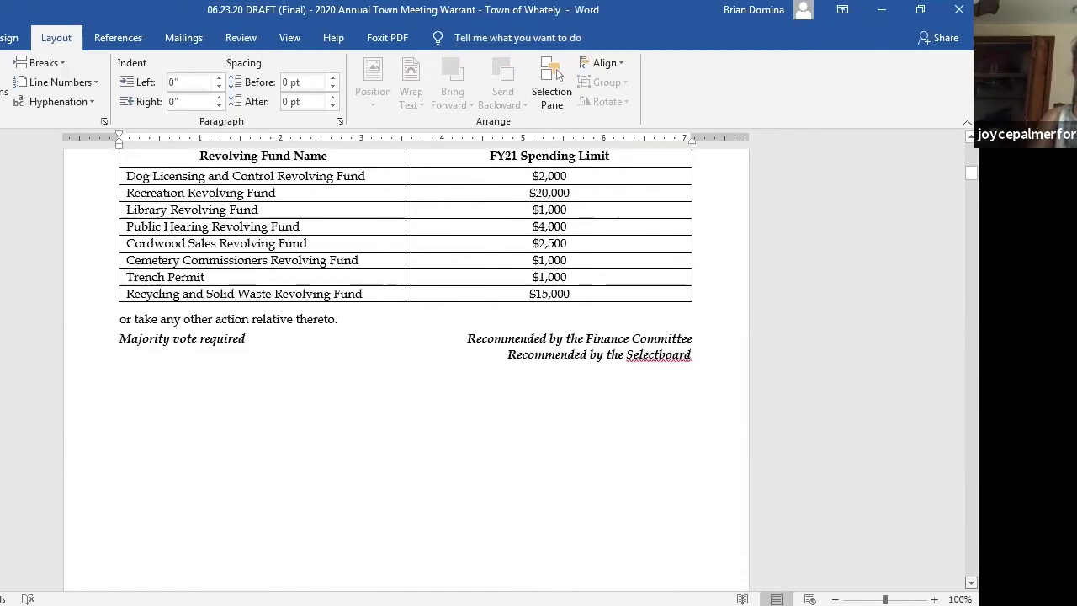
Scroll through Article 7's salary table to Opening Graves Fee and the continued-on-next-page note
{"action": "scroll", "scroll_direction": "down", "scroll_amount": 3}
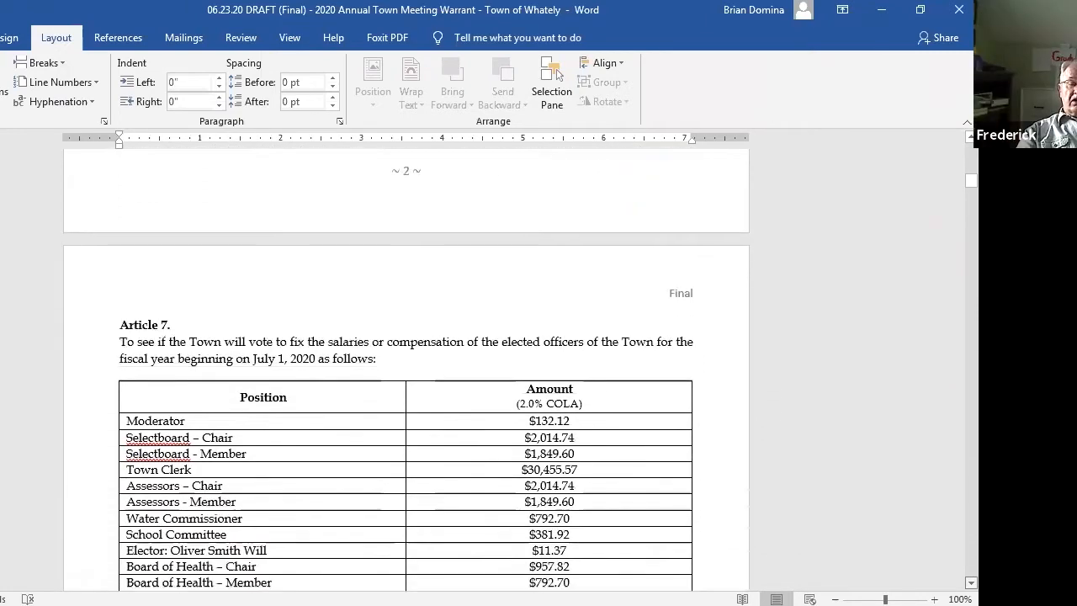
{"action": "scroll", "scroll_direction": "down", "scroll_amount": 3}
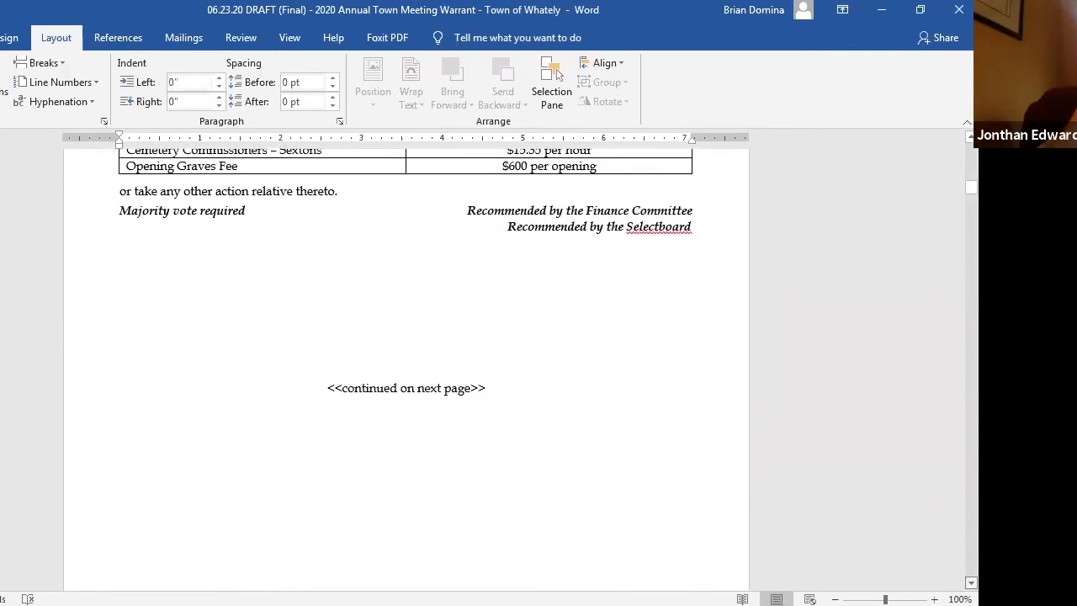
Scroll through Article 8's Water Department fund table to the total expenses and three recommendation lines
{"action": "scroll", "scroll_direction": "down", "scroll_amount": 3}
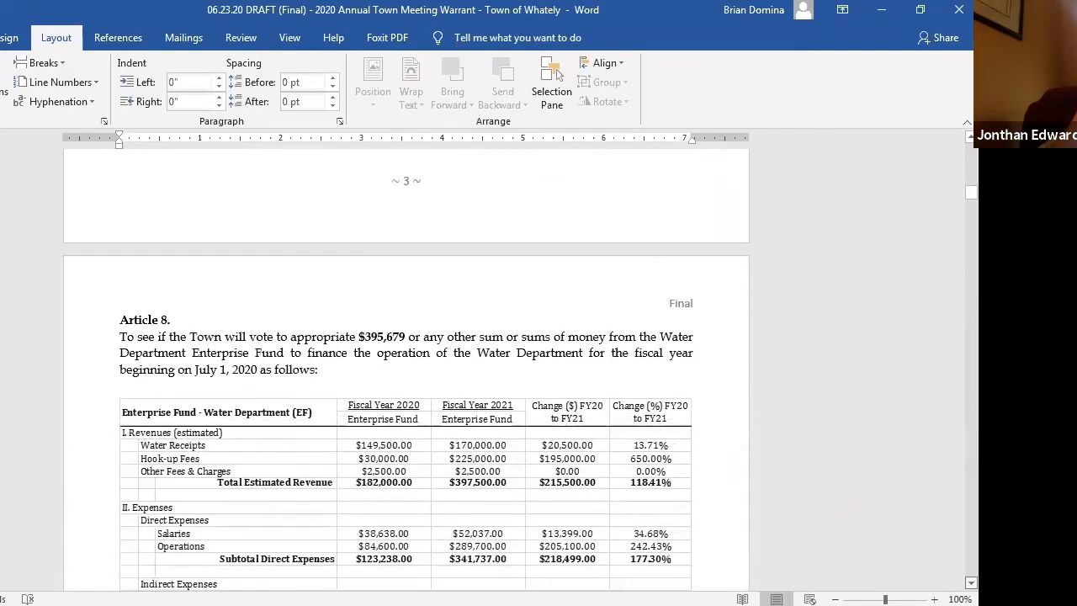
{"action": "scroll", "scroll_direction": "down", "scroll_amount": 3}
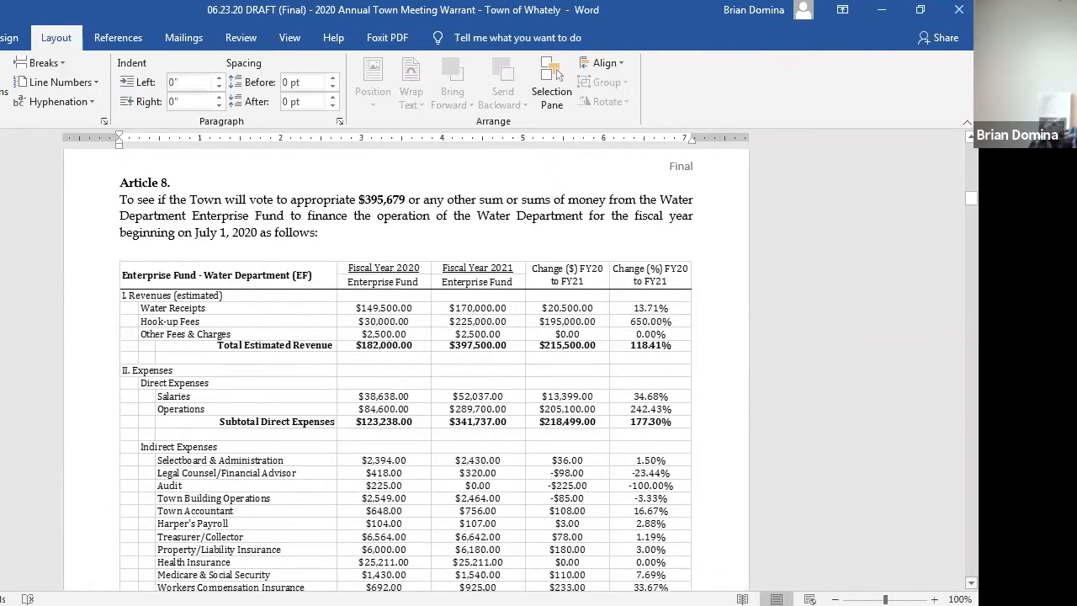
{"action": "scroll", "scroll_direction": "down", "scroll_amount": 3}
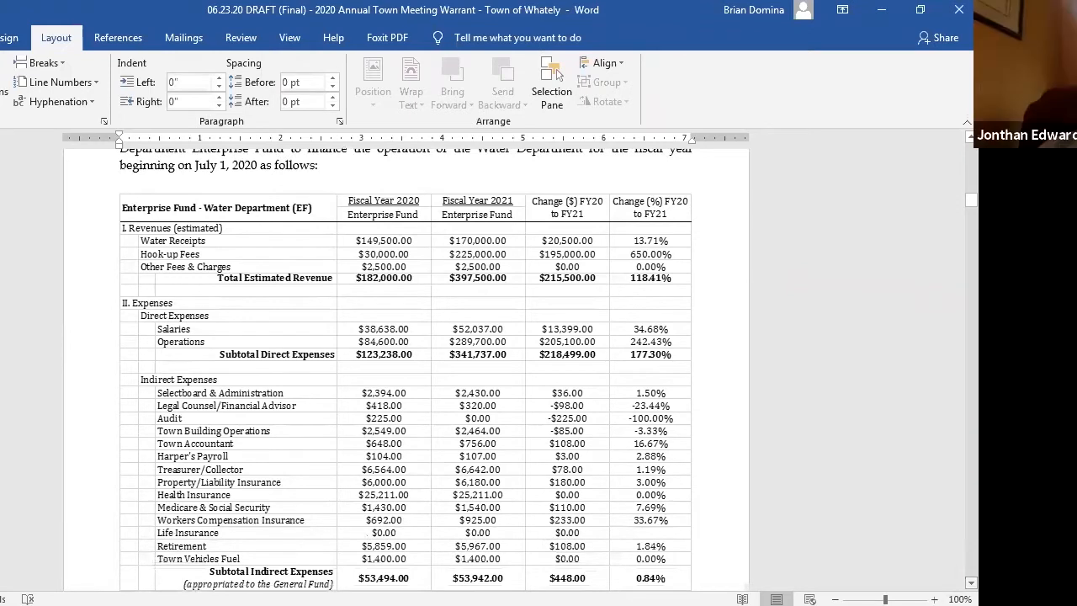
{"action": "scroll", "scroll_direction": "down", "scroll_amount": 3}
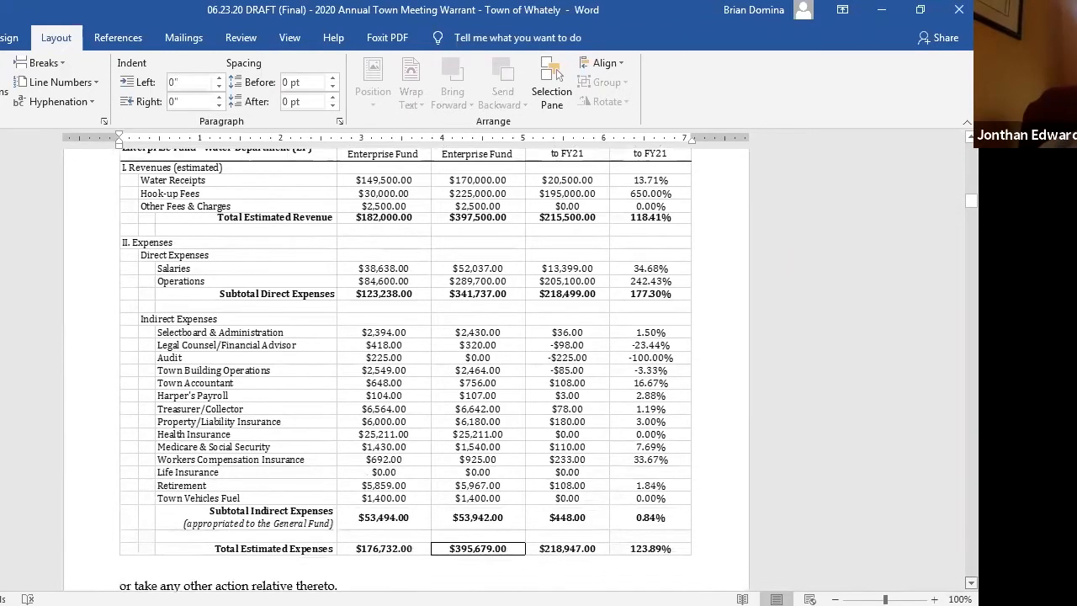
{"action": "scroll", "scroll_direction": "down", "scroll_amount": 3}
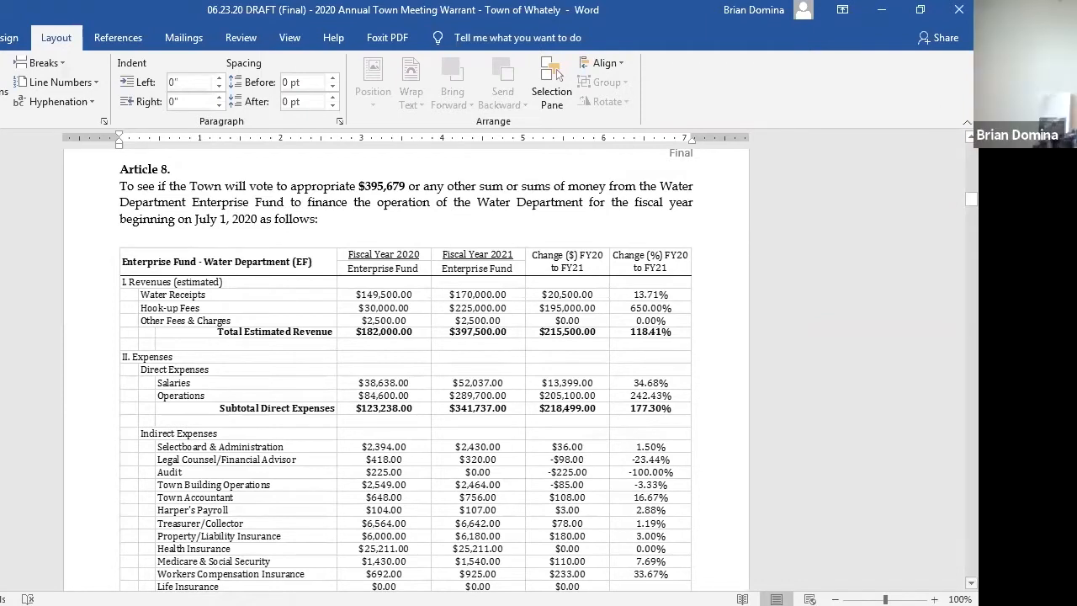
{"action": "scroll", "scroll_direction": "down", "scroll_amount": 3}
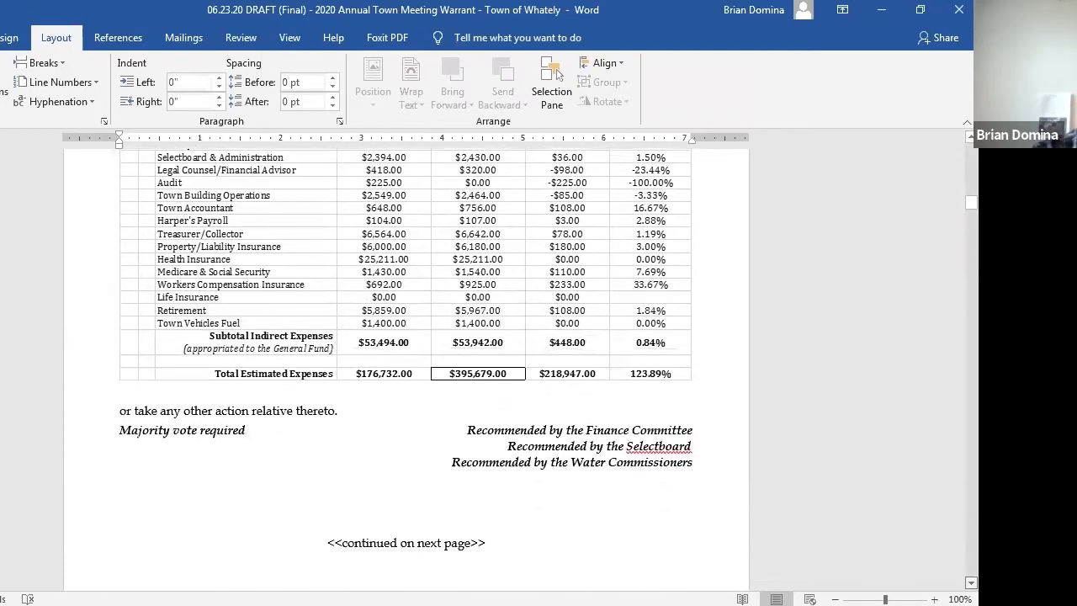
Scroll through Article 9's FY2021 budget tables to the General Government and CRS subtotals
{"action": "scroll", "scroll_direction": "down", "scroll_amount": 3}
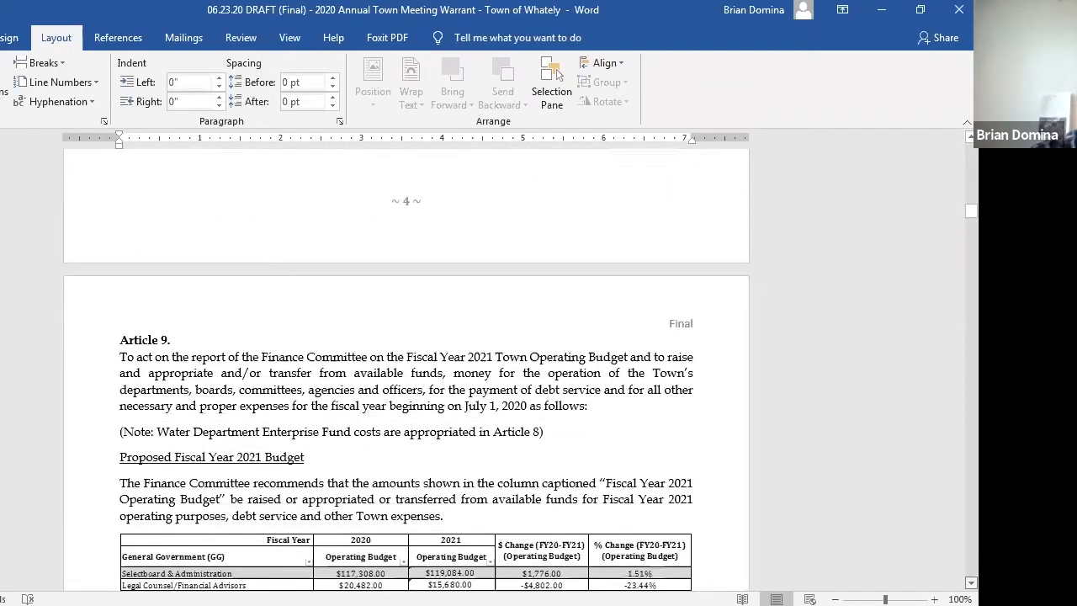
{"action": "scroll", "scroll_direction": "down", "scroll_amount": 3}
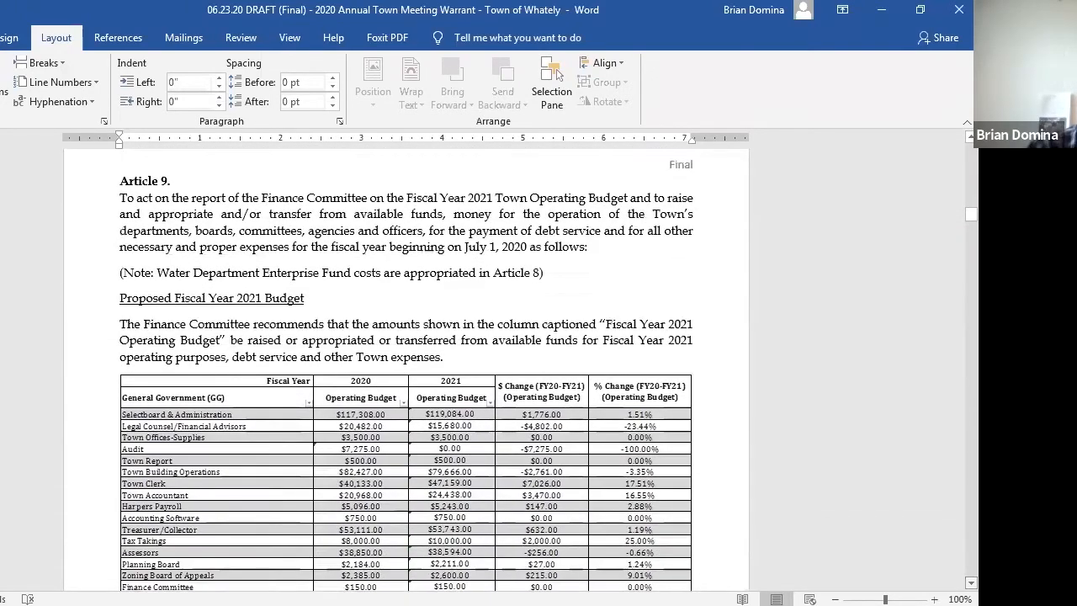
{"action": "scroll", "scroll_direction": "down", "scroll_amount": 3}
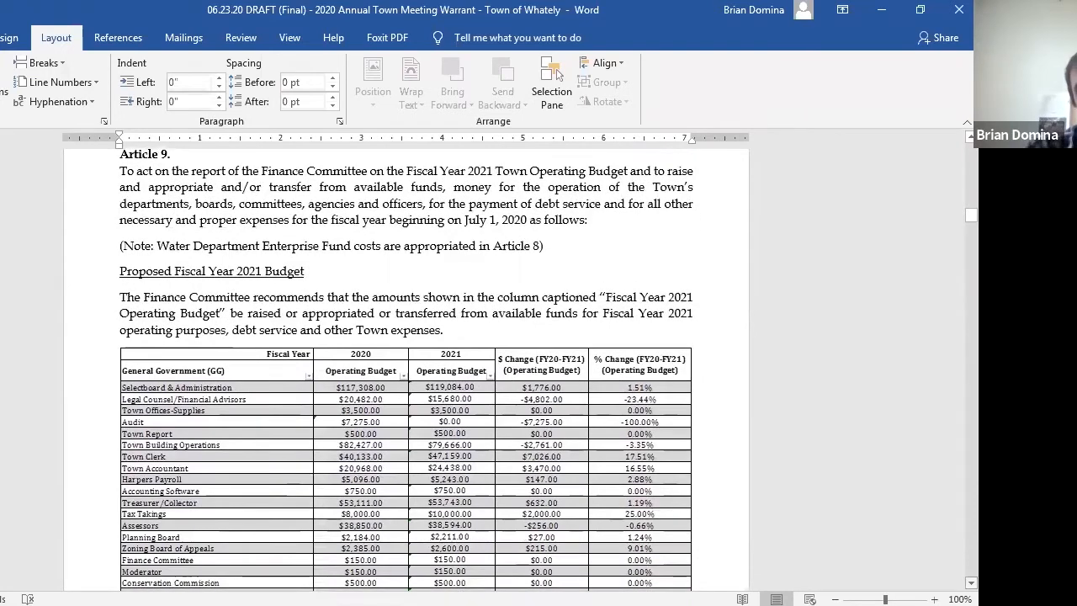
{"action": "scroll", "scroll_direction": "down", "scroll_amount": 3}
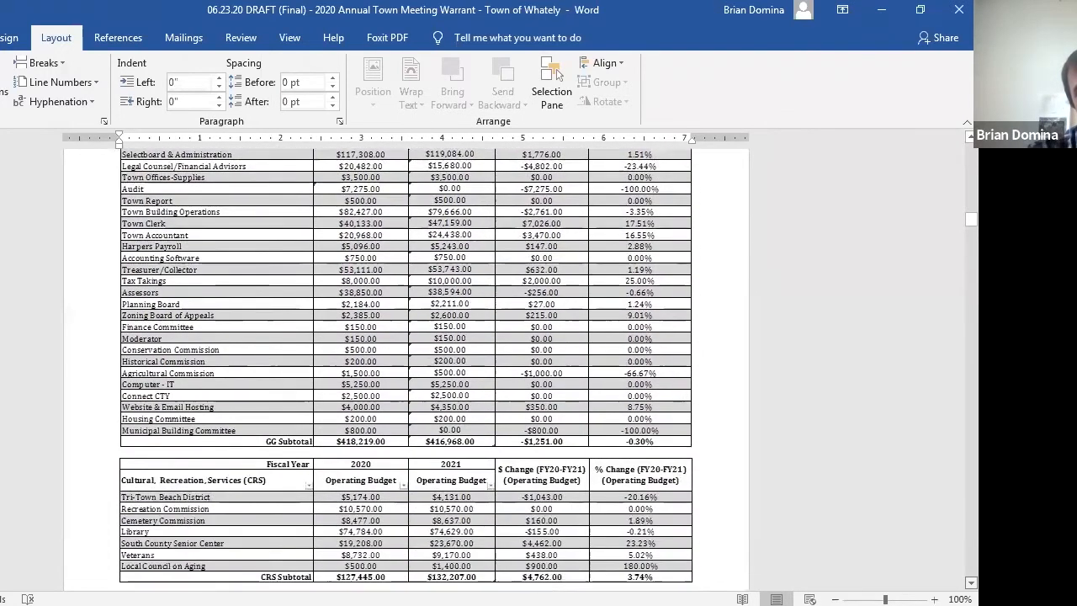
{"action": "scroll", "scroll_direction": "down", "scroll_amount": 3}
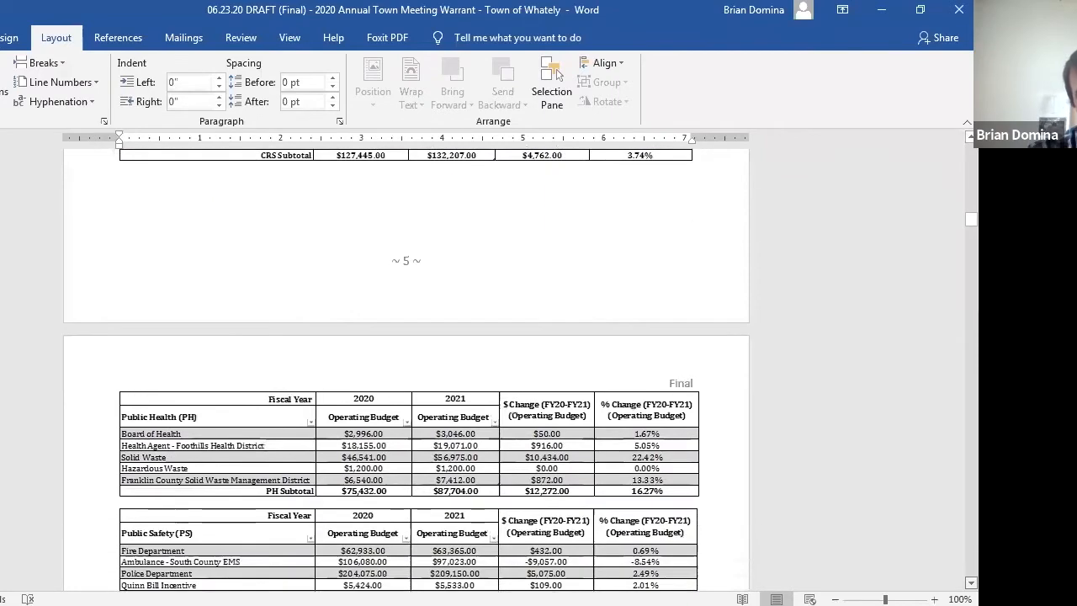
{"action": "scroll", "scroll_direction": "down", "scroll_amount": 3}
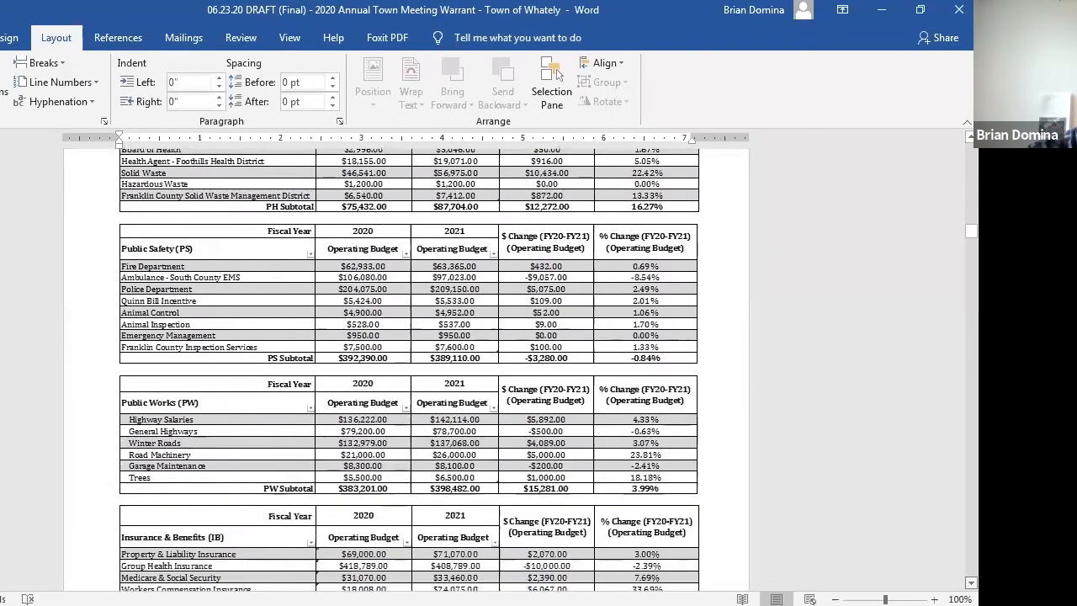
{"action": "scroll", "scroll_direction": "down", "scroll_amount": 3}
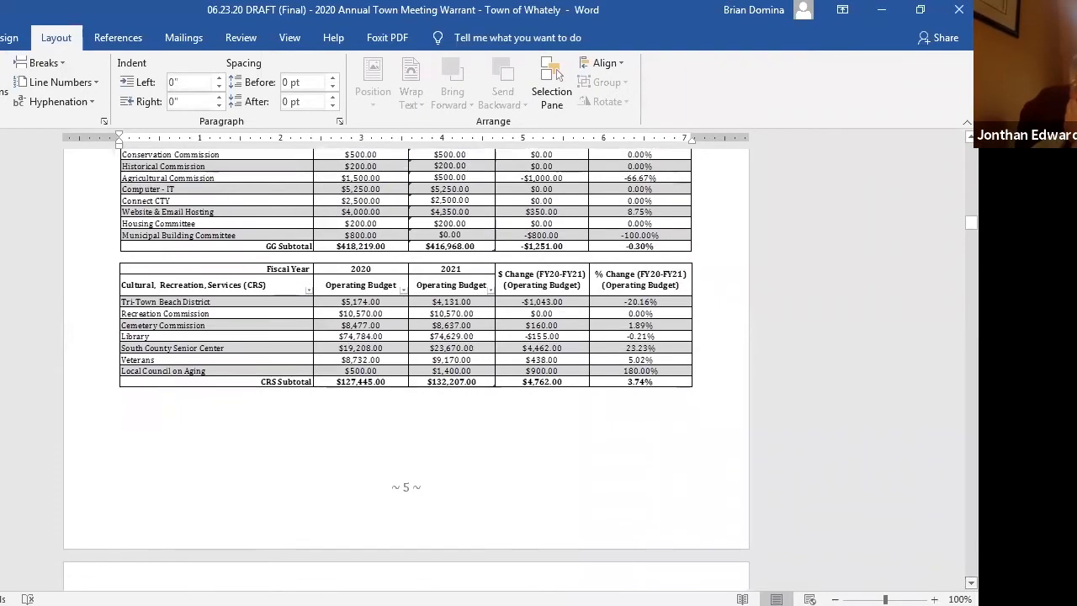
{"action": "scroll", "scroll_direction": "down", "scroll_amount": 3}
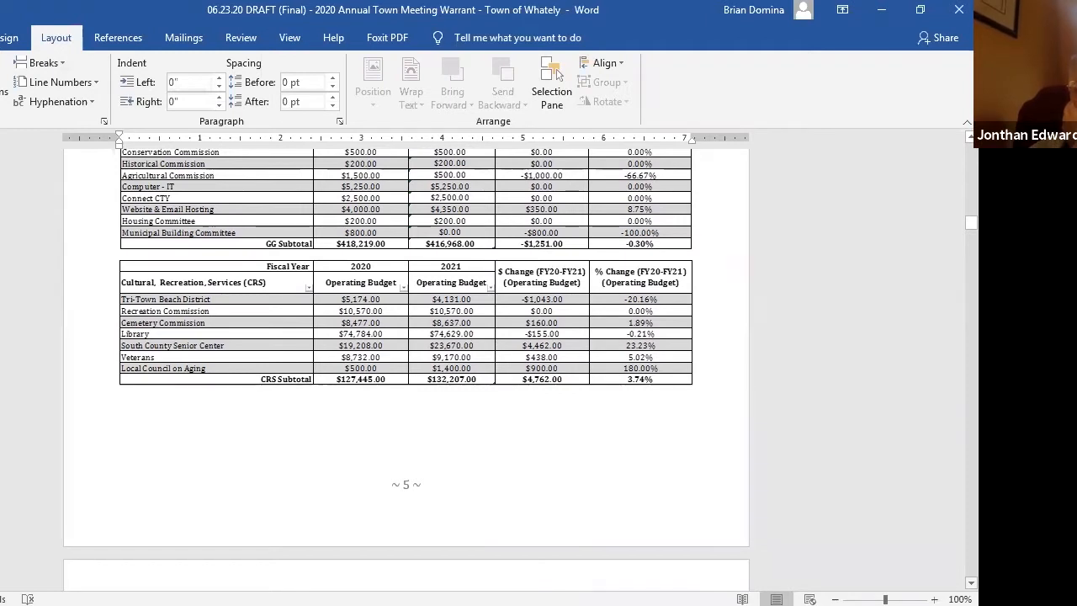
Scroll past Public Health, Safety, Works and Insurance tables to the Unclassifieds subtotal above Schools
{"action": "scroll", "scroll_direction": "down", "scroll_amount": 3}
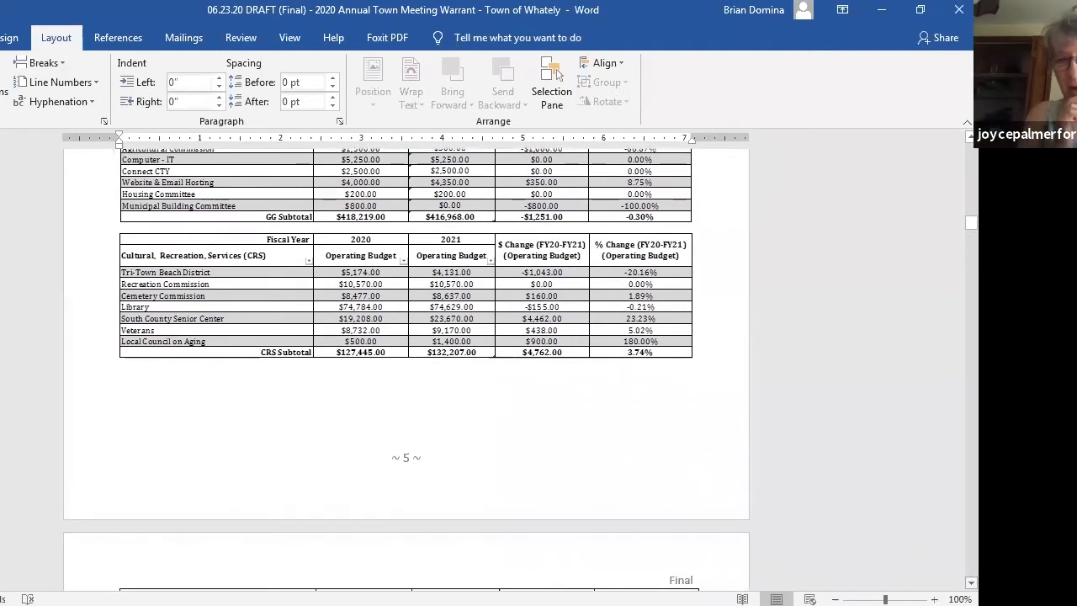
{"action": "scroll", "scroll_direction": "down", "scroll_amount": 3}
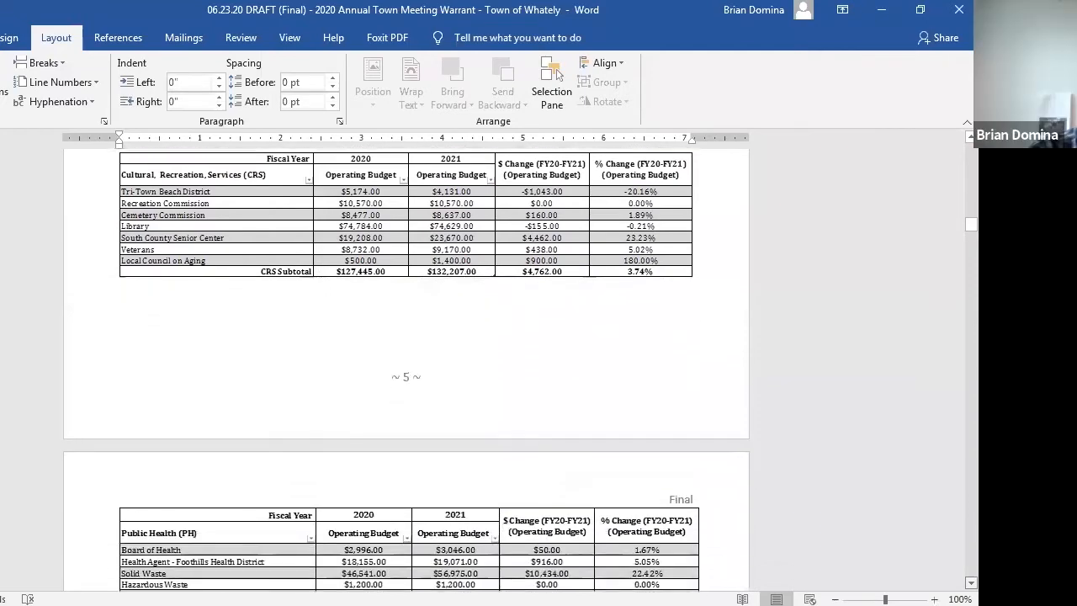
{"action": "scroll", "scroll_direction": "down", "scroll_amount": 3}
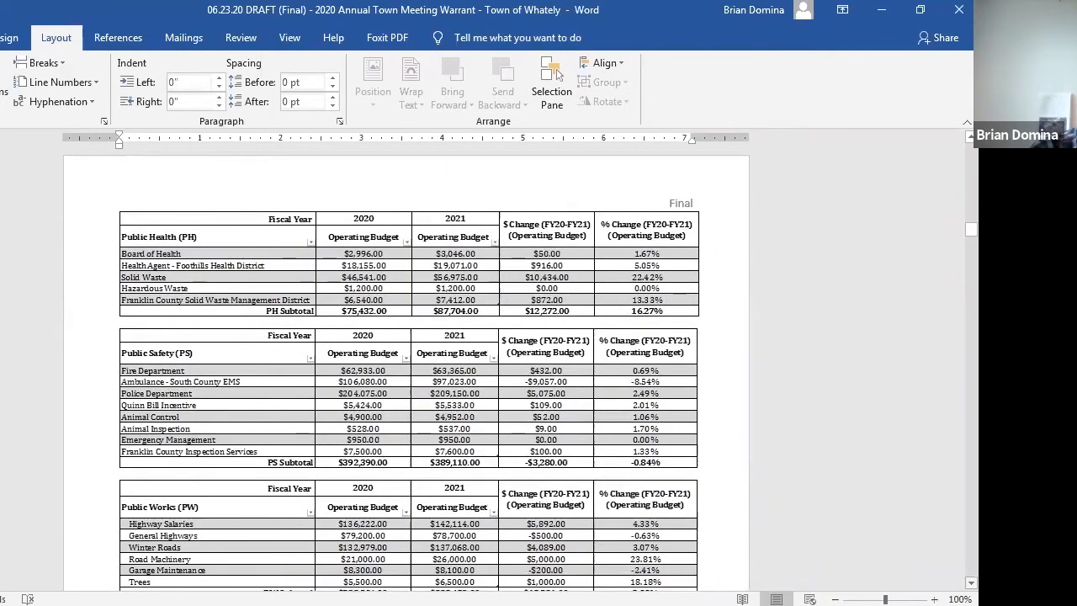
{"action": "scroll", "scroll_direction": "down", "scroll_amount": 3}
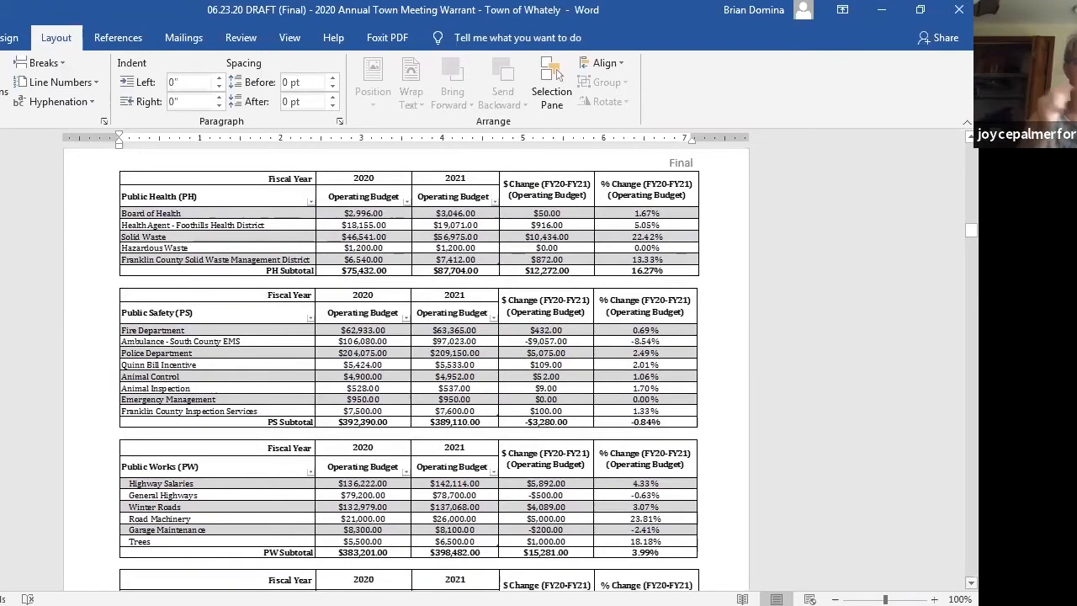
{"action": "scroll", "scroll_direction": "down", "scroll_amount": 3}
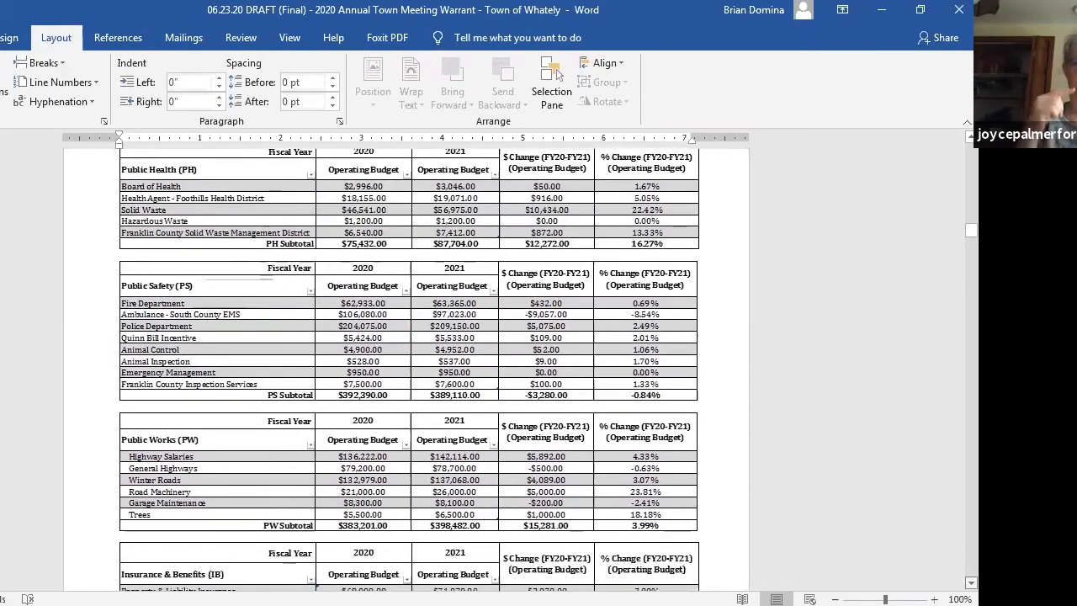
{"action": "scroll", "scroll_direction": "down", "scroll_amount": 3}
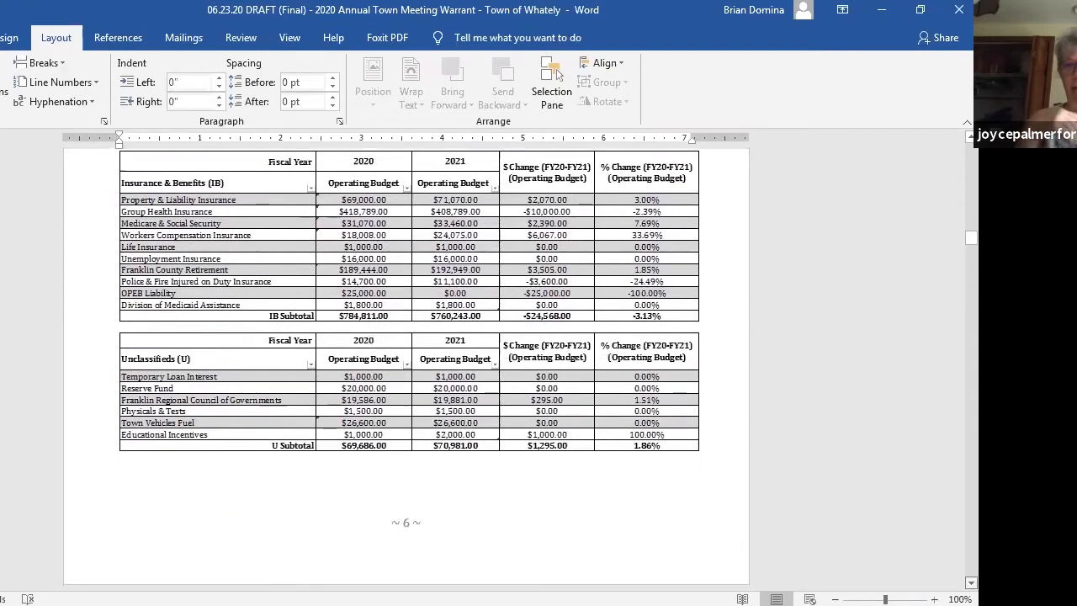
{"action": "scroll", "scroll_direction": "down", "scroll_amount": 3}
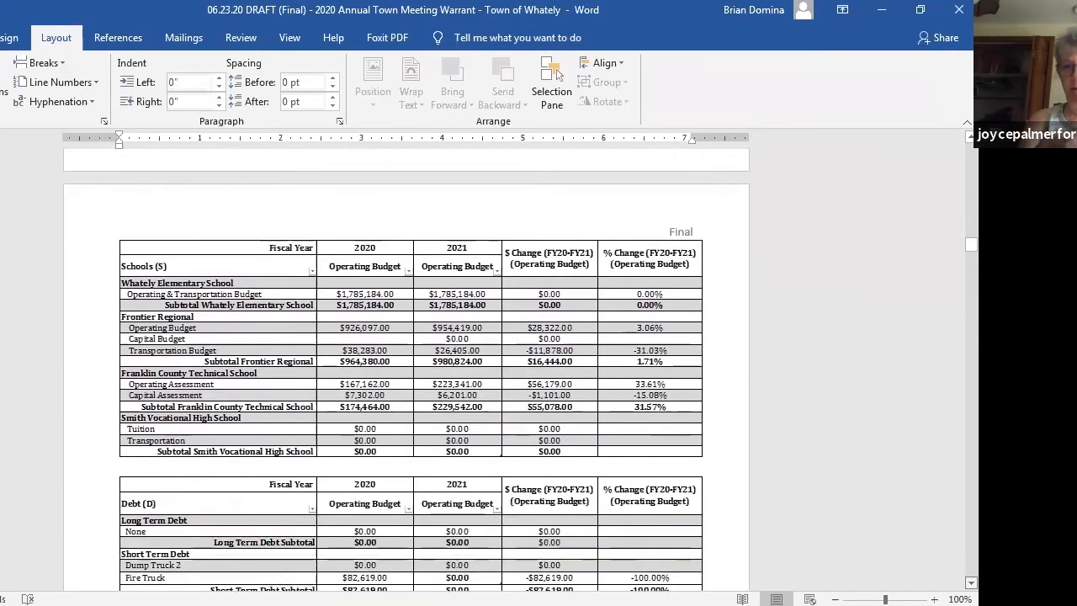
{"action": "scroll", "scroll_direction": "down", "scroll_amount": 3}
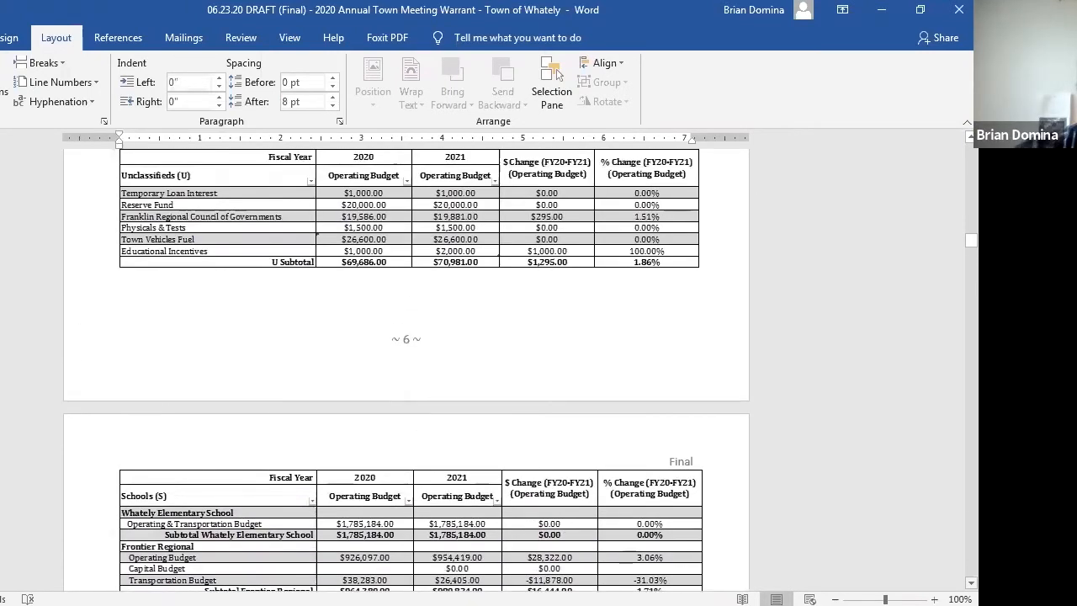
Glance back at Public Safety, then scroll past Schools and Debt to the Total Town Operating Budget and recommendations
{"action": "scroll", "scroll_direction": "down", "scroll_amount": 3}
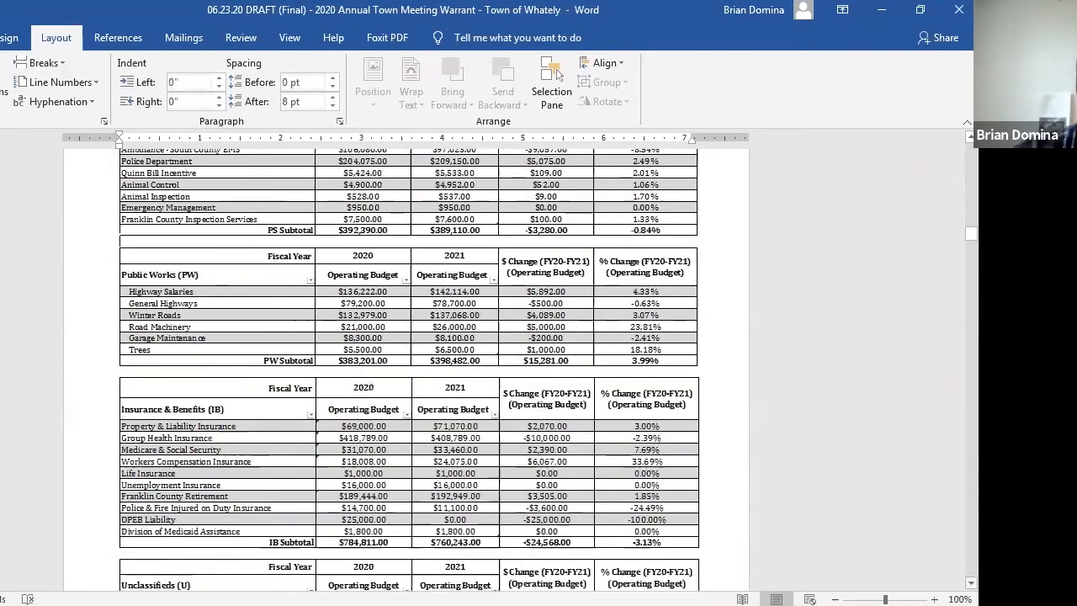
{"action": "scroll", "scroll_direction": "up", "scroll_amount": 3}
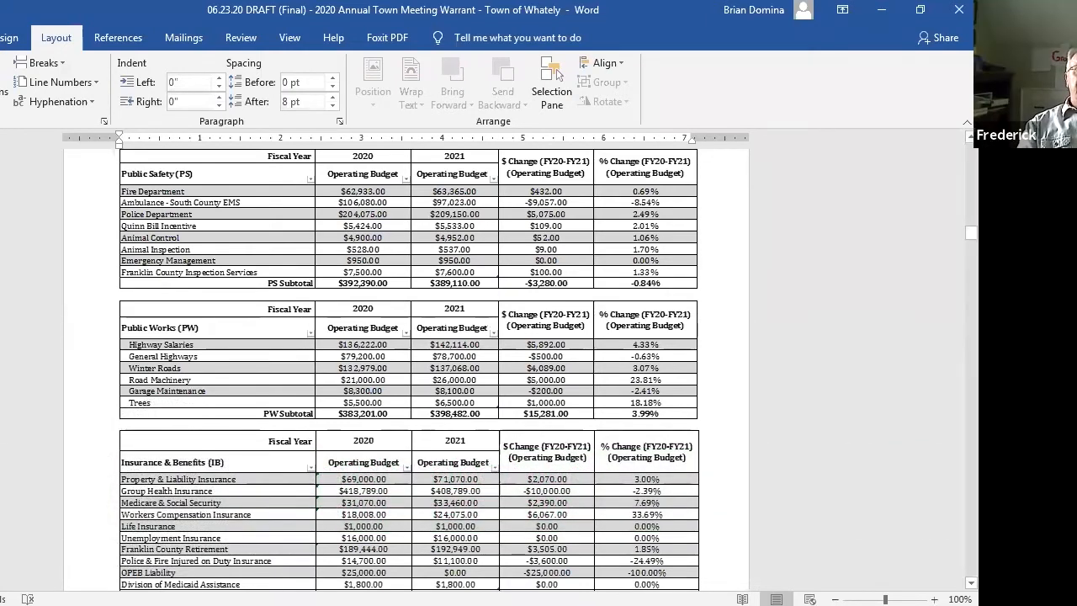
{"action": "scroll", "scroll_direction": "down", "scroll_amount": 3}
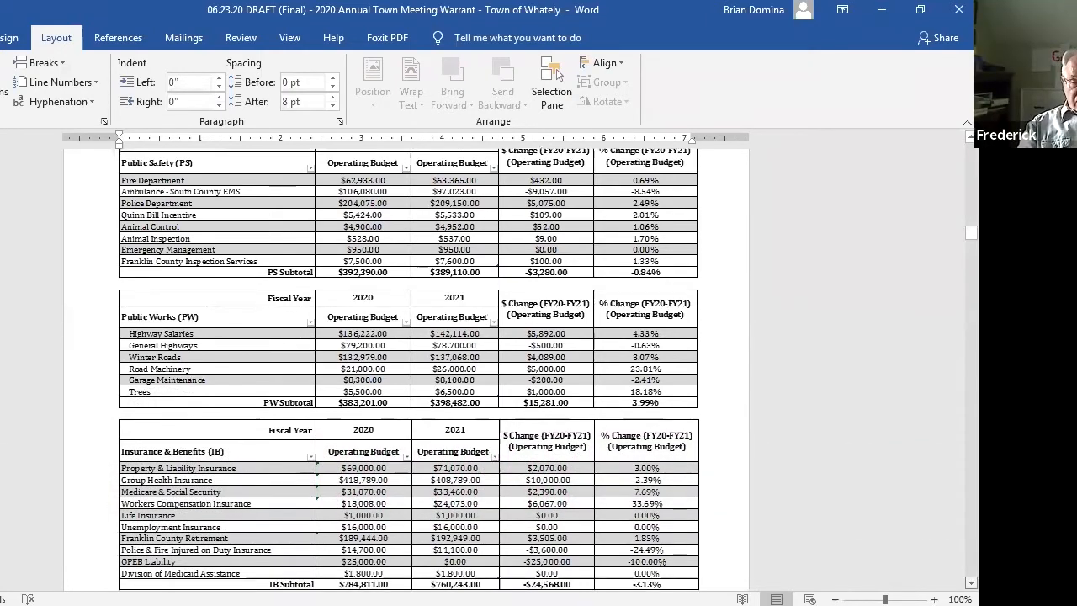
{"action": "scroll", "scroll_direction": "down", "scroll_amount": 3}
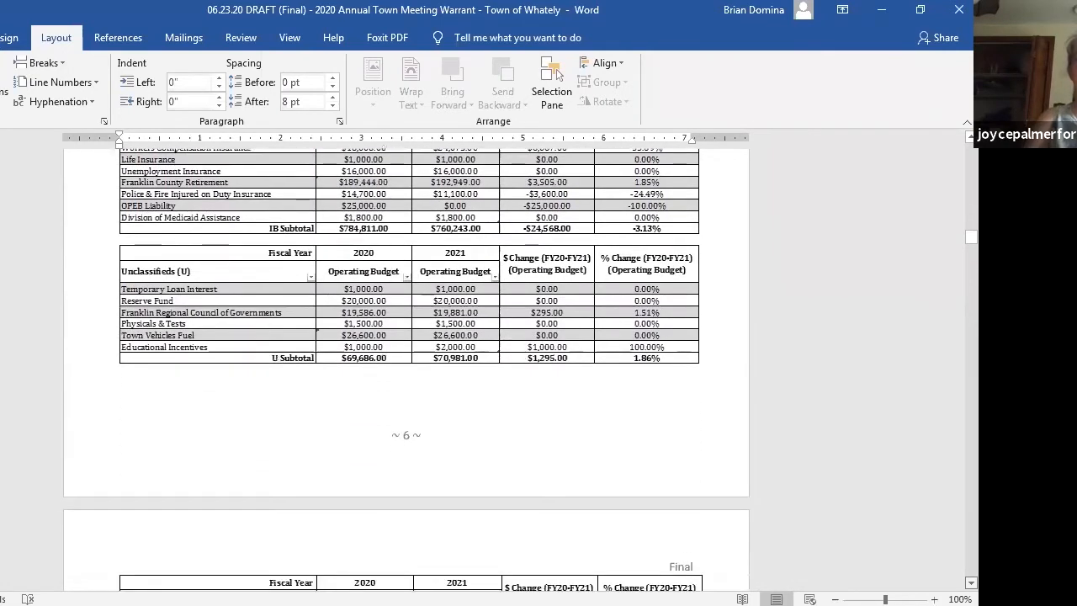
{"action": "scroll", "scroll_direction": "down", "scroll_amount": 3}
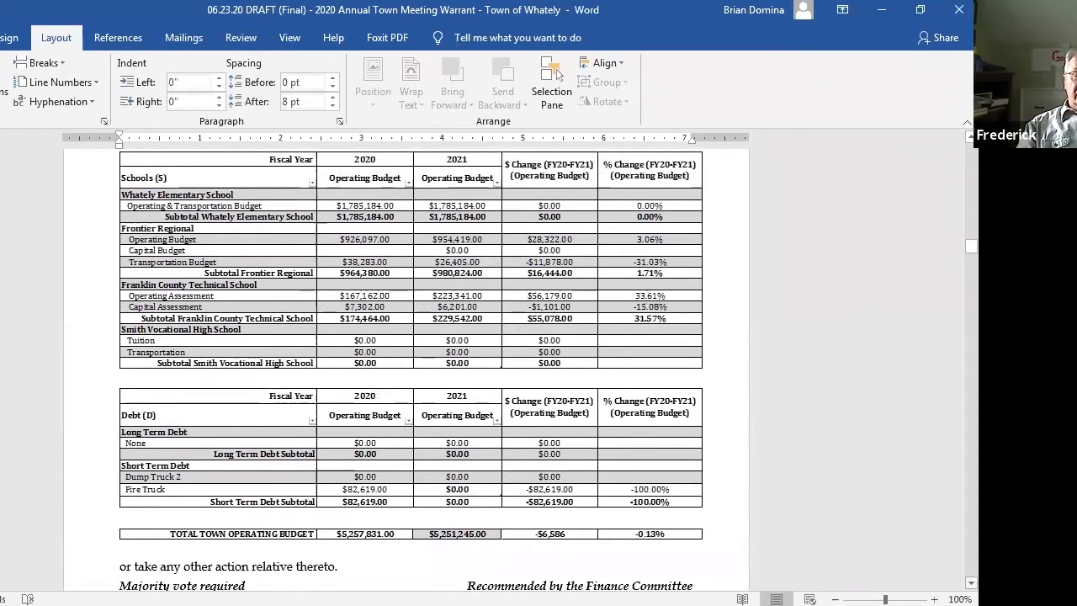
{"action": "scroll", "scroll_direction": "down", "scroll_amount": 3}
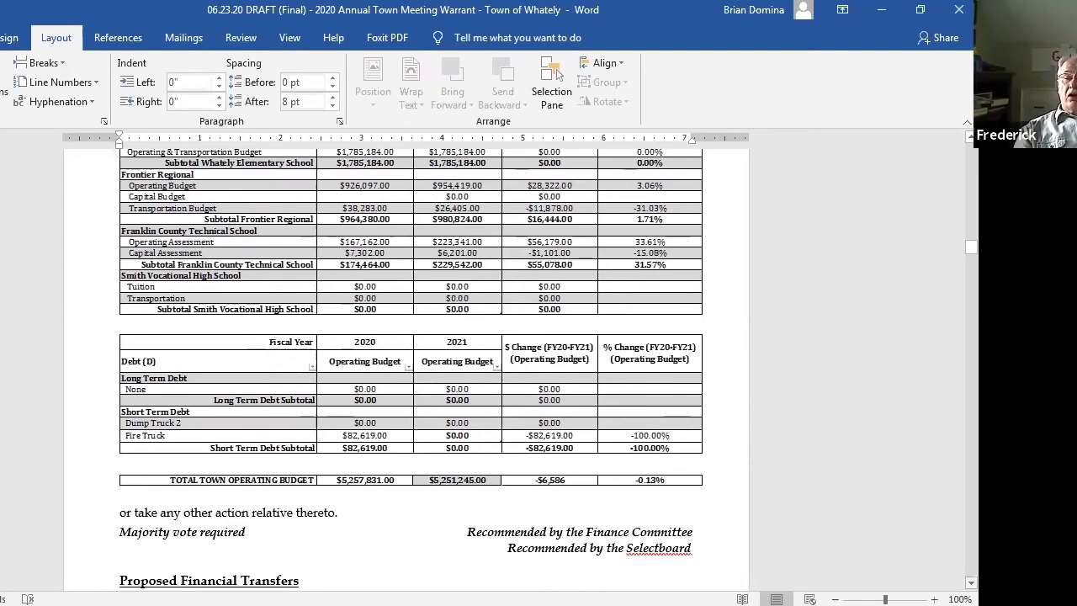
{"action": "scroll", "scroll_direction": "down", "scroll_amount": 3}
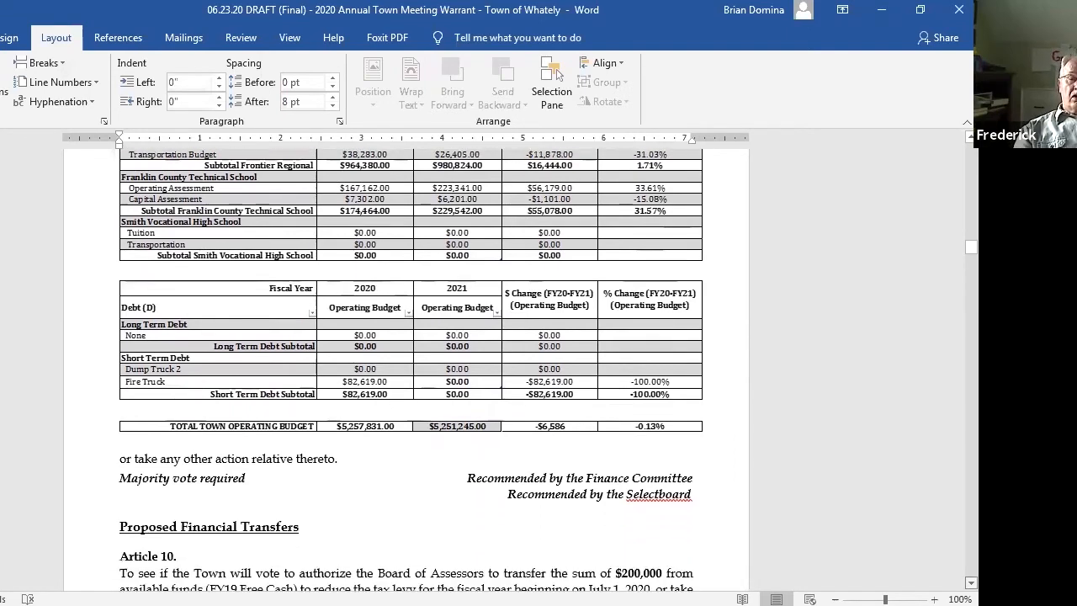
{"action": "scroll", "scroll_direction": "down", "scroll_amount": 3}
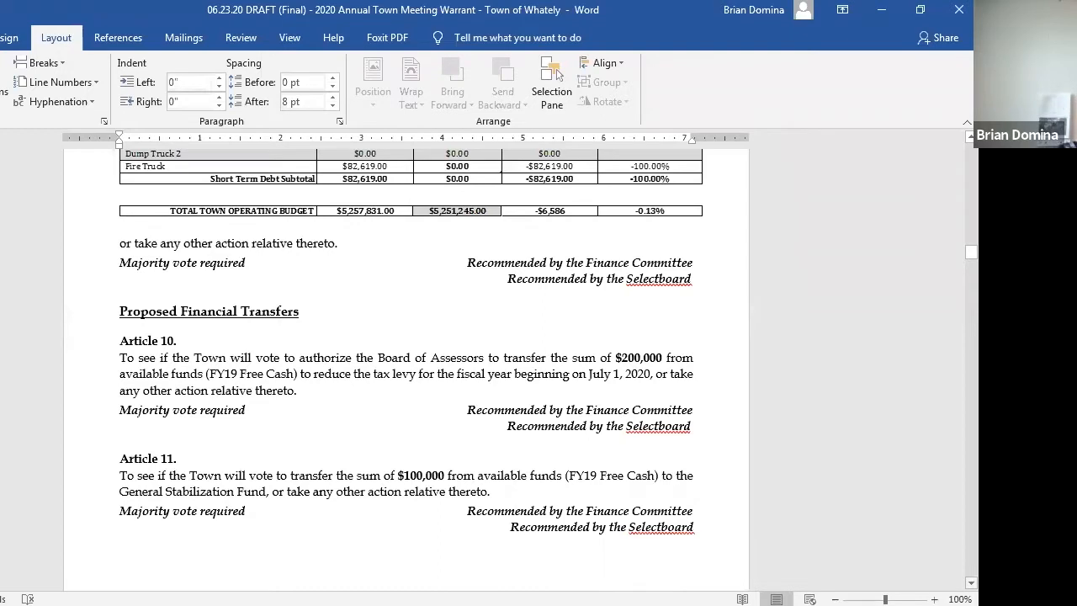
{"action": "scroll", "scroll_direction": "down", "scroll_amount": 3}
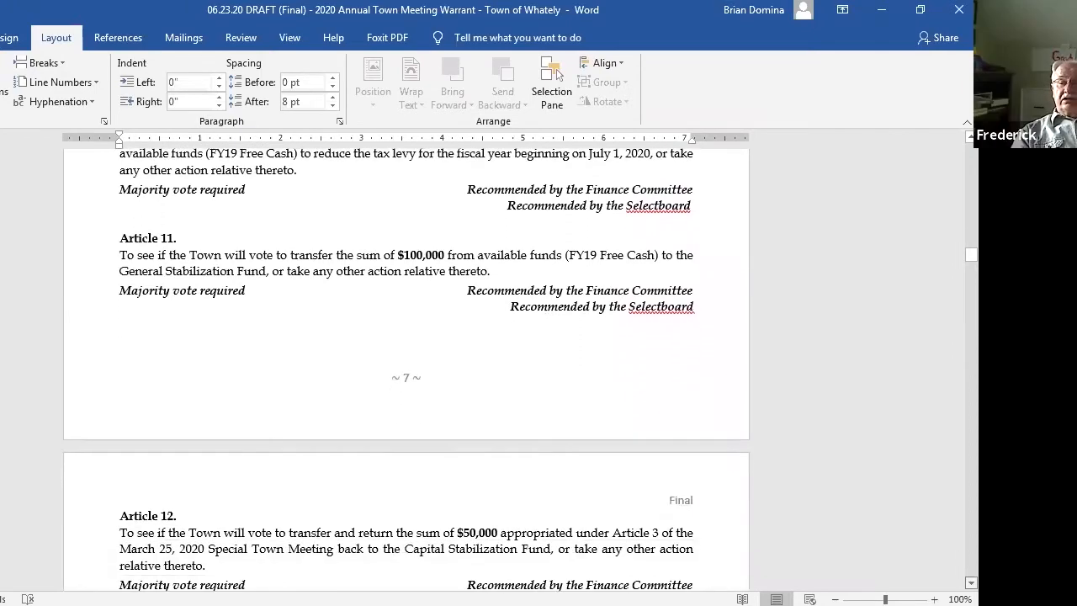
{"action": "scroll", "scroll_direction": "down", "scroll_amount": 3}
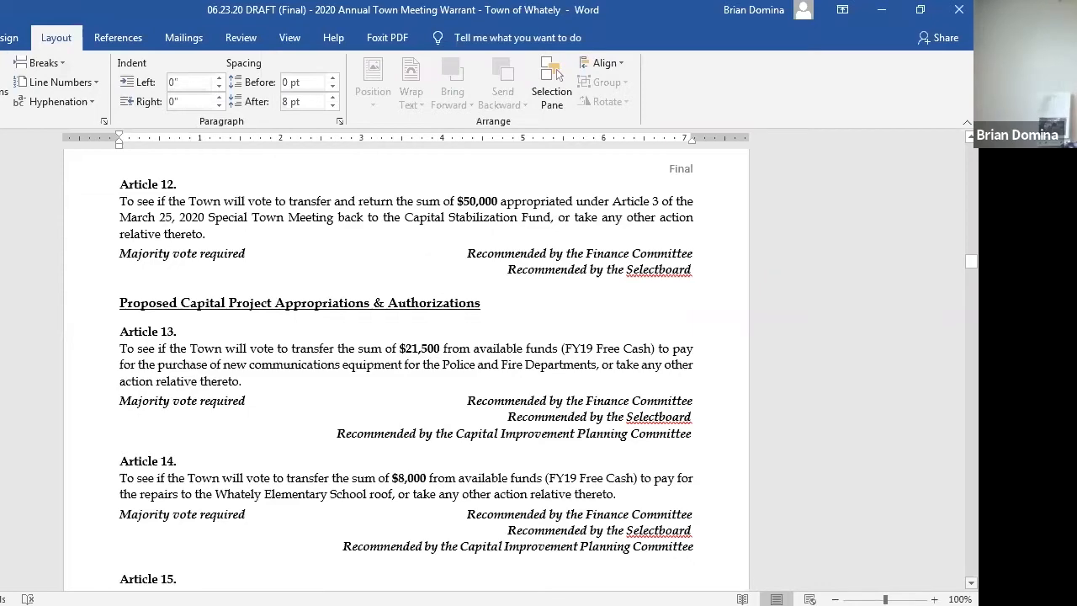
{"action": "scroll", "scroll_direction": "down", "scroll_amount": 3}
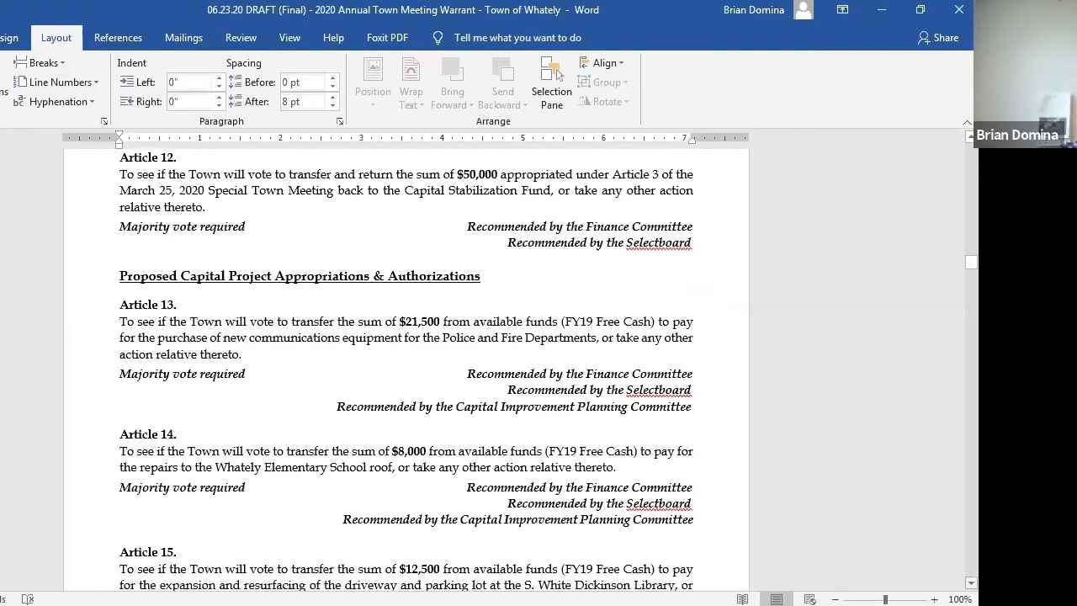
{"action": "scroll", "scroll_direction": "down", "scroll_amount": 3}
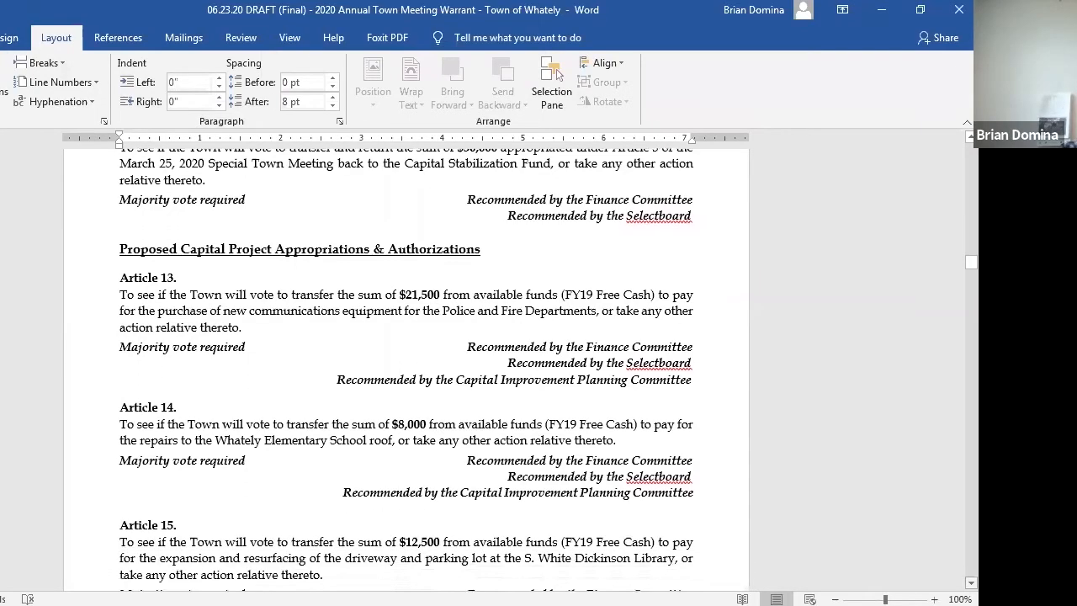
{"action": "scroll", "scroll_direction": "down", "scroll_amount": 3}
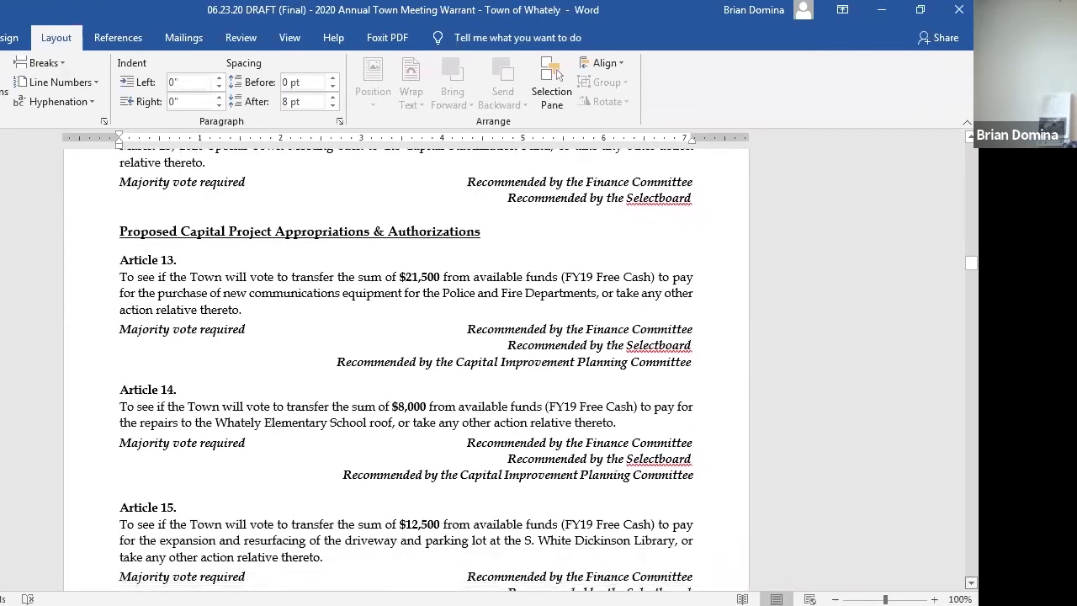
{"action": "scroll", "scroll_direction": "down", "scroll_amount": 3}
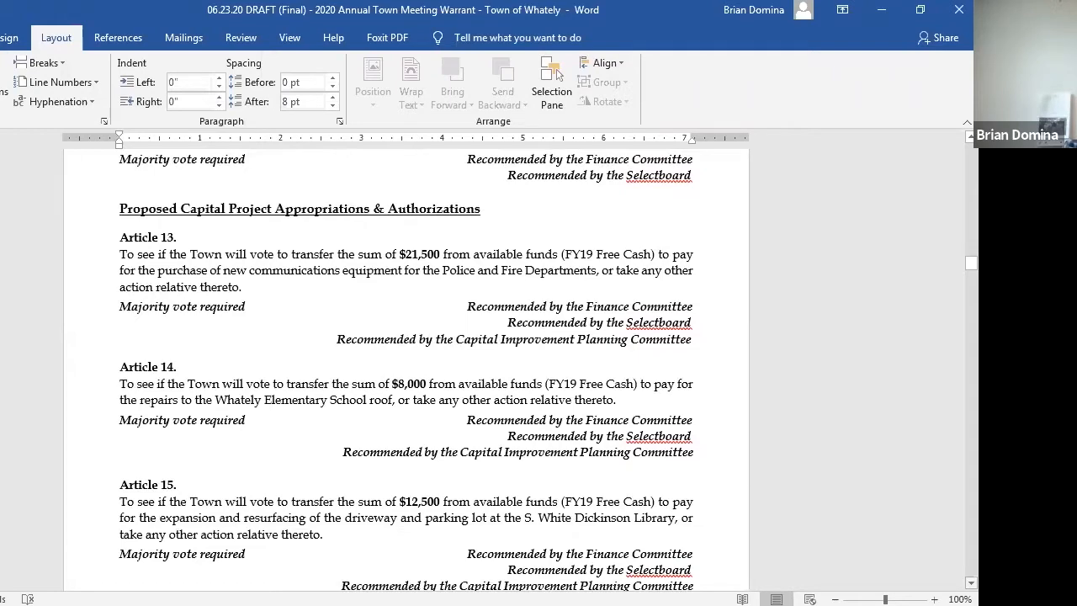
{"action": "scroll", "scroll_direction": "down", "scroll_amount": 3}
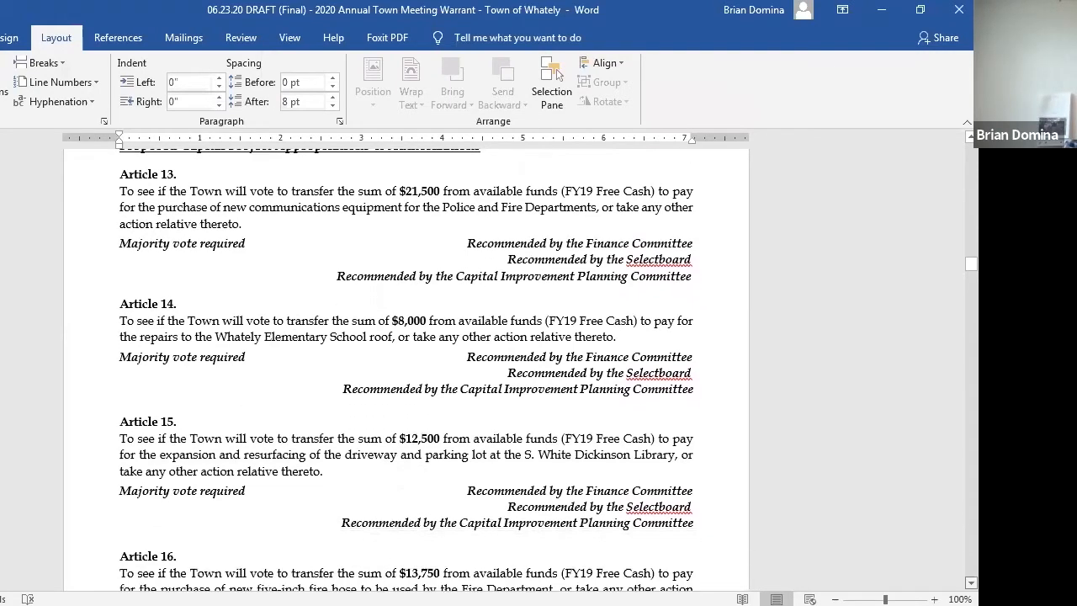
{"action": "scroll", "scroll_direction": "down", "scroll_amount": 3}
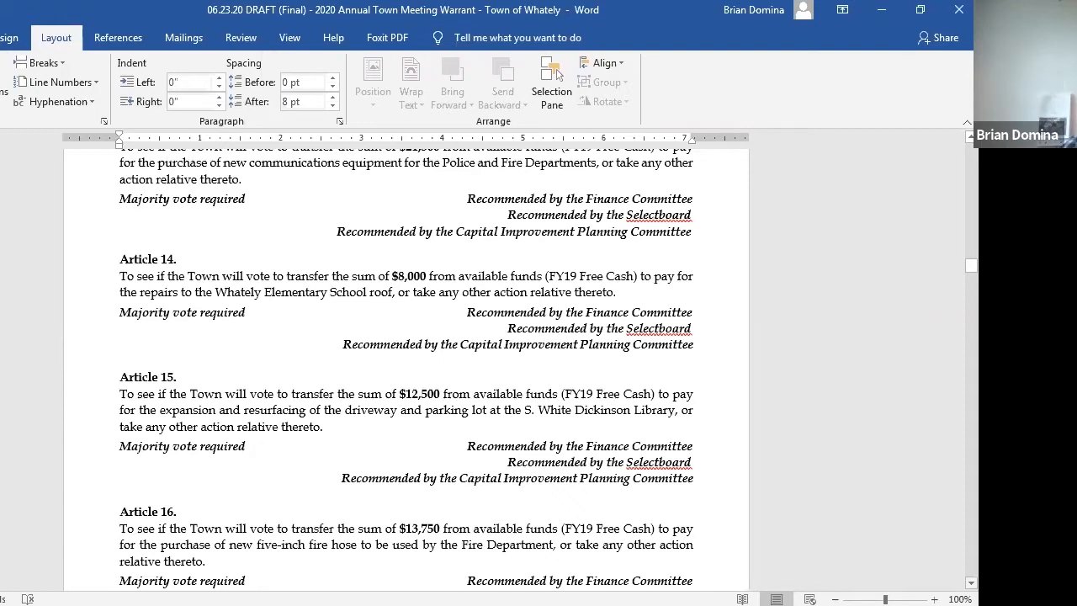
{"action": "scroll", "scroll_direction": "down", "scroll_amount": 3}
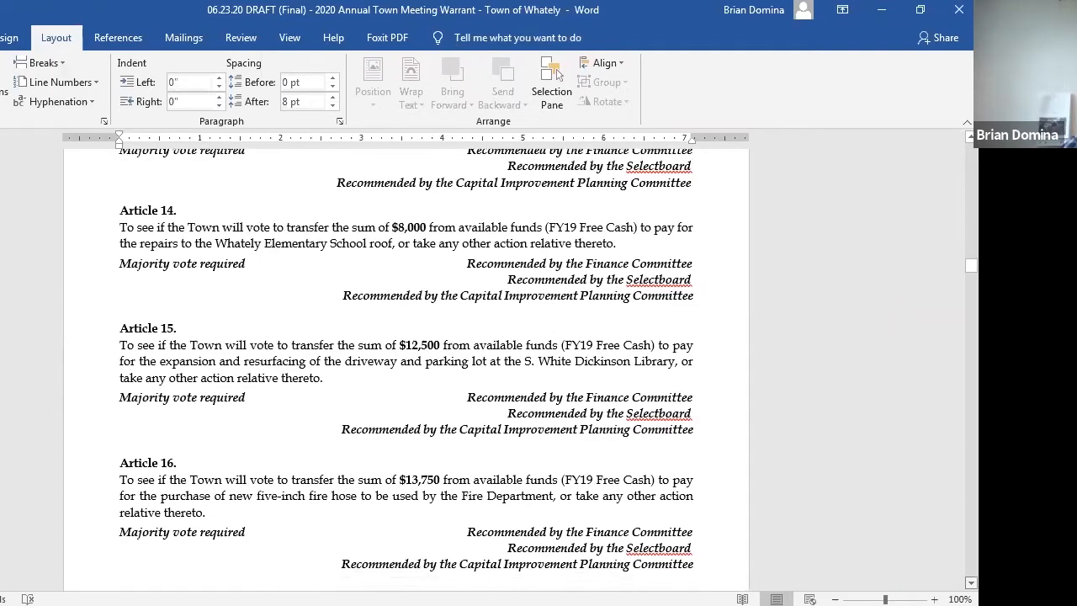
{"action": "scroll", "scroll_direction": "down", "scroll_amount": 3}
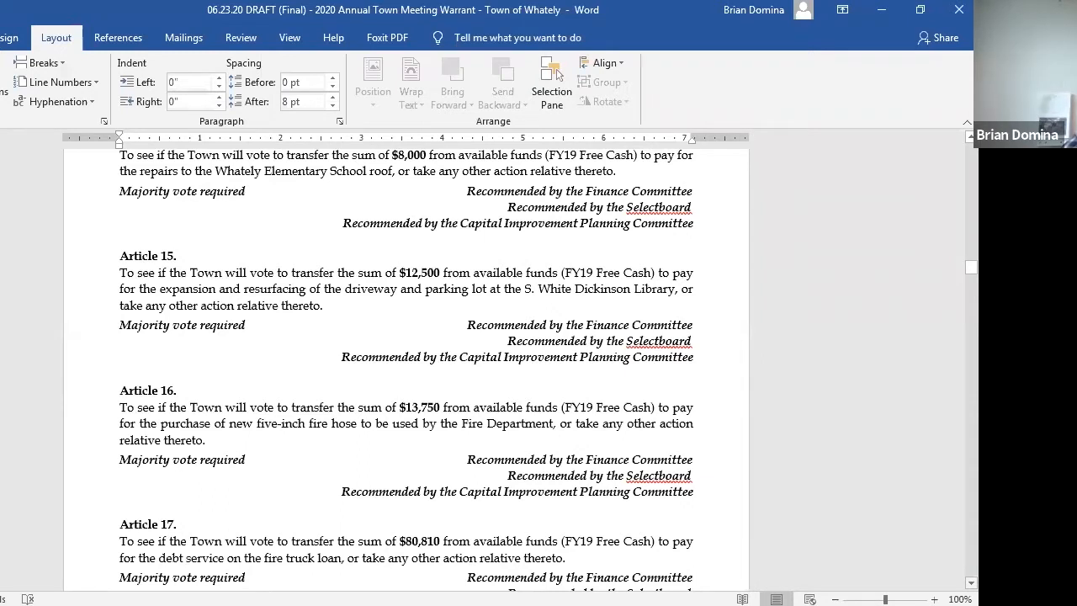
{"action": "scroll", "scroll_direction": "down", "scroll_amount": 3}
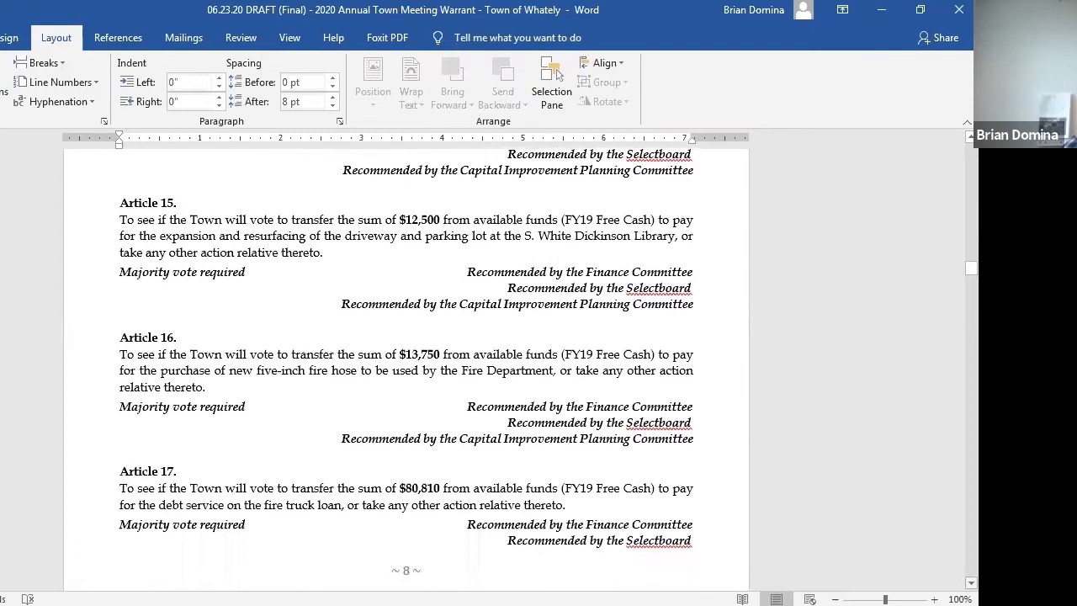
{"action": "scroll", "scroll_direction": "down", "scroll_amount": 3}
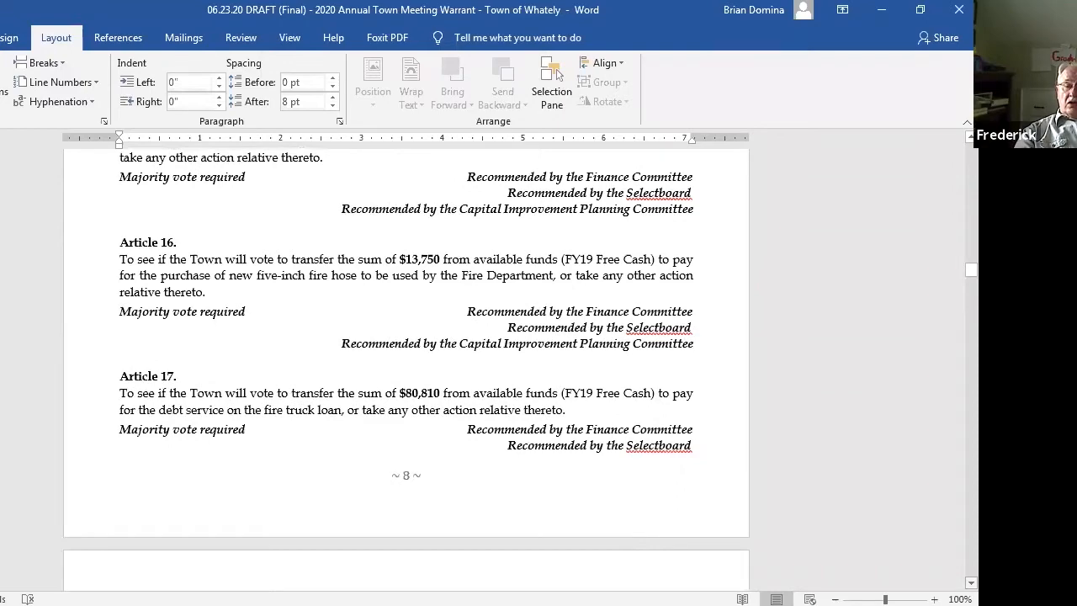
{"action": "scroll", "scroll_direction": "down", "scroll_amount": 3}
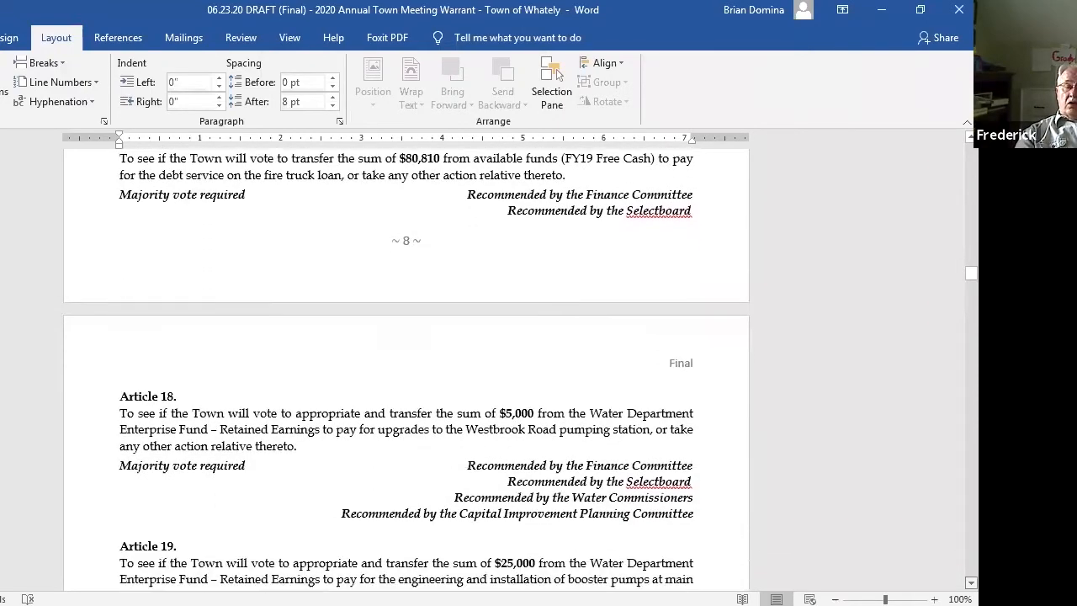
{"action": "scroll", "scroll_direction": "down", "scroll_amount": 3}
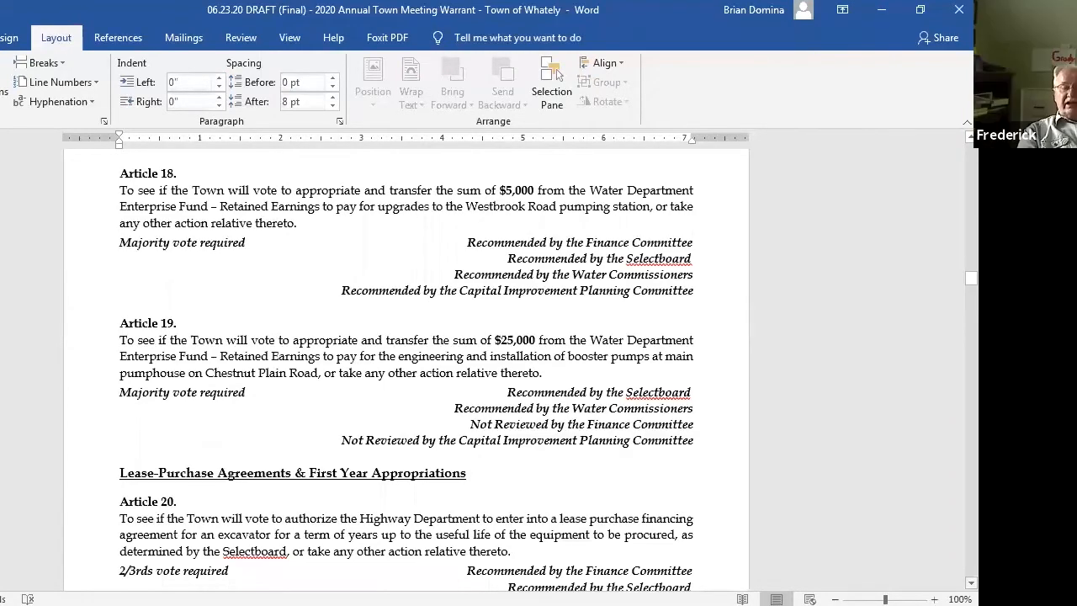
{"action": "scroll", "scroll_direction": "down", "scroll_amount": 3}
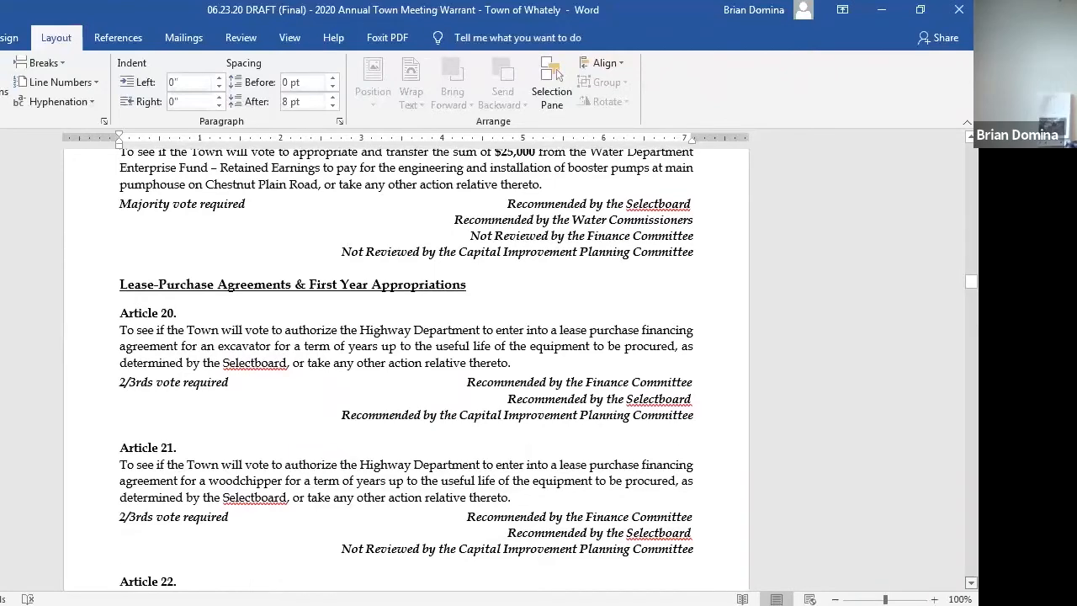
{"action": "scroll", "scroll_direction": "down", "scroll_amount": 3}
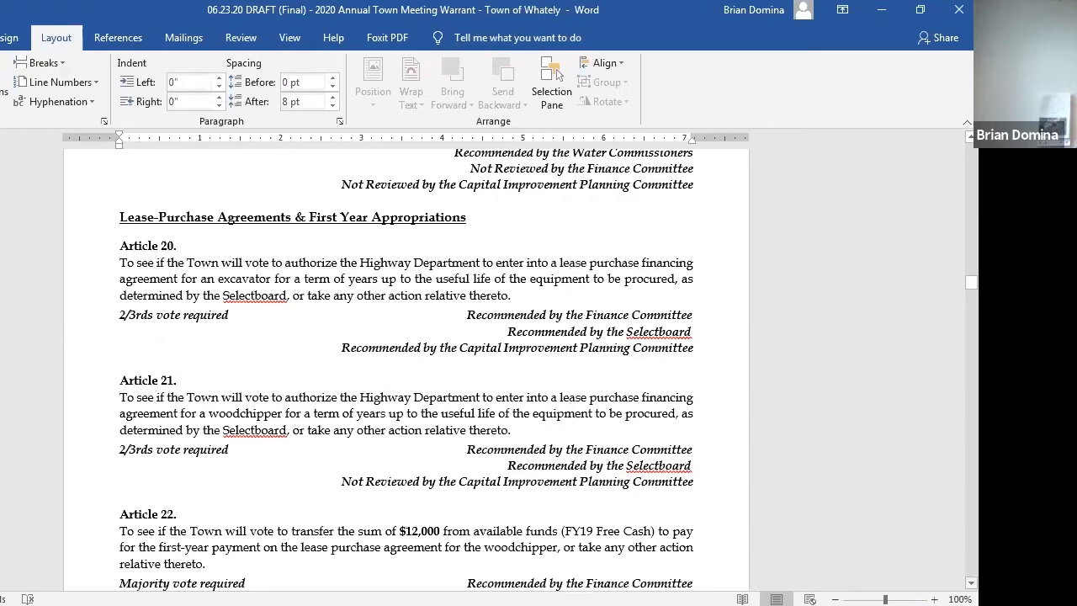
{"action": "scroll", "scroll_direction": "down", "scroll_amount": 3}
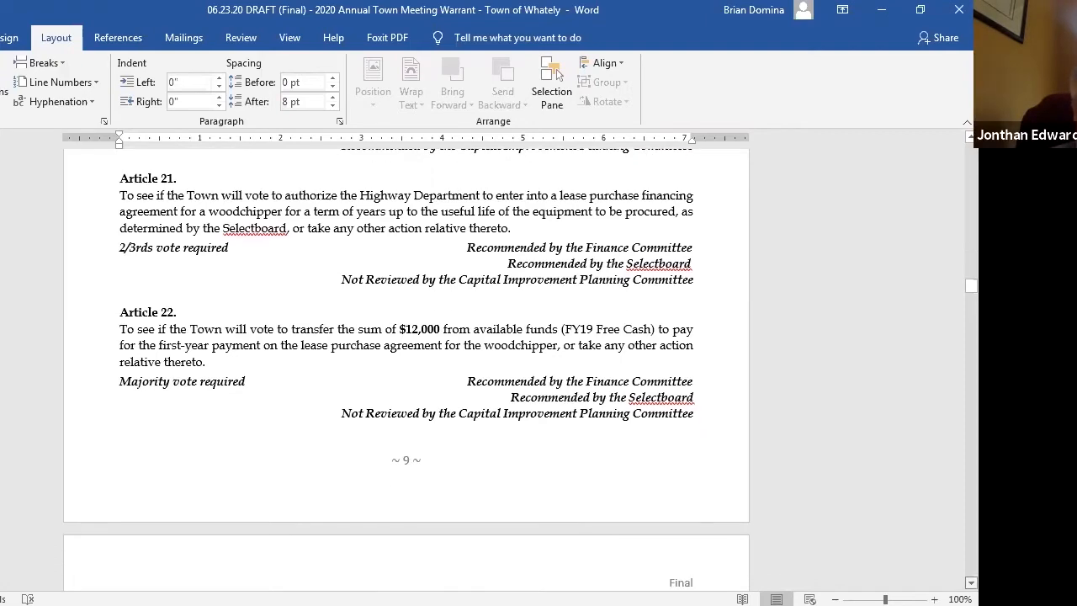
{"action": "scroll", "scroll_direction": "down", "scroll_amount": 3}
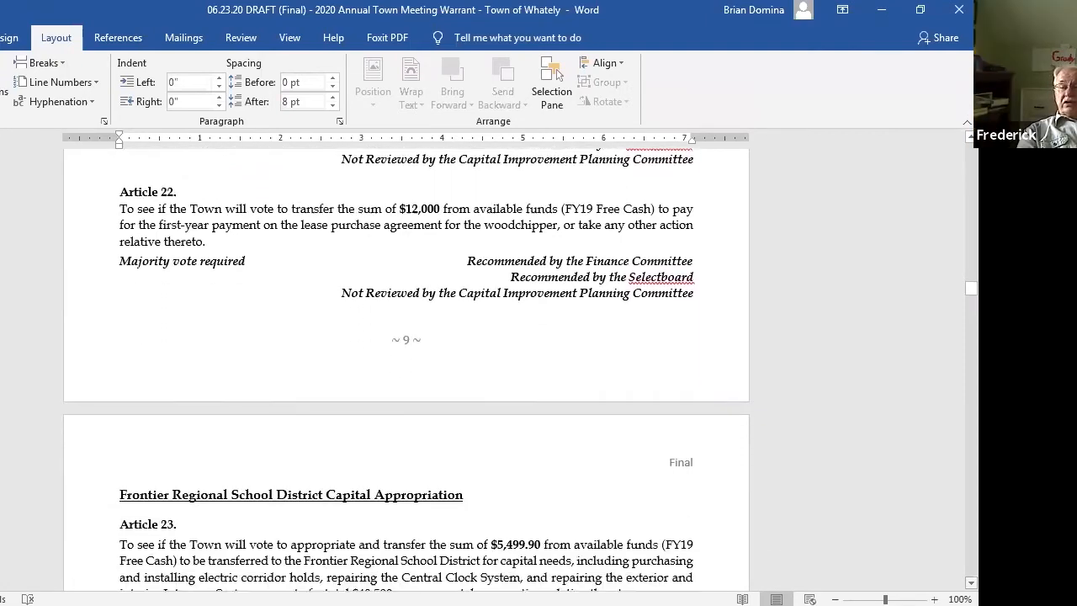
{"action": "scroll", "scroll_direction": "down", "scroll_amount": 3}
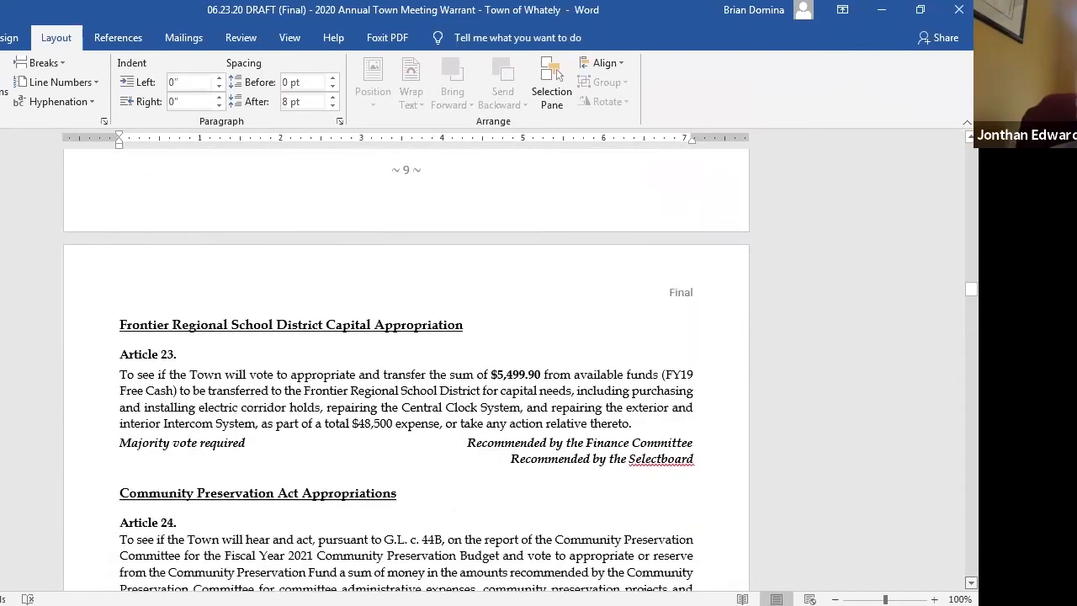
{"action": "scroll", "scroll_direction": "down", "scroll_amount": 3}
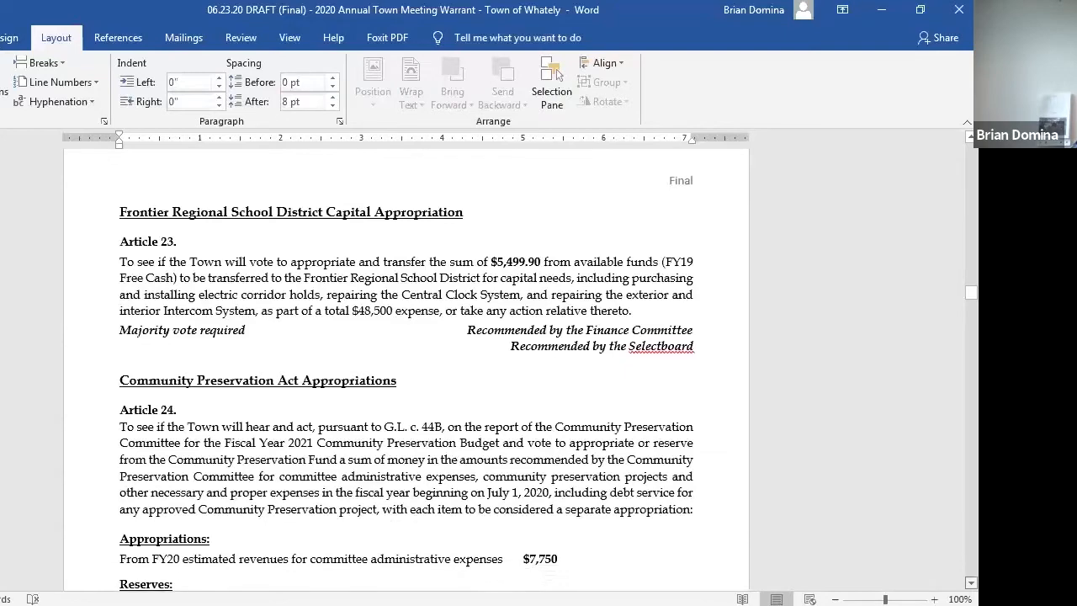
{"action": "scroll", "scroll_direction": "down", "scroll_amount": 3}
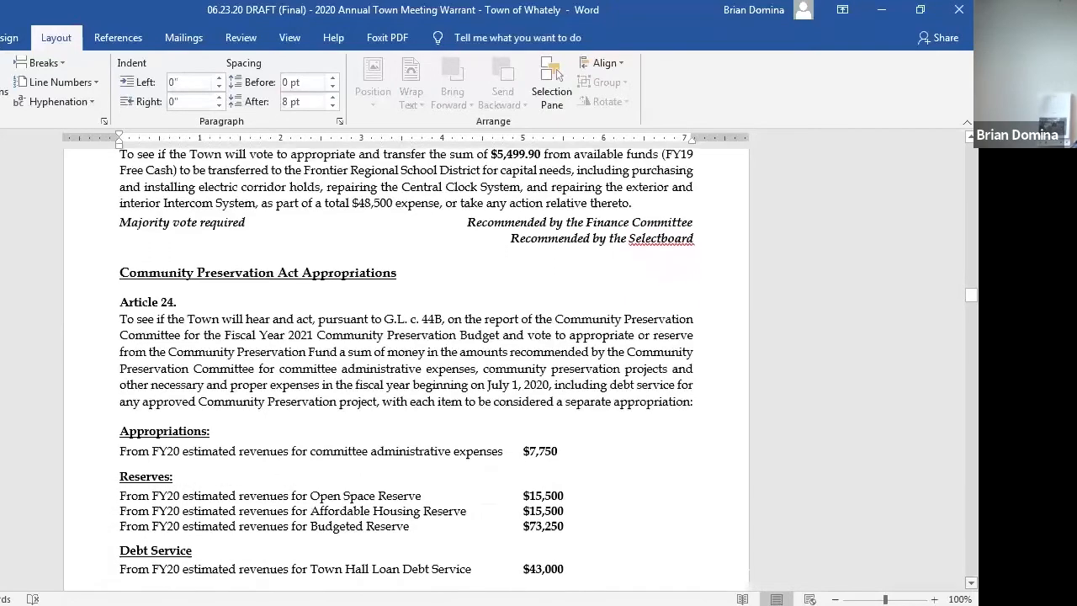
{"action": "scroll", "scroll_direction": "down", "scroll_amount": 3}
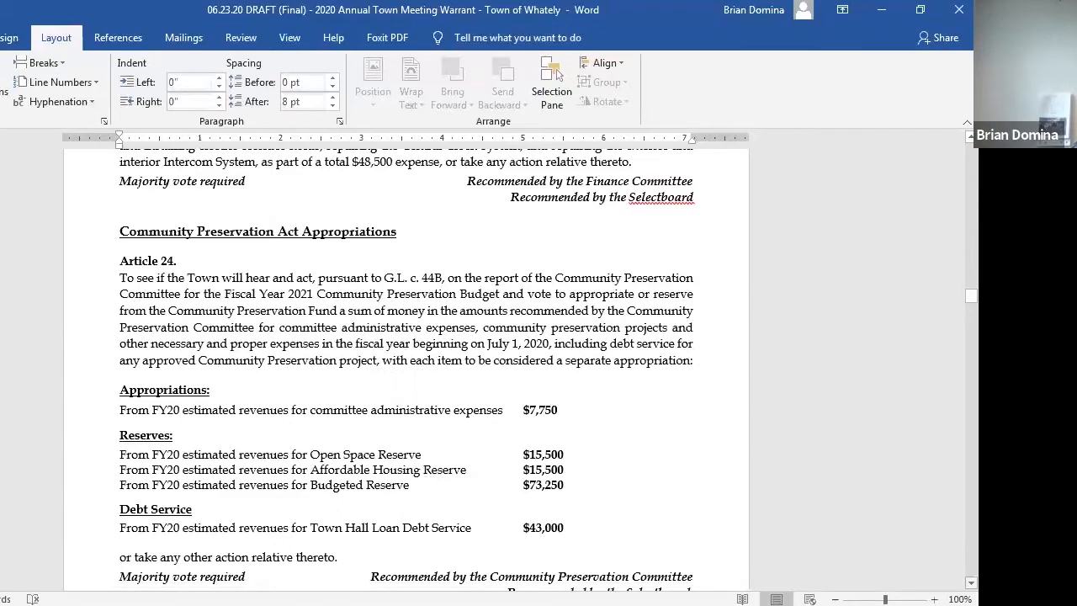
{"action": "scroll", "scroll_direction": "down", "scroll_amount": 3}
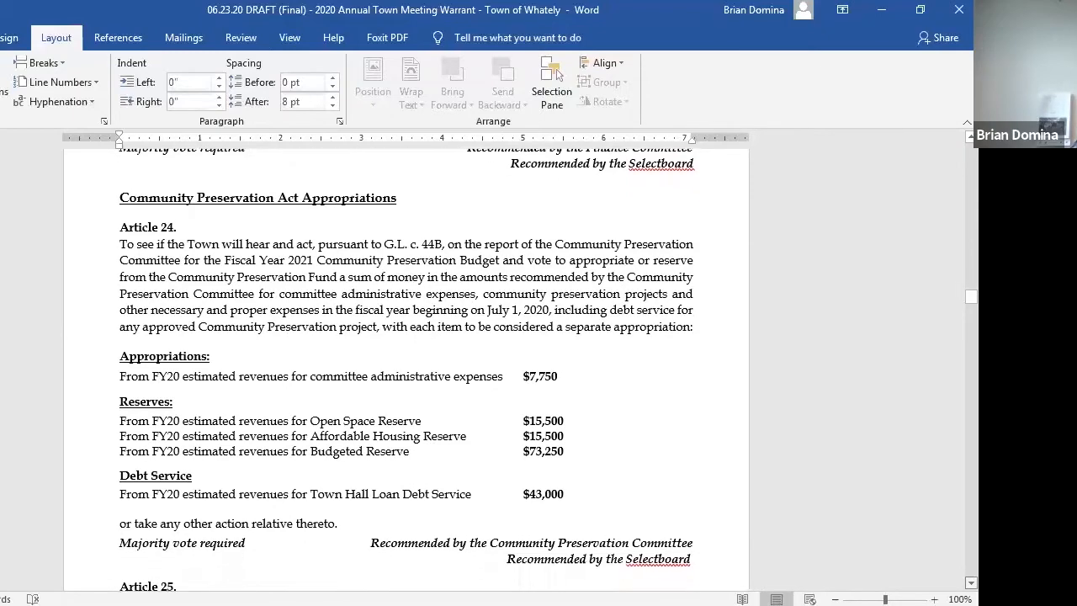
{"action": "scroll", "scroll_direction": "down", "scroll_amount": 3}
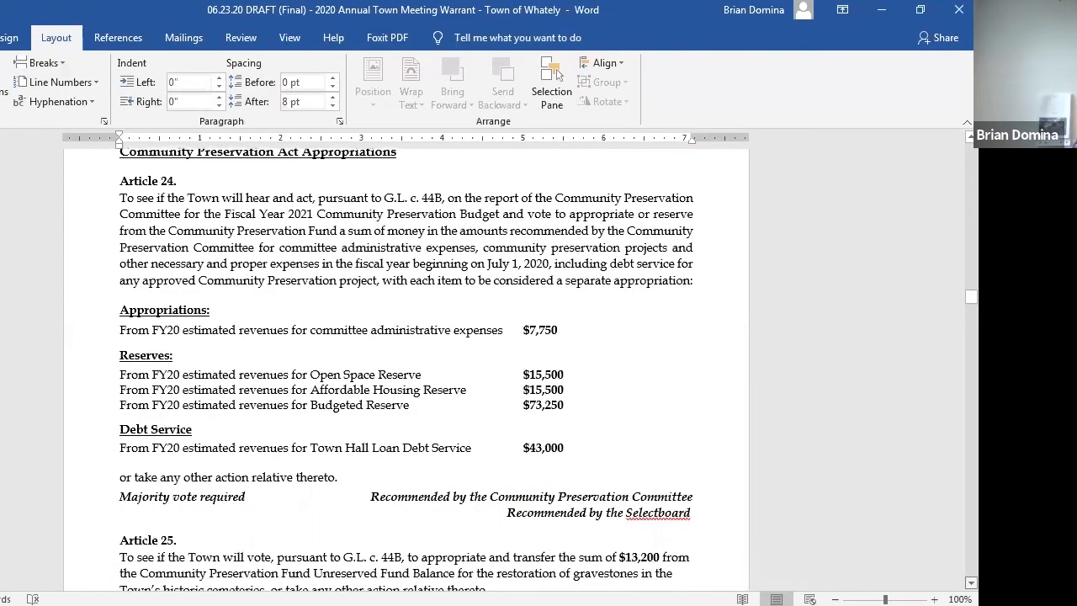
{"action": "scroll", "scroll_direction": "down", "scroll_amount": 3}
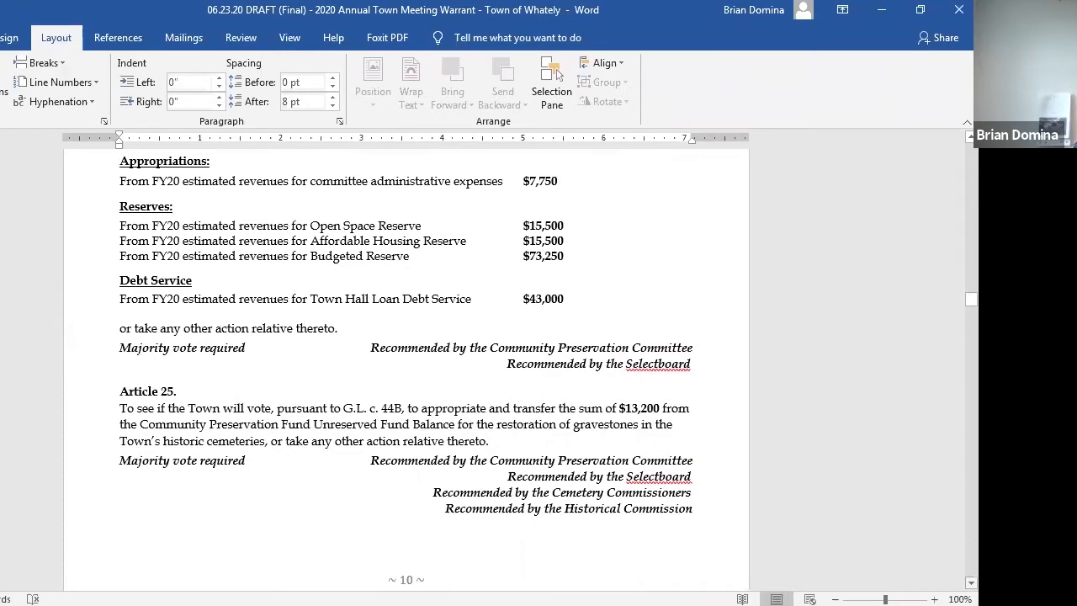
{"action": "scroll", "scroll_direction": "down", "scroll_amount": 3}
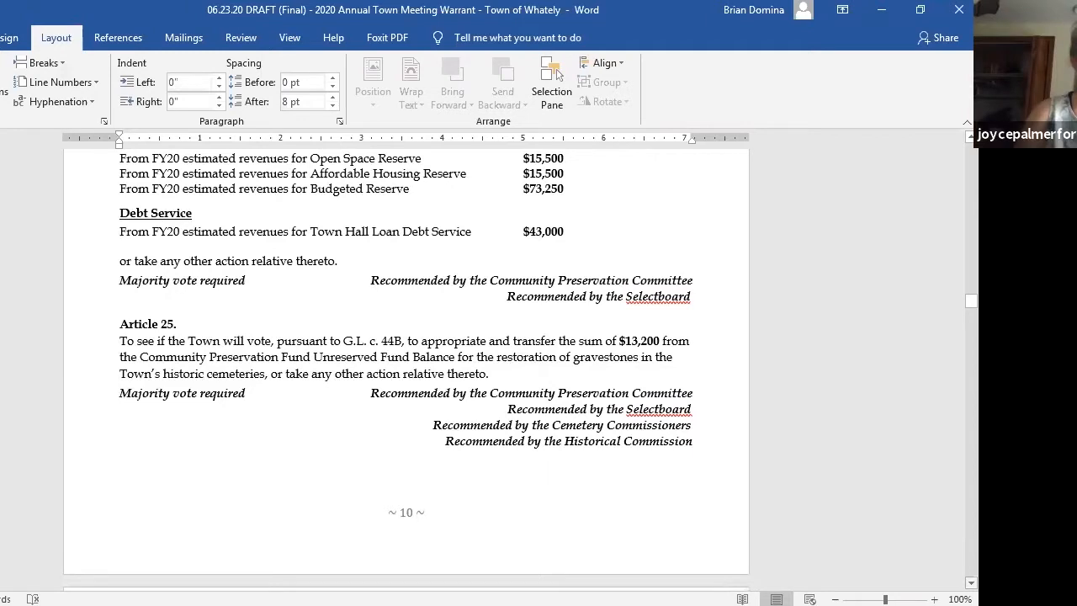
{"action": "scroll", "scroll_direction": "down", "scroll_amount": 3}
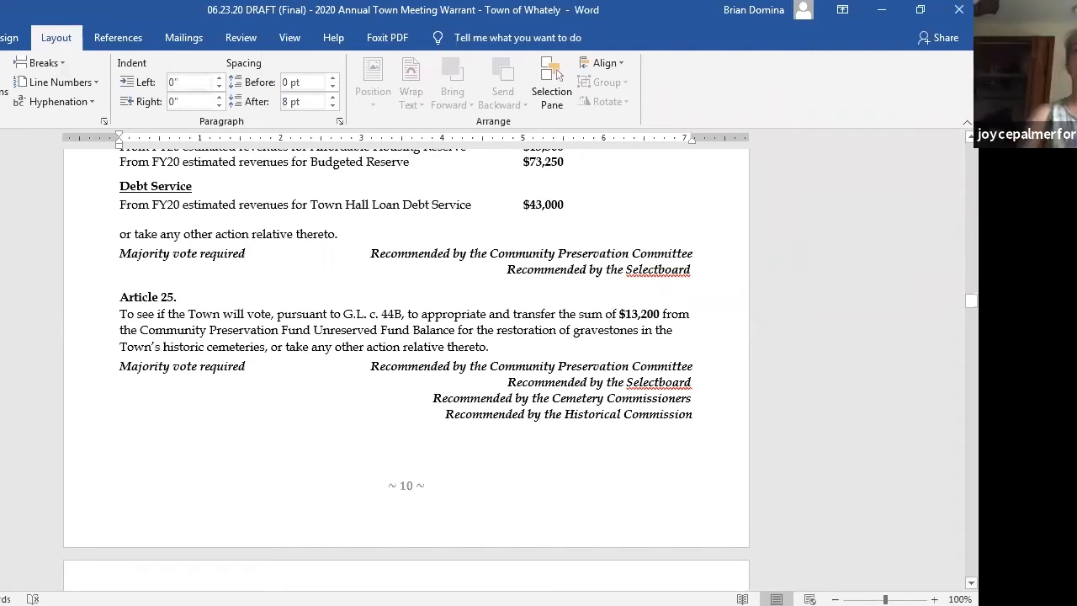
{"action": "scroll", "scroll_direction": "down", "scroll_amount": 3}
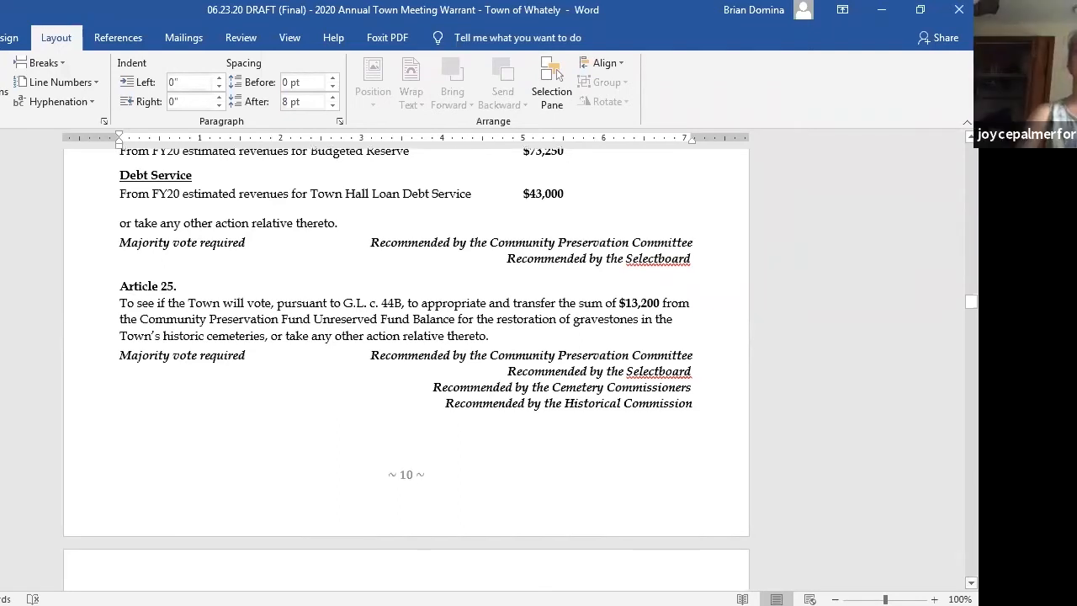
{"action": "scroll", "scroll_direction": "down", "scroll_amount": 3}
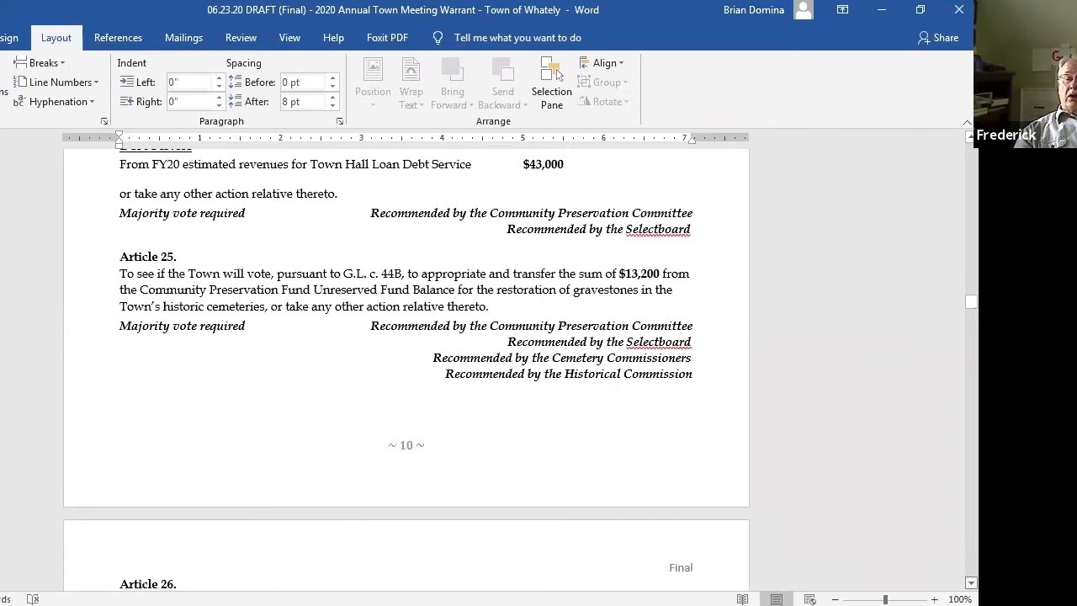
Scroll past Articles 26–27 to Articles 28–29 on agricultural preservation restrictions on page 11
{"action": "scroll", "scroll_direction": "down", "scroll_amount": 3}
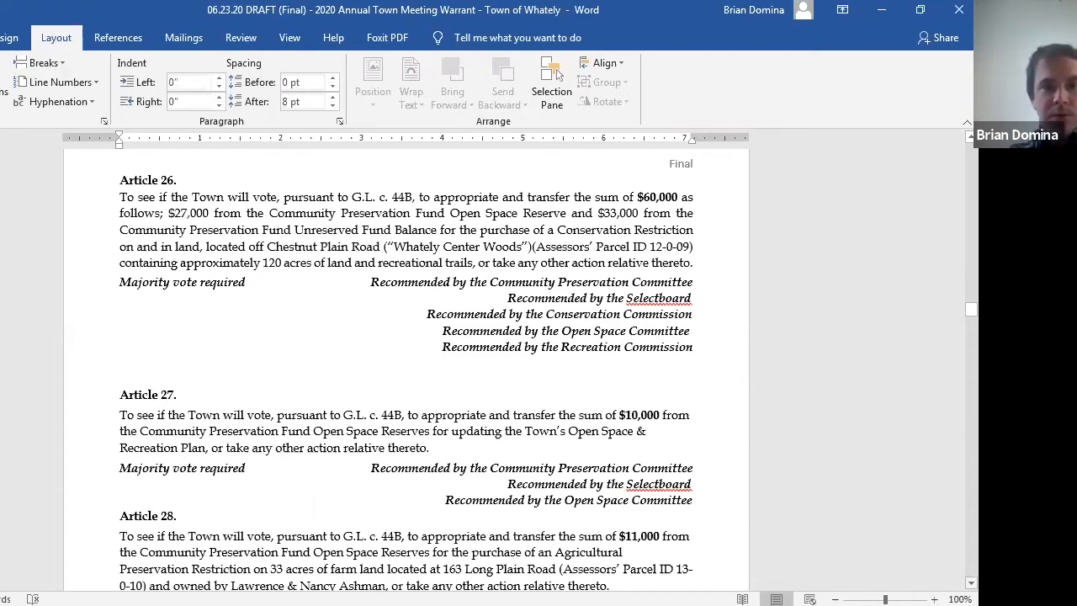
{"action": "mouse_move", "coordinate": [879, 557]}
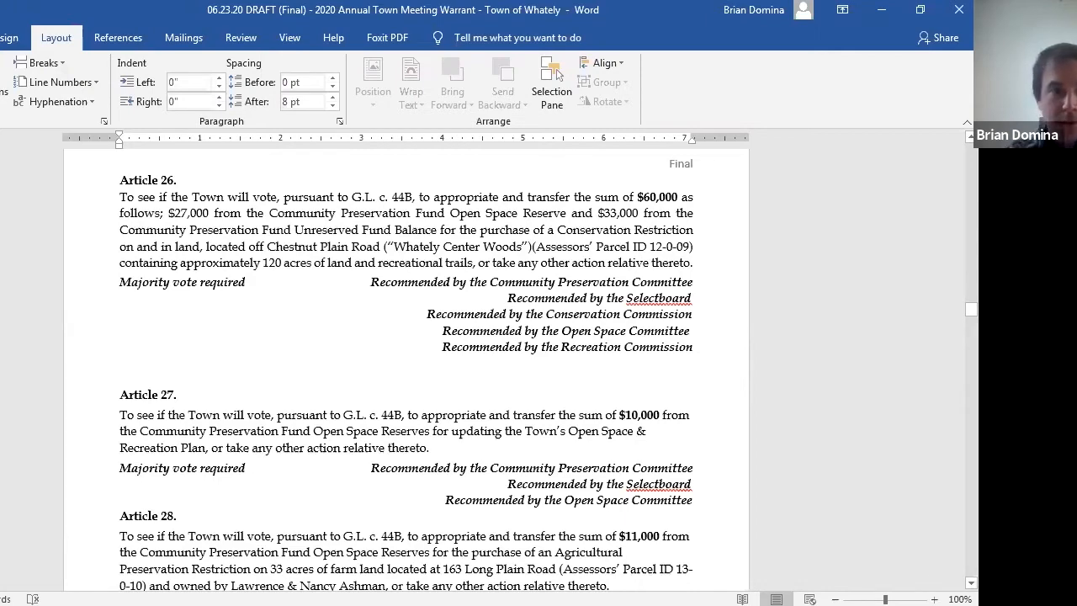
{"action": "scroll", "scroll_direction": "down", "scroll_amount": 3}
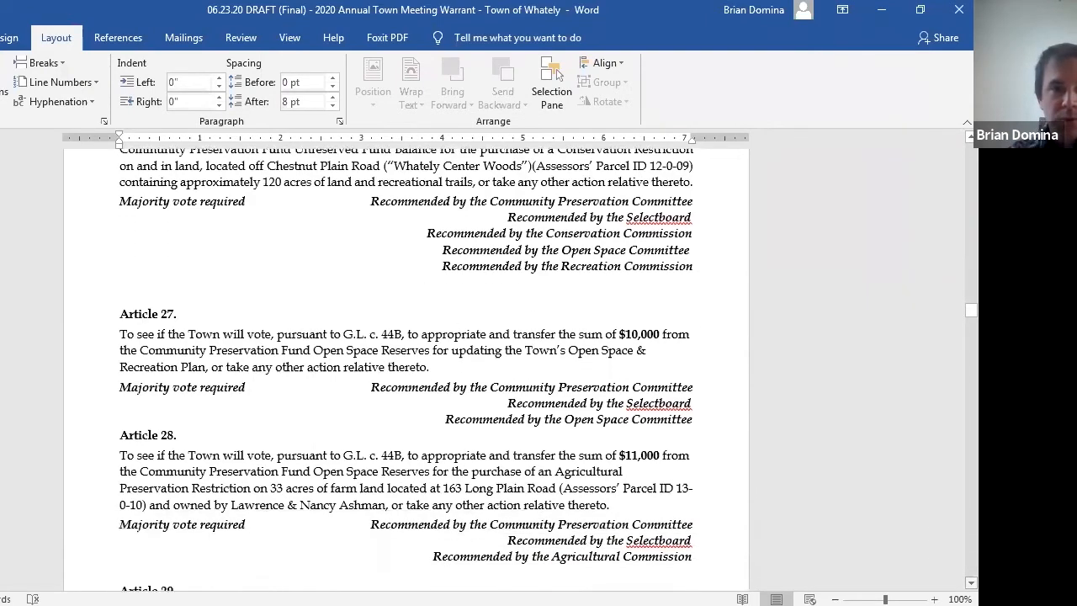
{"action": "scroll", "scroll_direction": "down", "scroll_amount": 3}
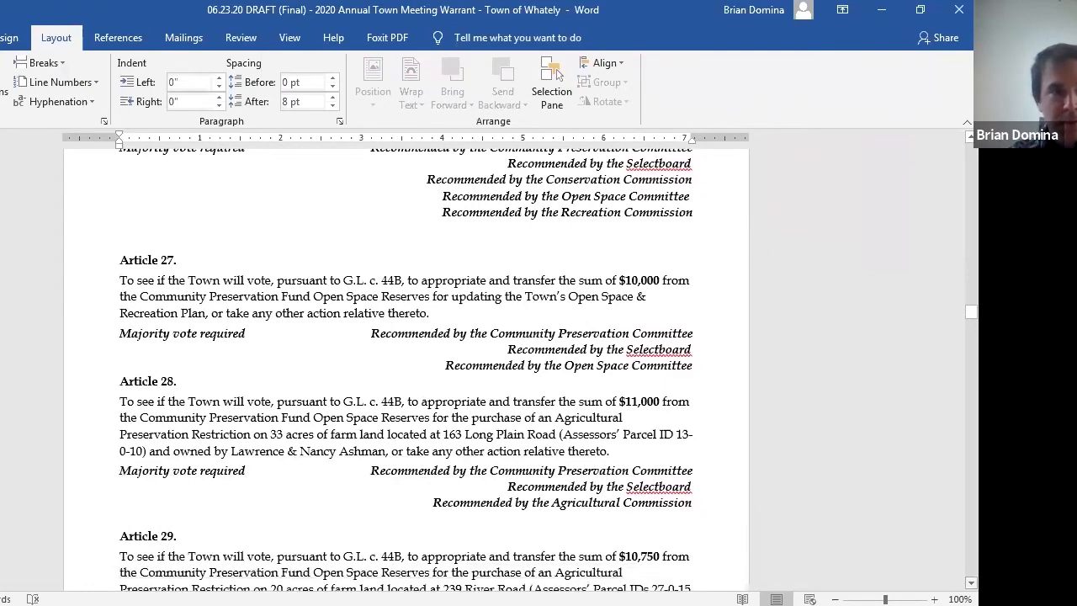
{"action": "scroll", "scroll_direction": "down", "scroll_amount": 3}
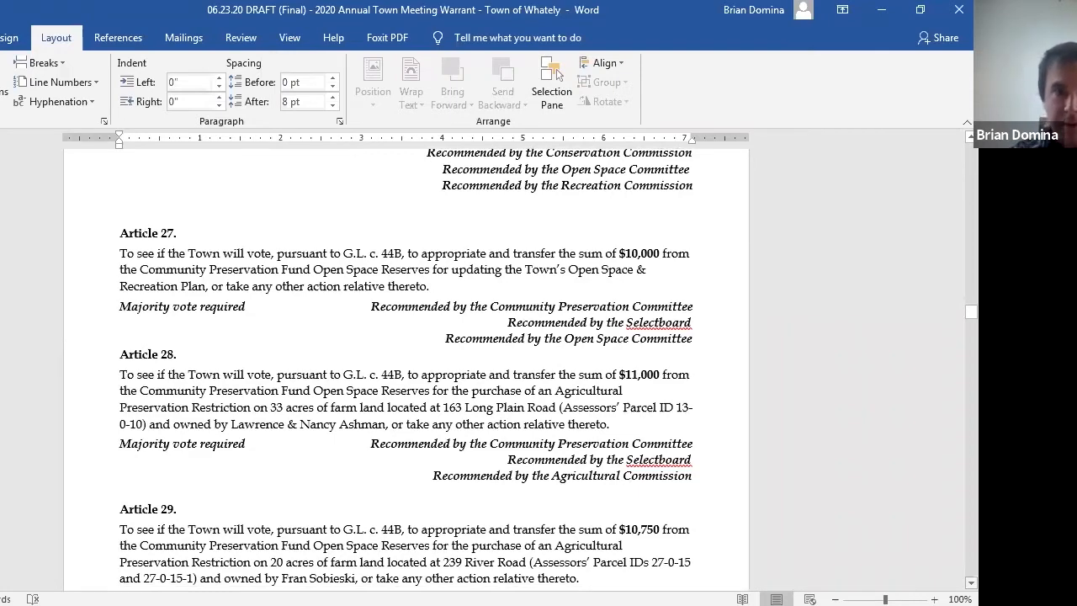
{"action": "scroll", "scroll_direction": "down", "scroll_amount": 3}
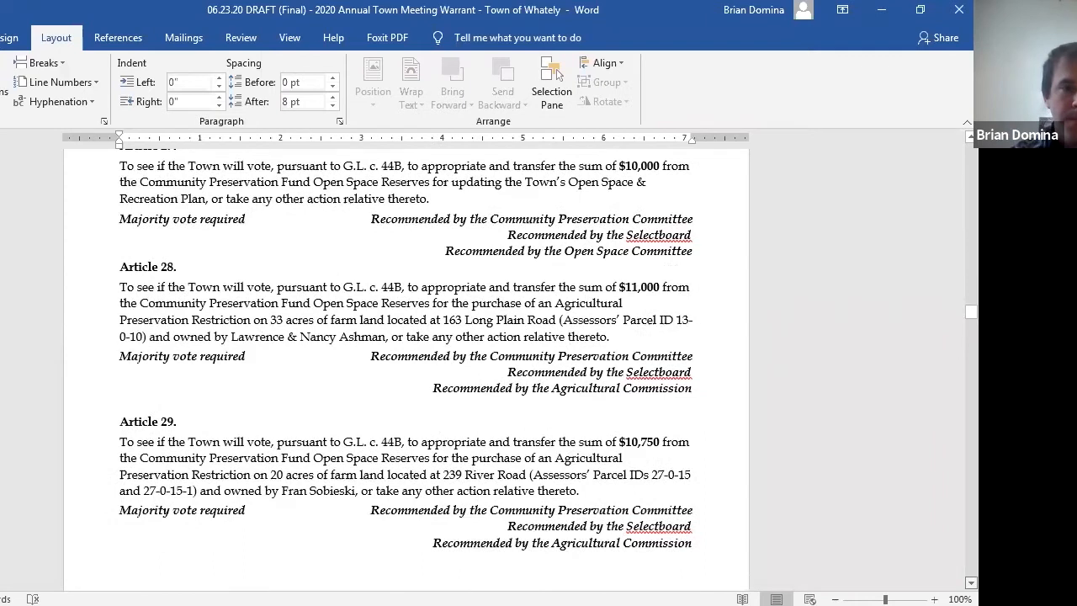
{"action": "scroll", "scroll_direction": "down", "scroll_amount": 3}
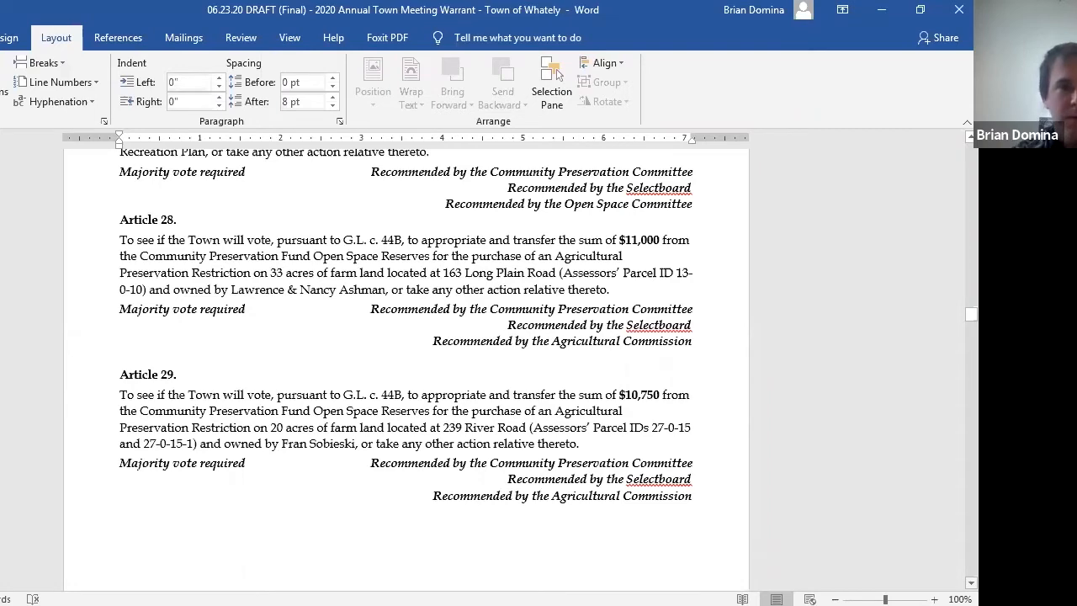
{"action": "scroll", "scroll_direction": "up", "scroll_amount": 3}
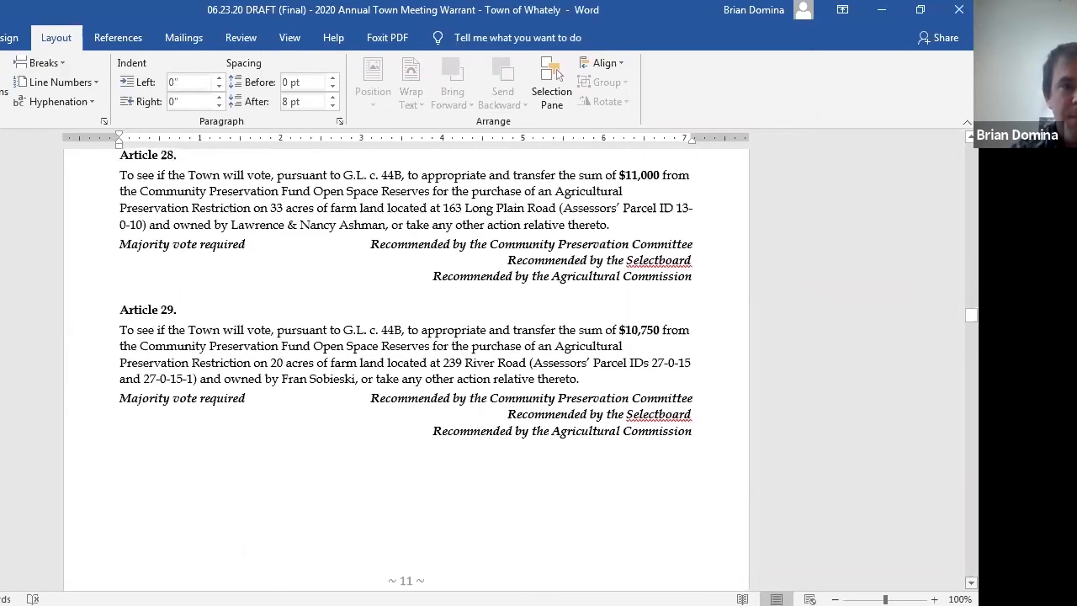
{"action": "scroll", "scroll_direction": "down", "scroll_amount": 3}
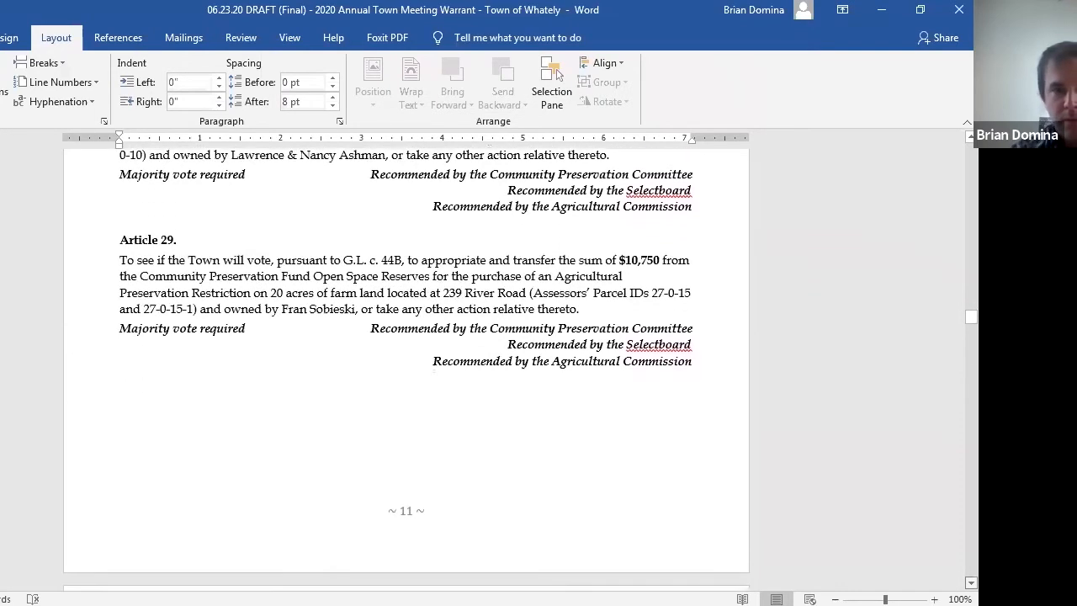
{"action": "scroll", "scroll_direction": "down", "scroll_amount": 3}
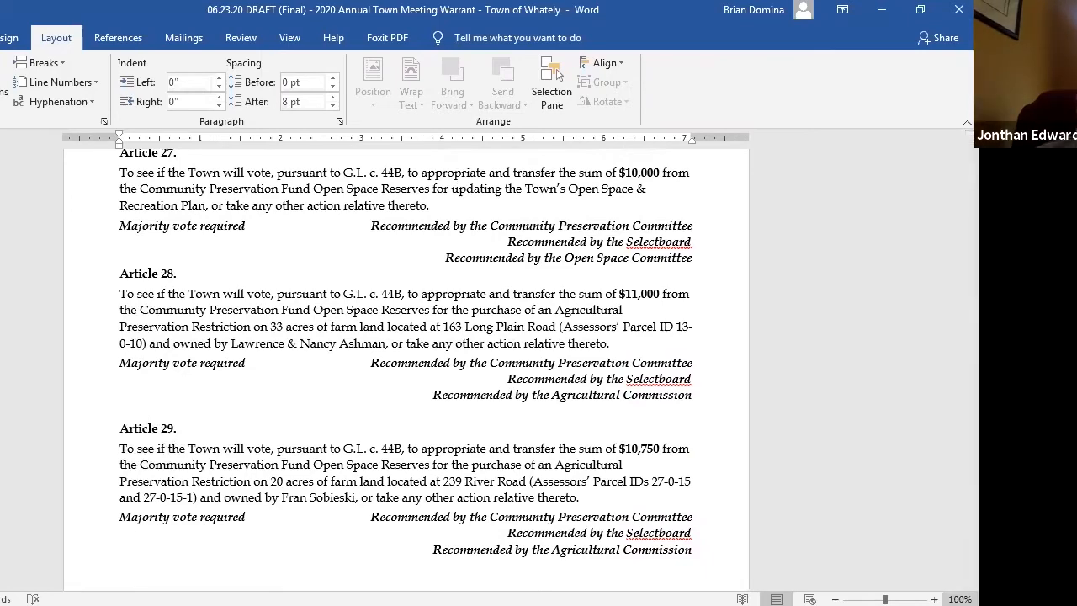
{"action": "scroll", "scroll_direction": "down", "scroll_amount": 3}
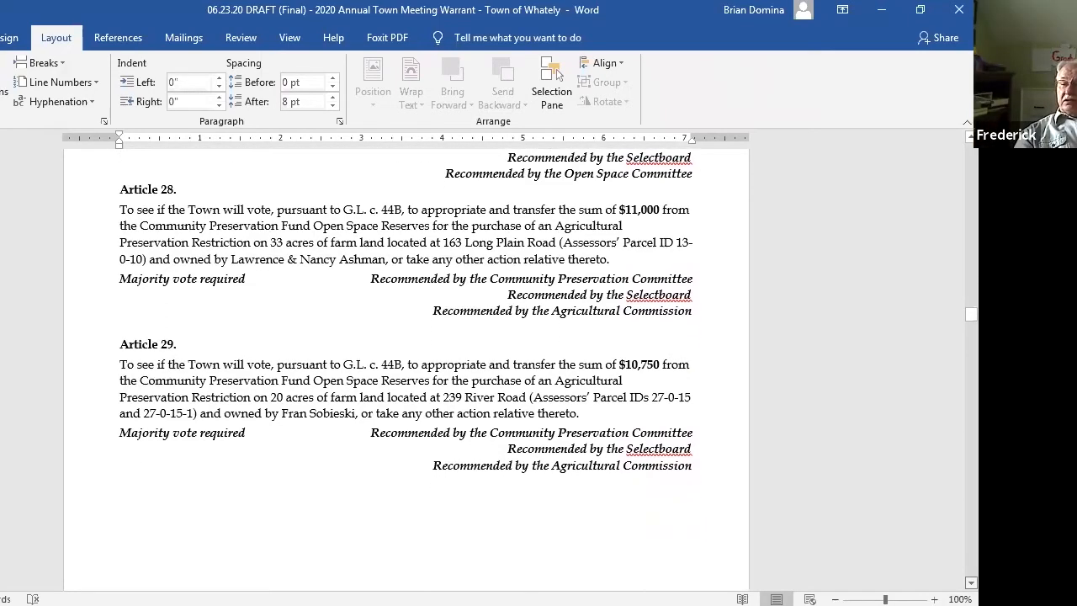
Scroll past Articles 30–32 to page 13's Proposed General Bylaws heading and Article 33 on scenic roads
{"action": "scroll", "scroll_direction": "down", "scroll_amount": 3}
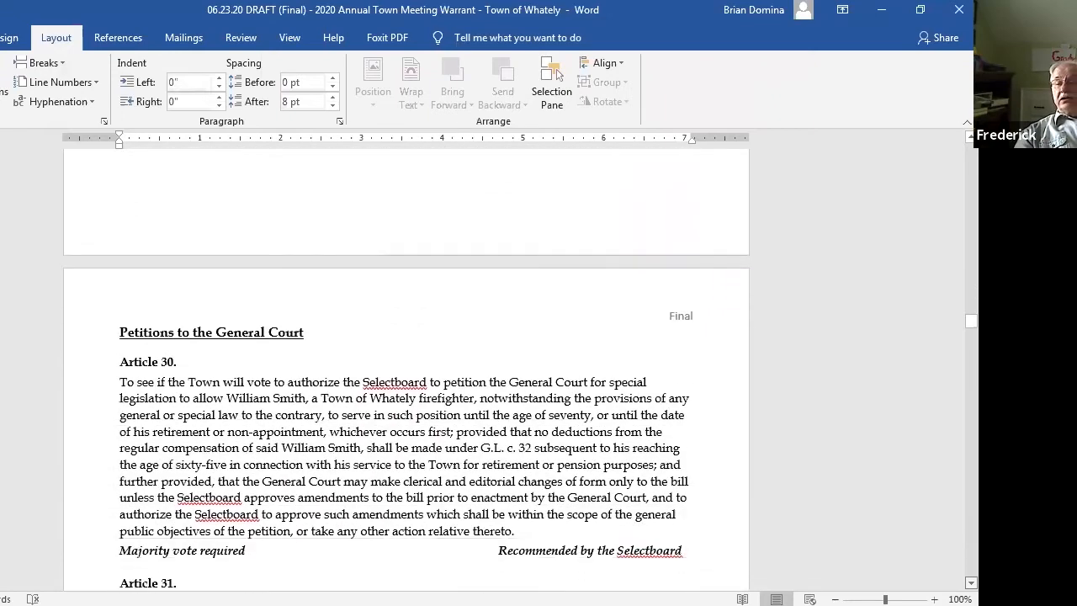
{"action": "scroll", "scroll_direction": "down", "scroll_amount": 3}
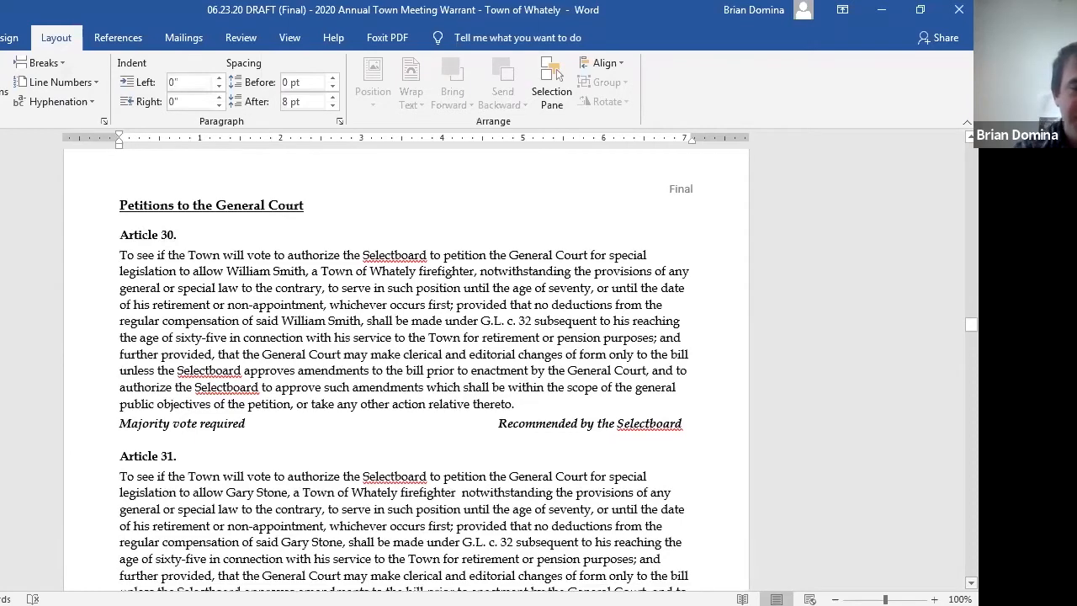
{"action": "scroll", "scroll_direction": "down", "scroll_amount": 3}
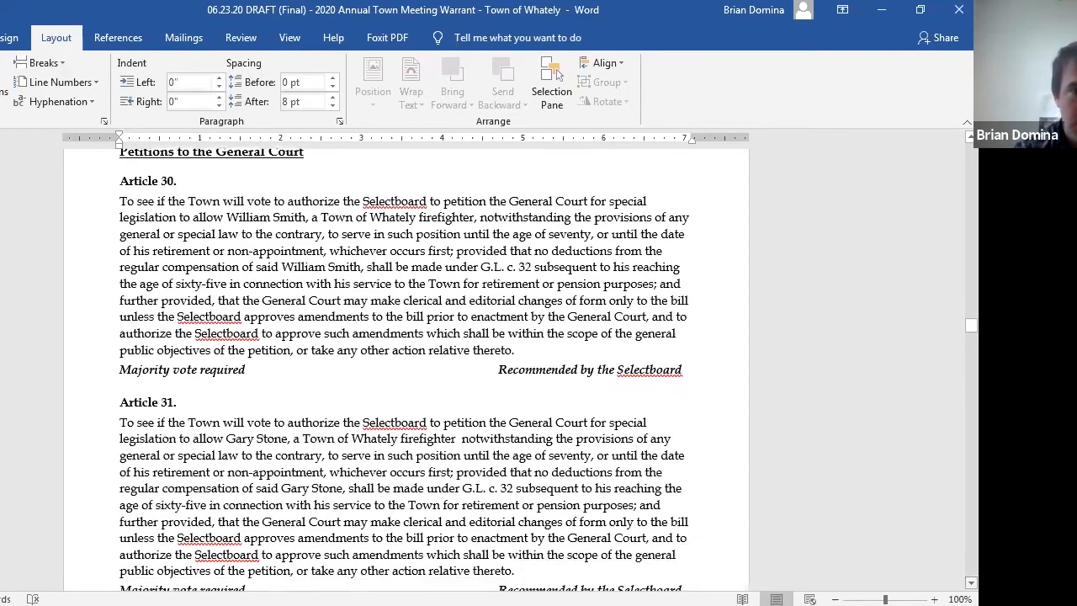
{"action": "scroll", "scroll_direction": "down", "scroll_amount": 3}
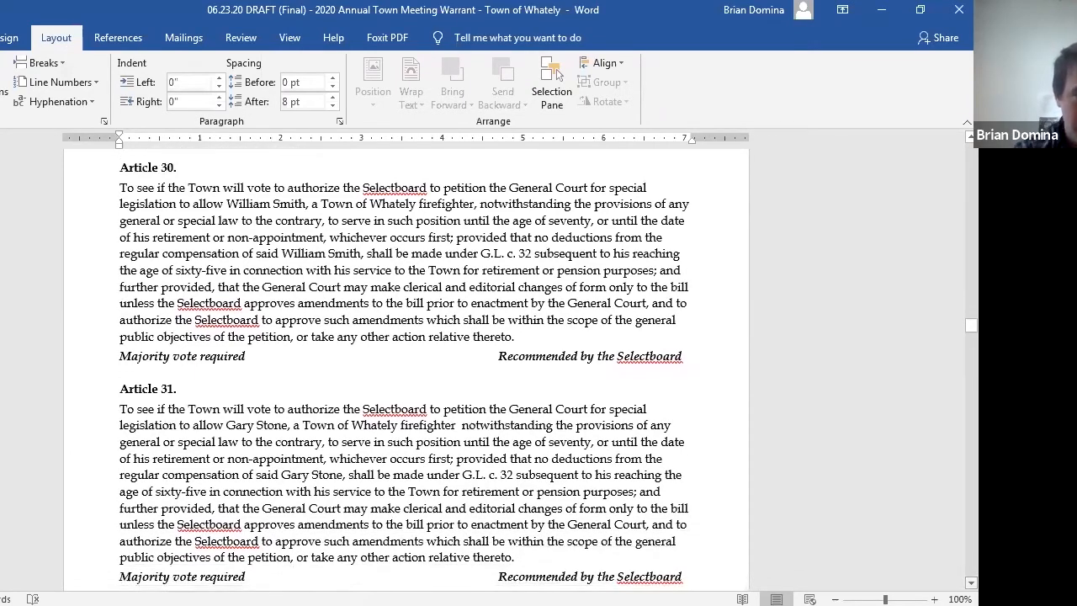
{"action": "scroll", "scroll_direction": "down", "scroll_amount": 3}
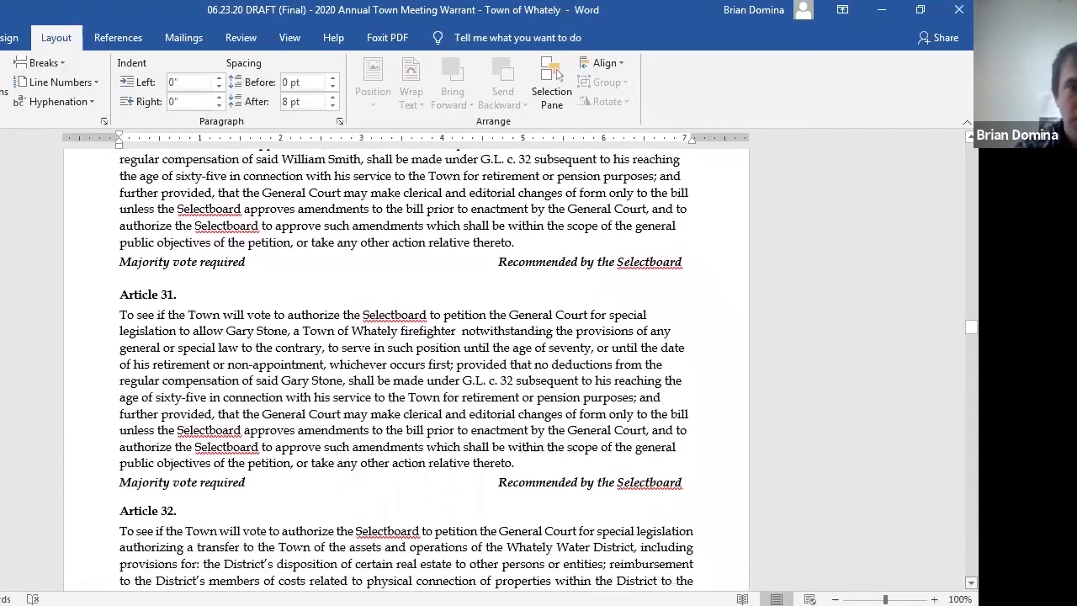
{"action": "scroll", "scroll_direction": "down", "scroll_amount": 3}
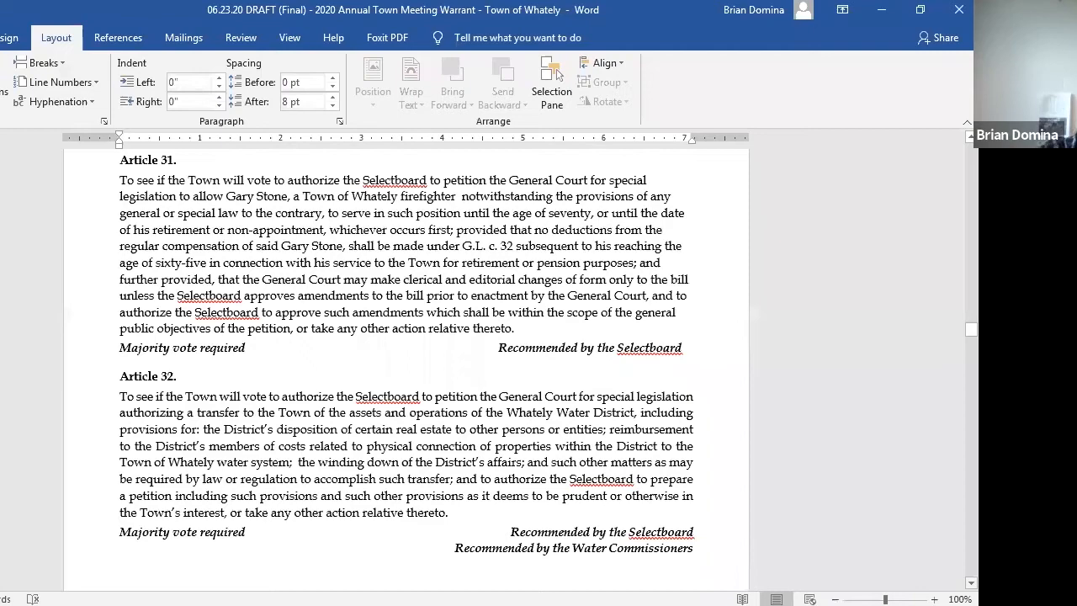
{"action": "scroll", "scroll_direction": "down", "scroll_amount": 3}
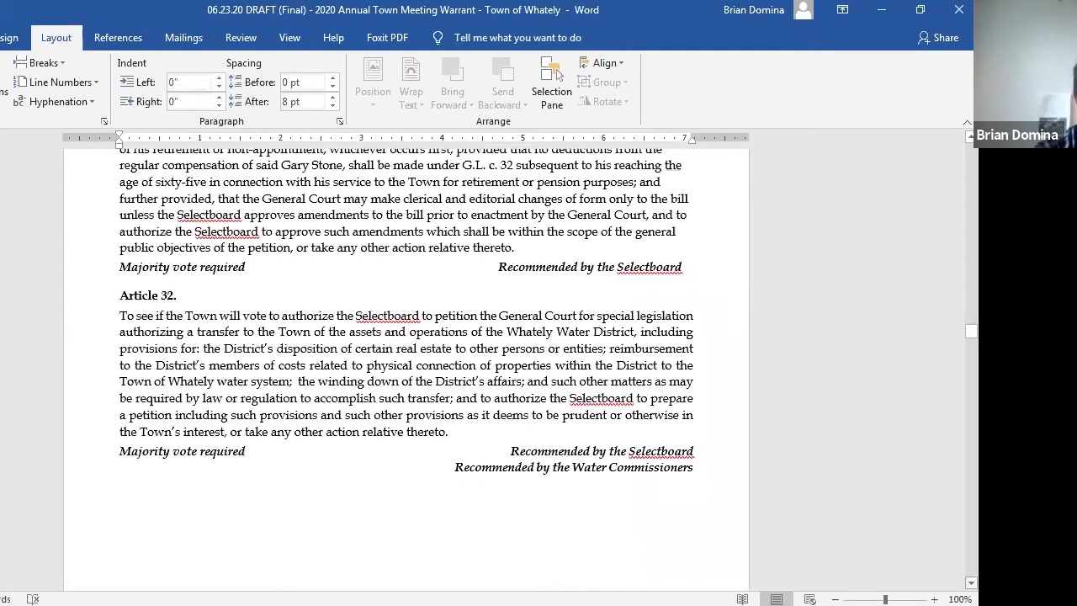
{"action": "scroll", "scroll_direction": "down", "scroll_amount": 3}
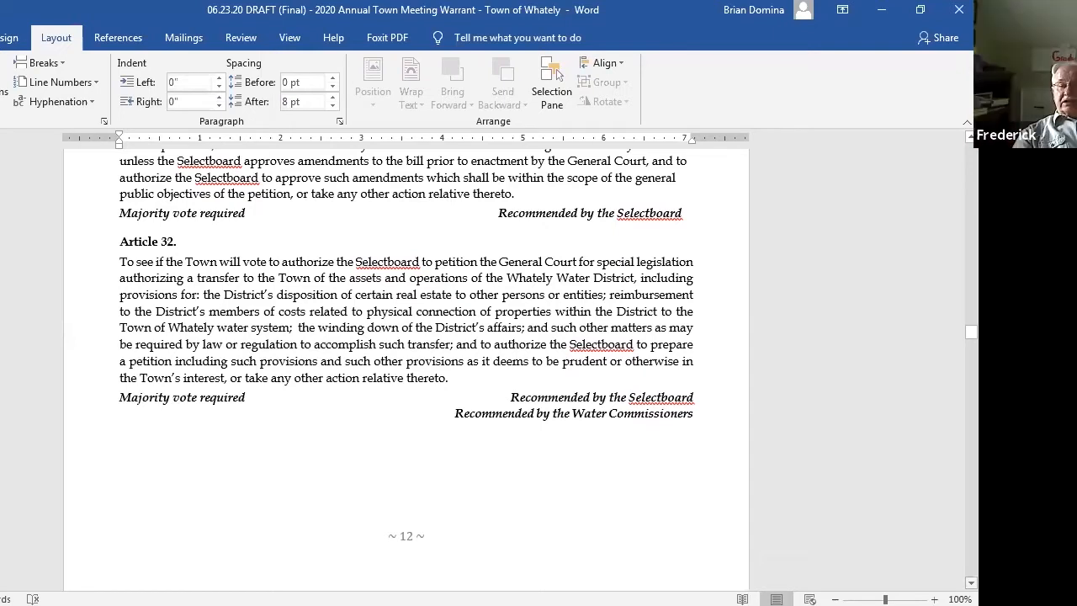
{"action": "scroll", "scroll_direction": "down", "scroll_amount": 3}
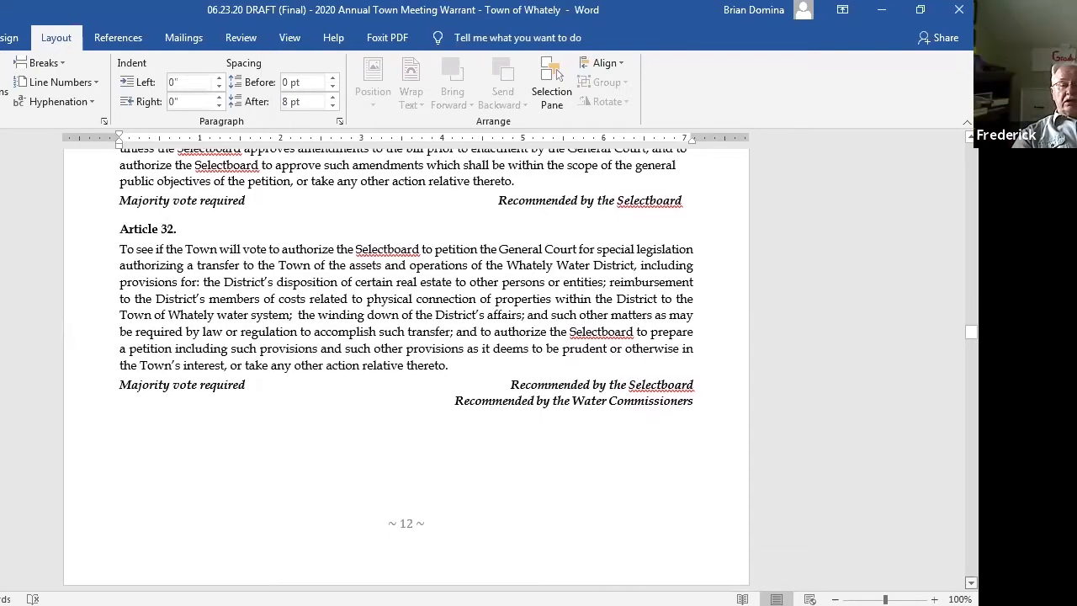
{"action": "scroll", "scroll_direction": "down", "scroll_amount": 3}
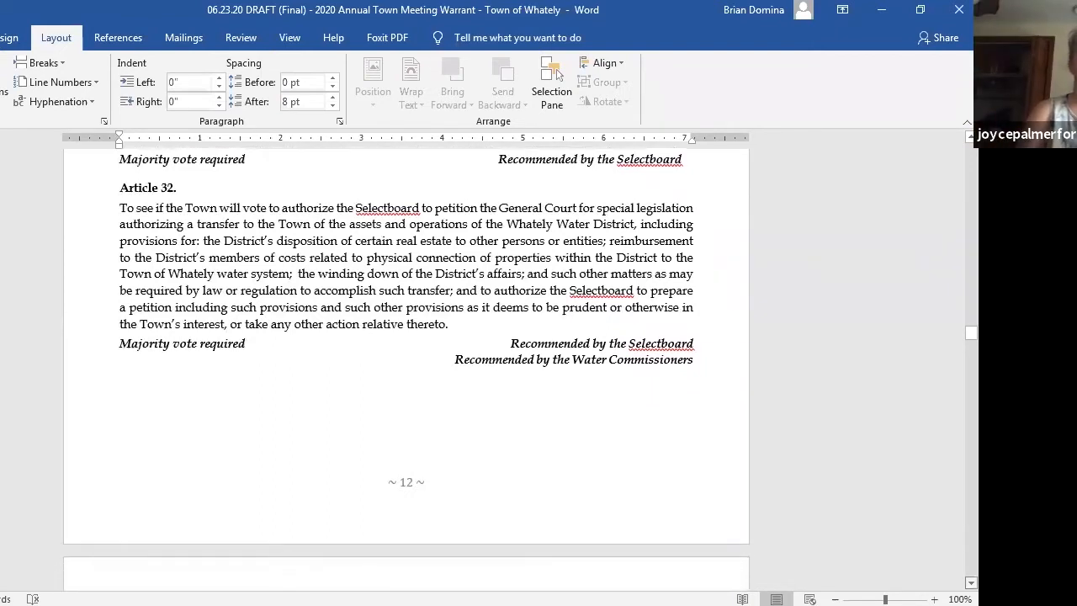
{"action": "scroll", "scroll_direction": "down", "scroll_amount": 3}
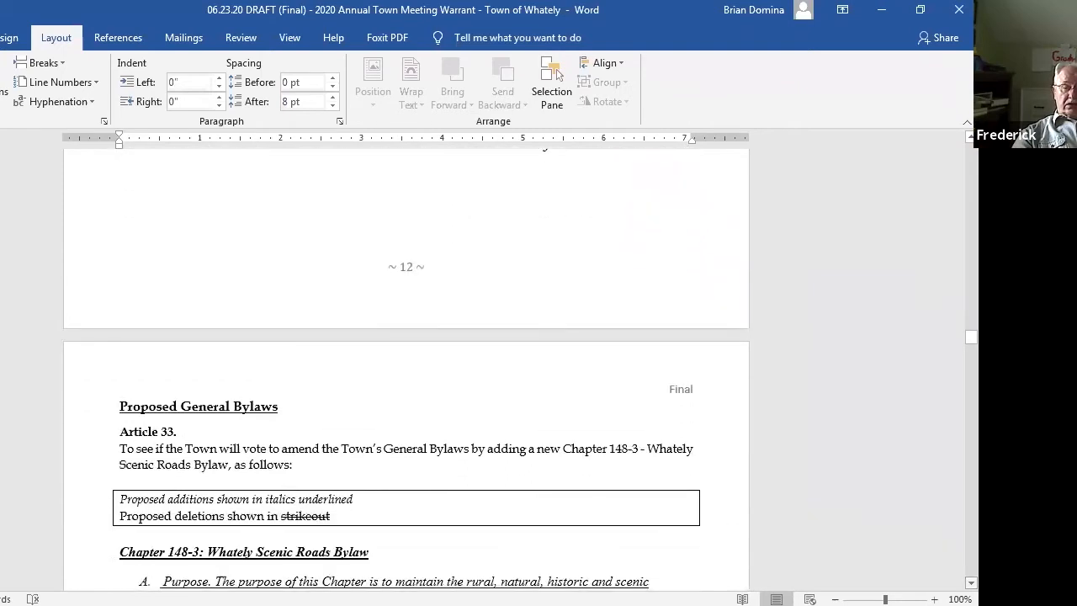
Scroll down through Chapter 148-3 scenic road sections A–G to the Article 34 zoning amendments heading
{"action": "scroll", "scroll_direction": "down", "scroll_amount": 3}
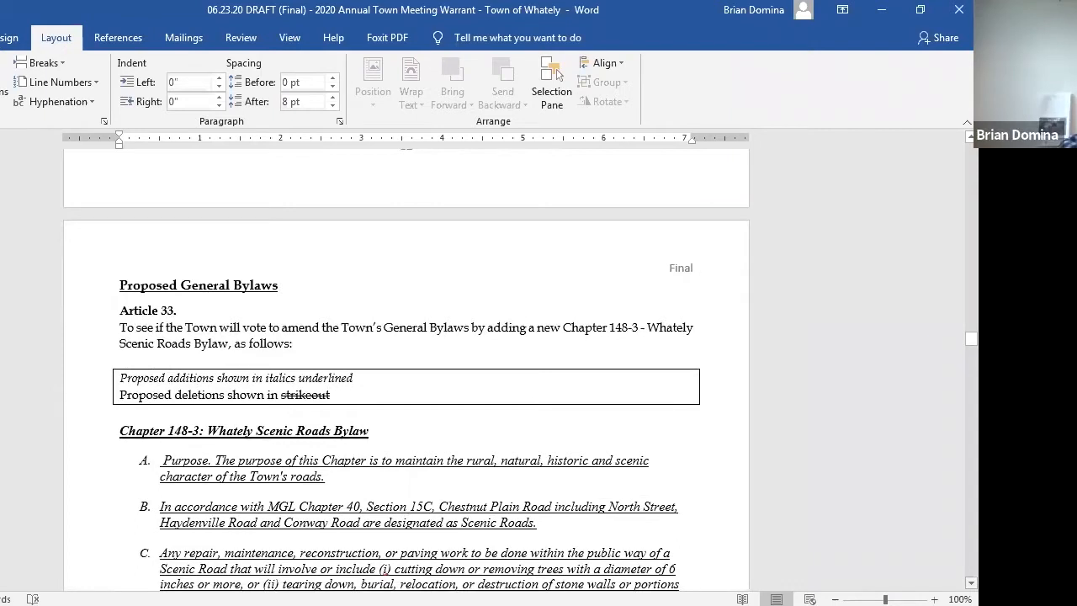
{"action": "scroll", "scroll_direction": "down", "scroll_amount": 3}
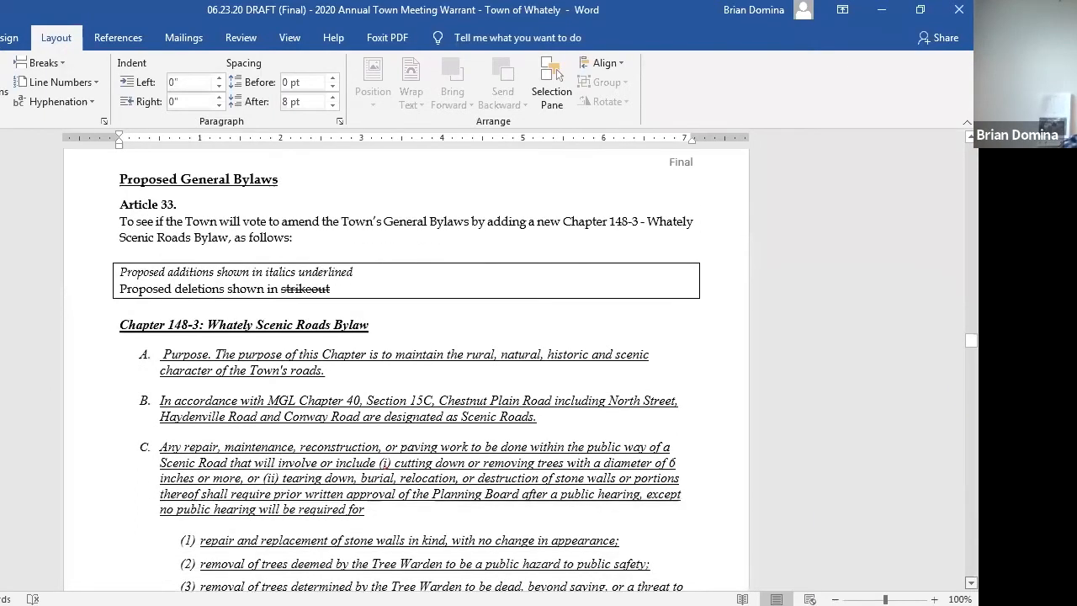
{"action": "scroll", "scroll_direction": "down", "scroll_amount": 3}
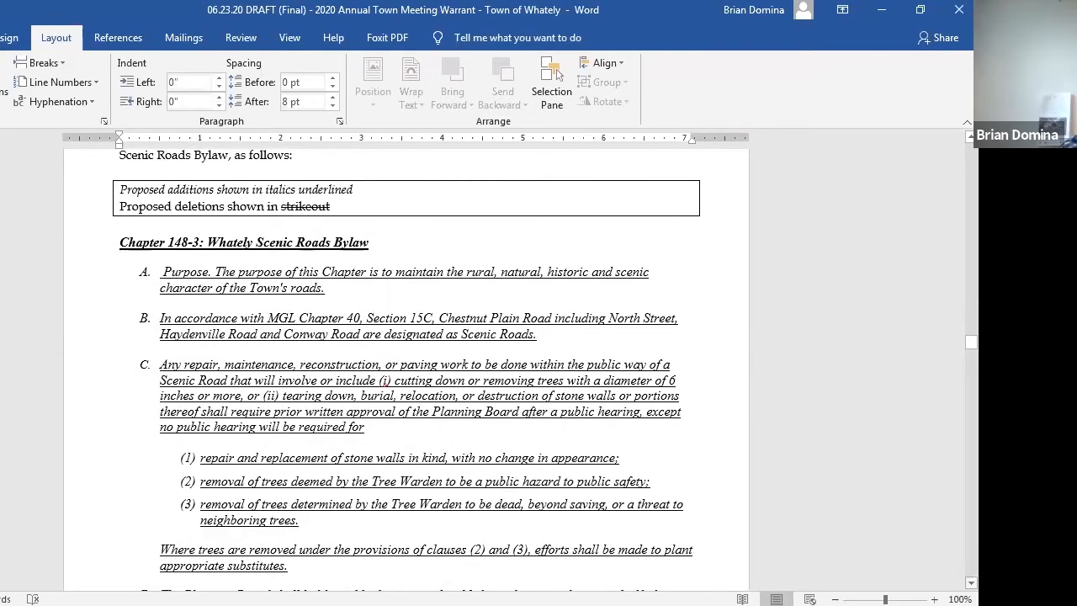
{"action": "scroll", "scroll_direction": "down", "scroll_amount": 3}
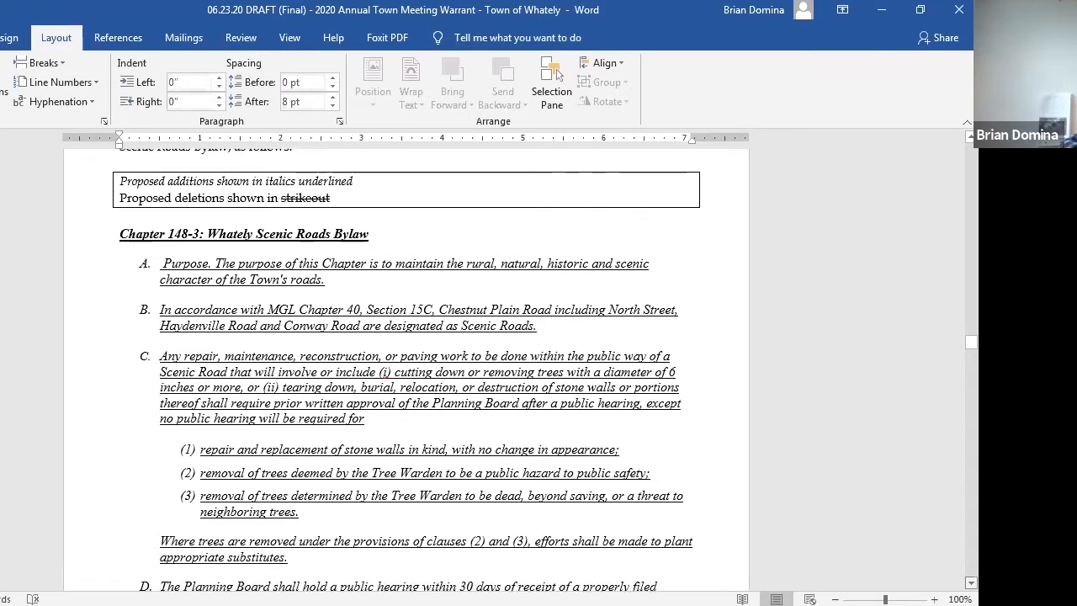
{"action": "scroll", "scroll_direction": "down", "scroll_amount": 3}
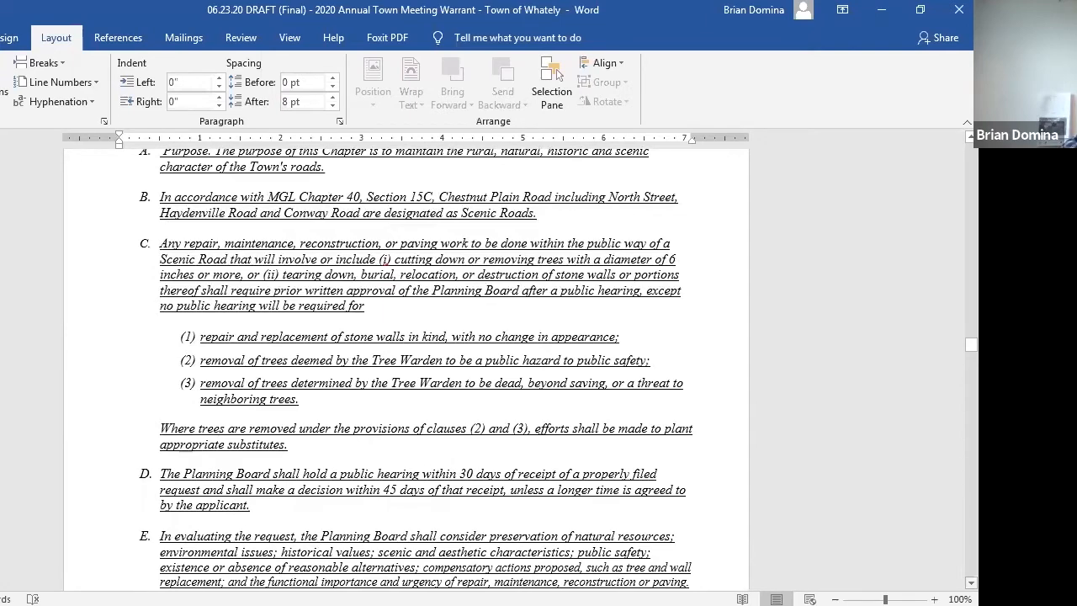
{"action": "scroll", "scroll_direction": "down", "scroll_amount": 3}
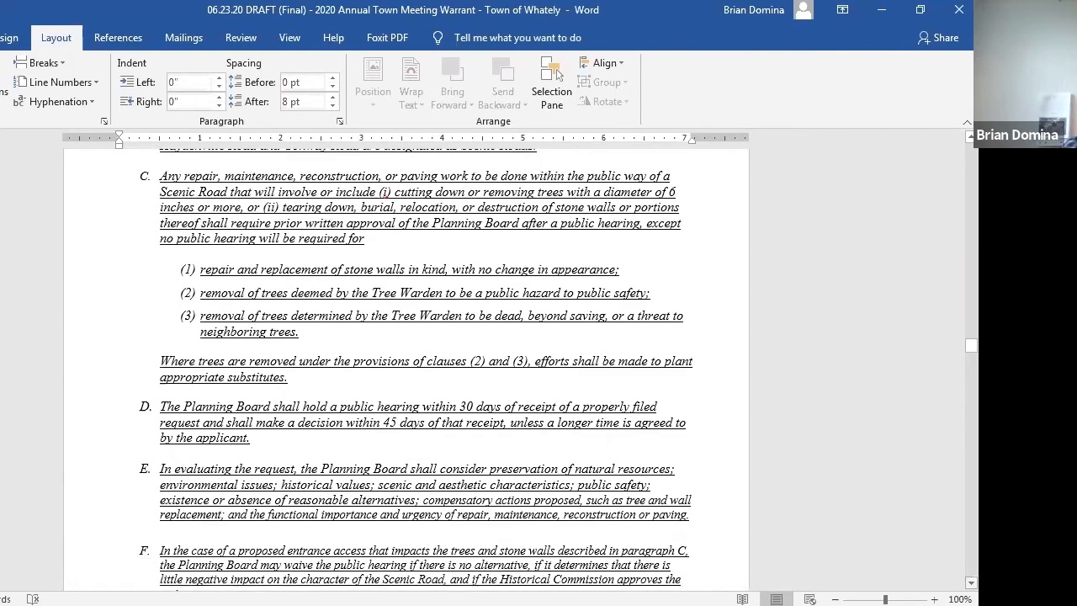
{"action": "scroll", "scroll_direction": "down", "scroll_amount": 3}
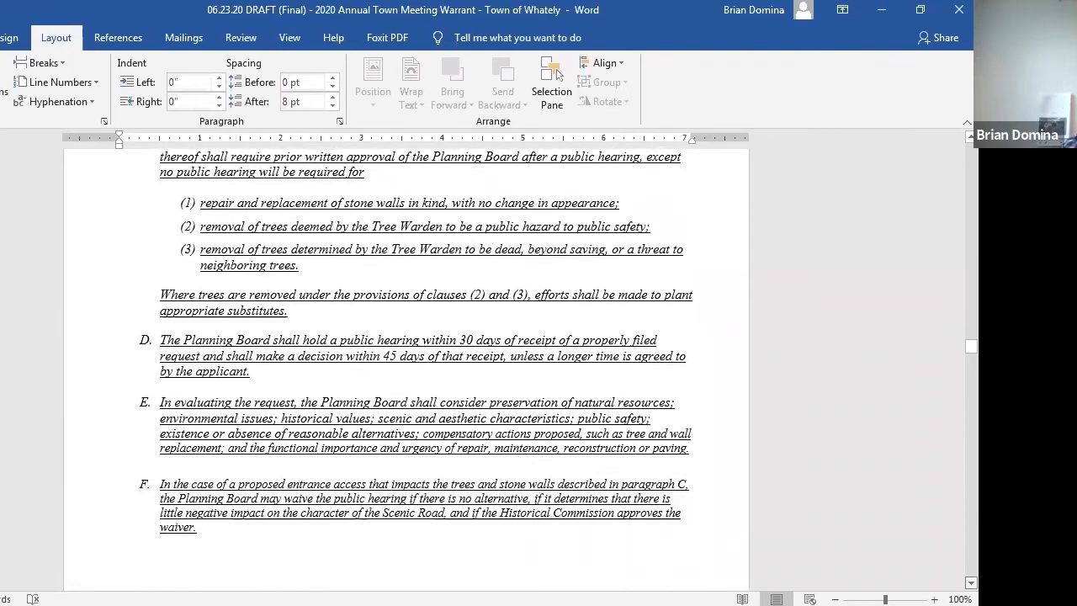
{"action": "scroll", "scroll_direction": "down", "scroll_amount": 3}
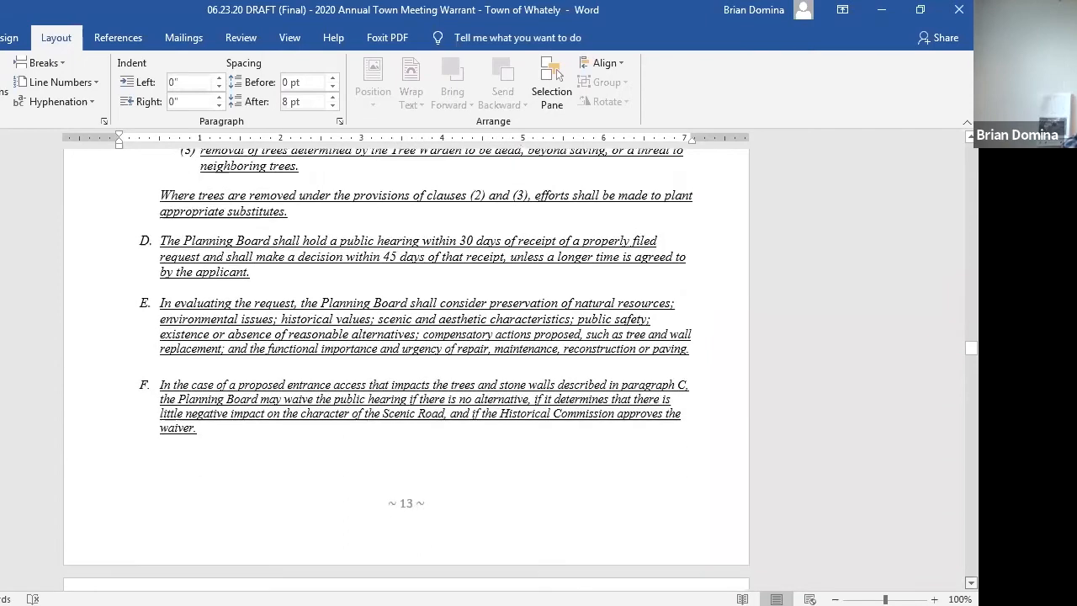
{"action": "scroll", "scroll_direction": "down", "scroll_amount": 3}
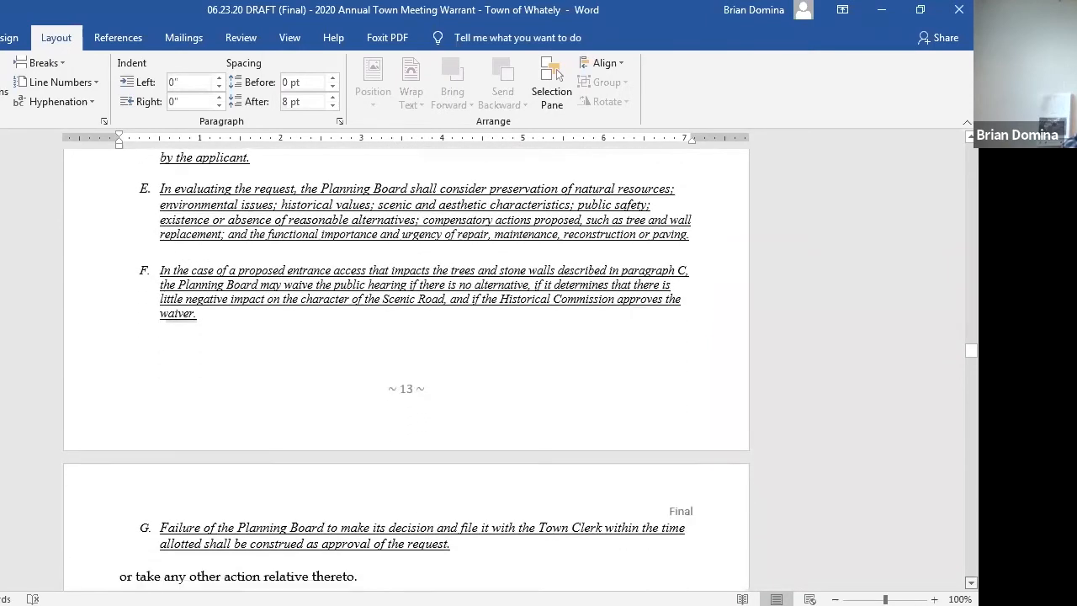
{"action": "scroll", "scroll_direction": "down", "scroll_amount": 3}
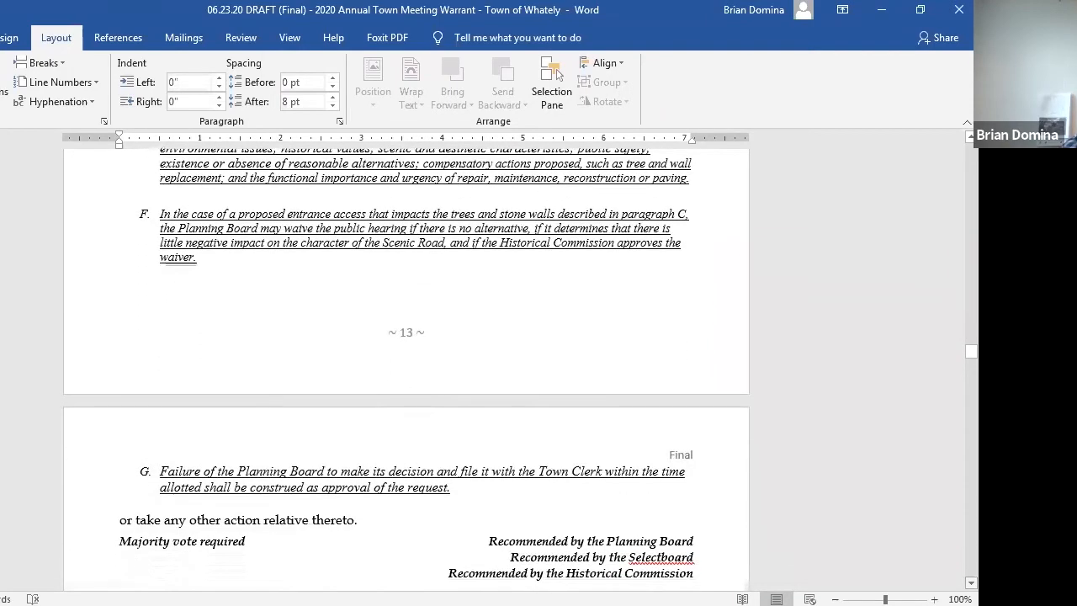
{"action": "scroll", "scroll_direction": "down", "scroll_amount": 3}
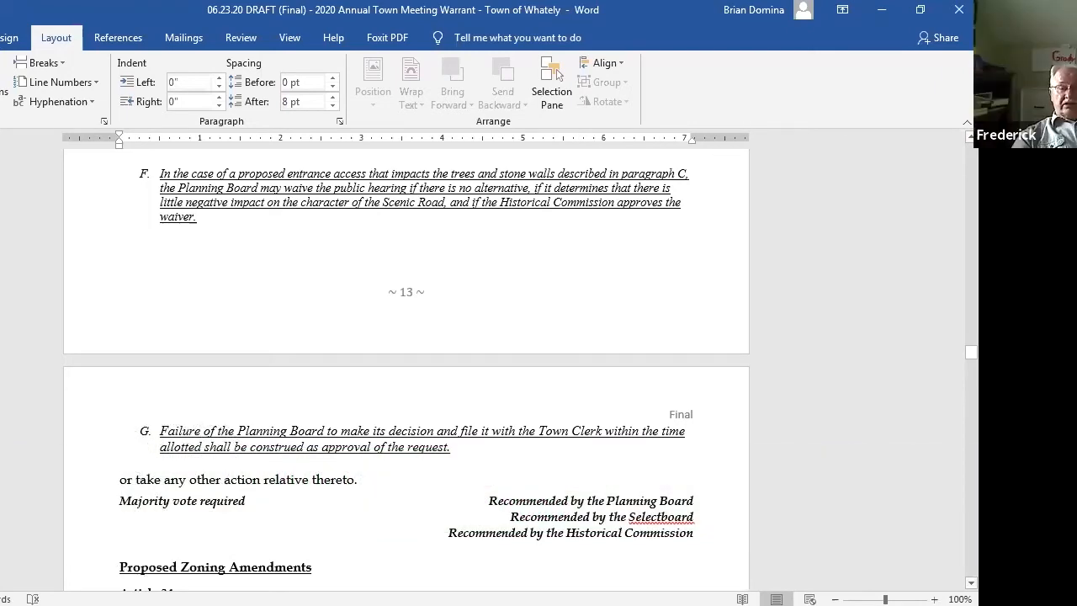
{"action": "scroll", "scroll_direction": "down", "scroll_amount": 3}
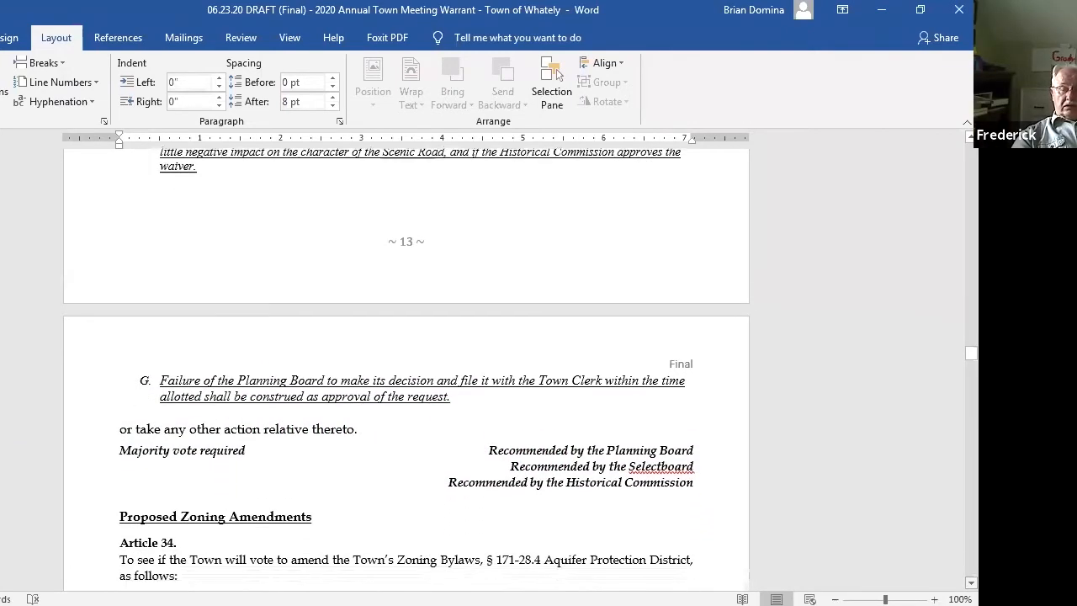
Scroll down through Article 34's prohibited-uses text until Article 35's Principal Use table appears
{"action": "scroll", "scroll_direction": "down", "scroll_amount": 3}
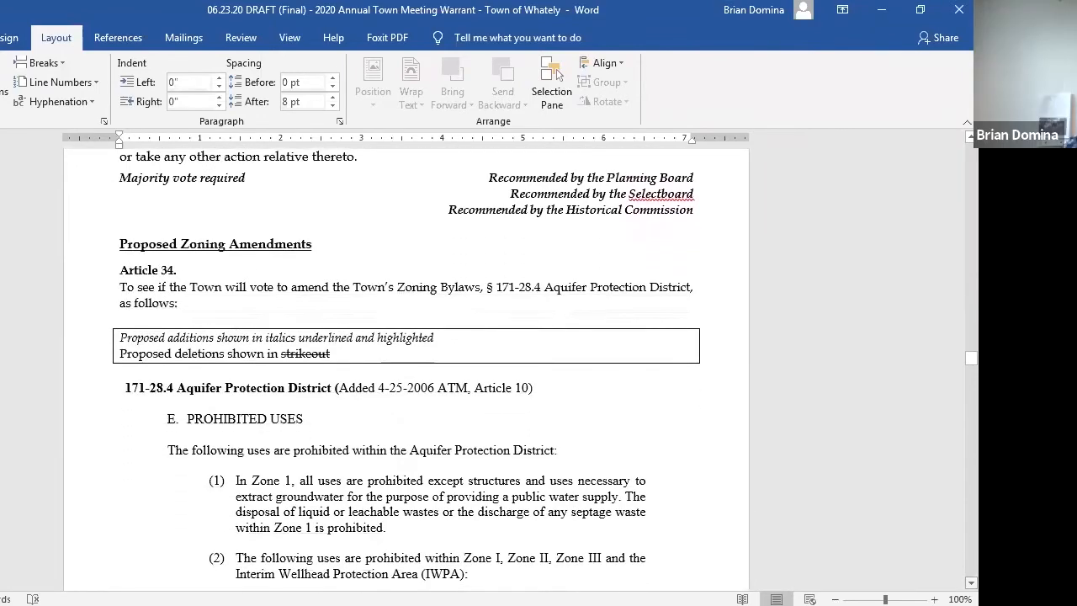
{"action": "scroll", "scroll_direction": "down", "scroll_amount": 3}
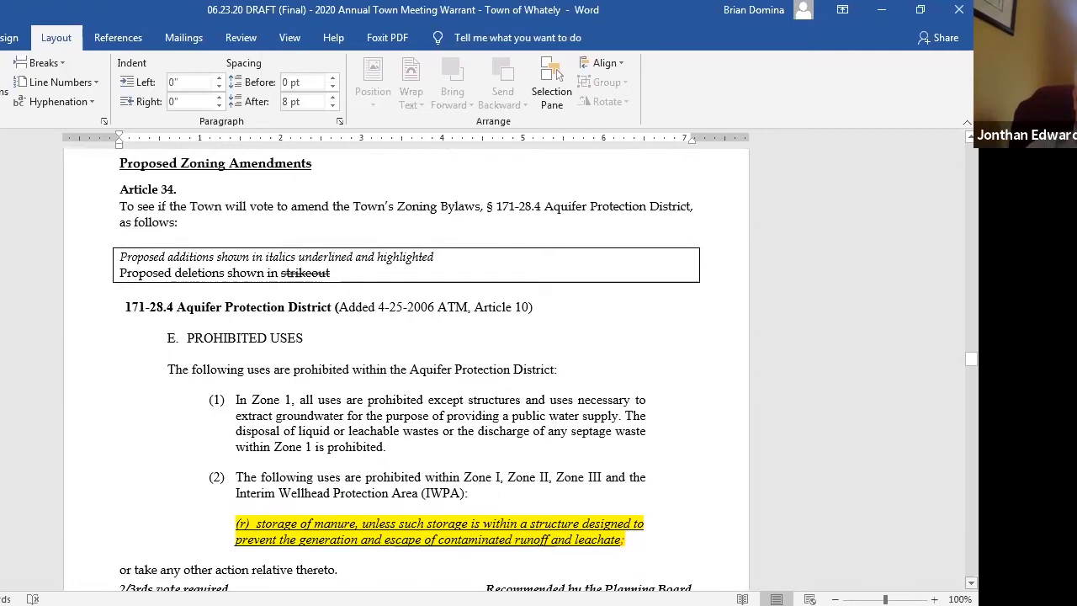
{"action": "scroll", "scroll_direction": "down", "scroll_amount": 3}
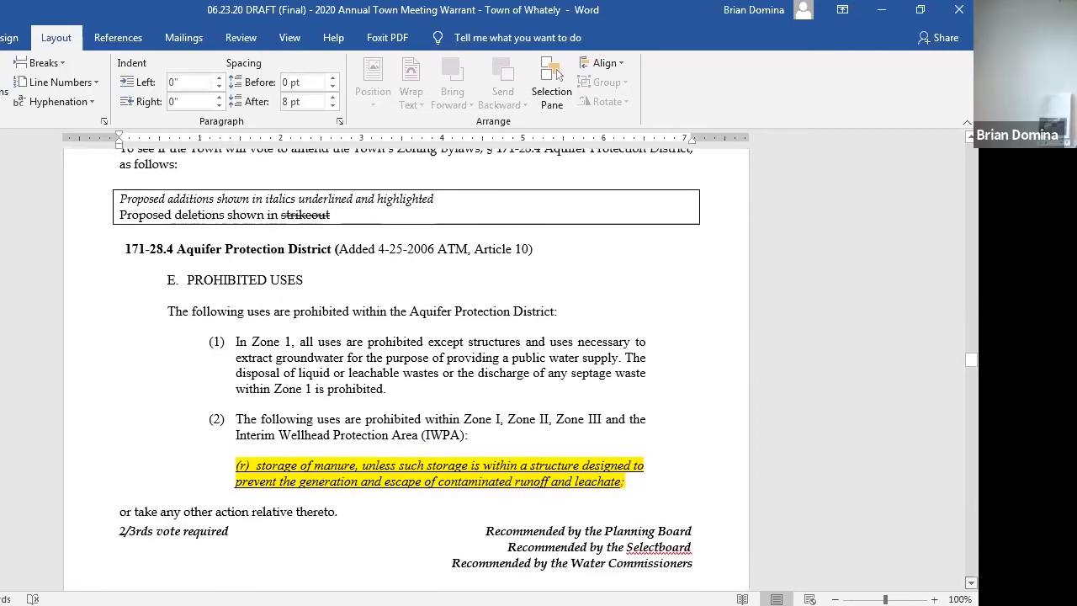
{"action": "scroll", "scroll_direction": "down", "scroll_amount": 3}
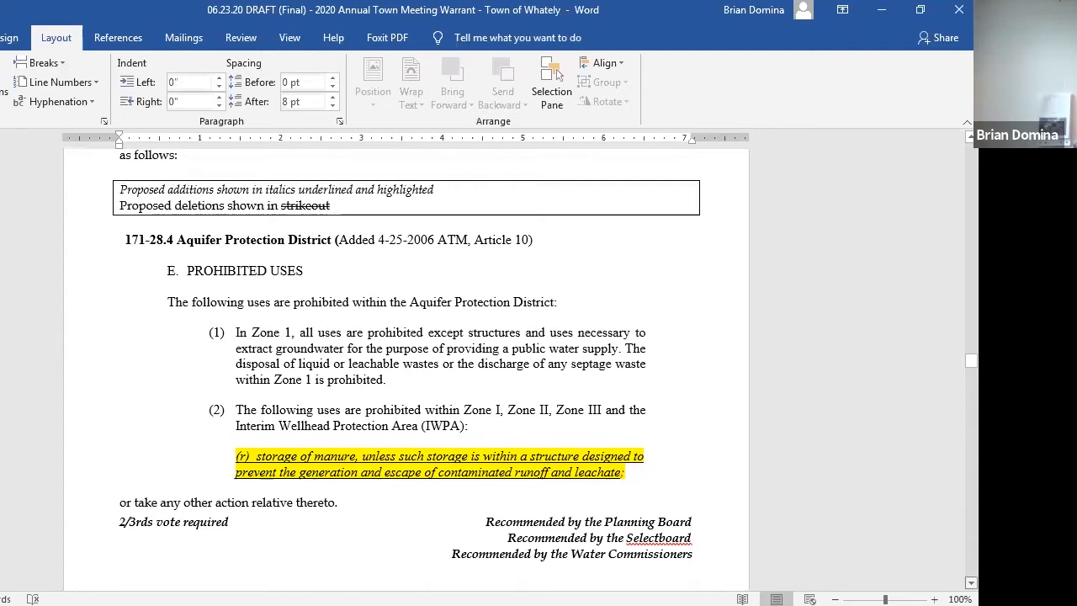
{"action": "scroll", "scroll_direction": "down", "scroll_amount": 3}
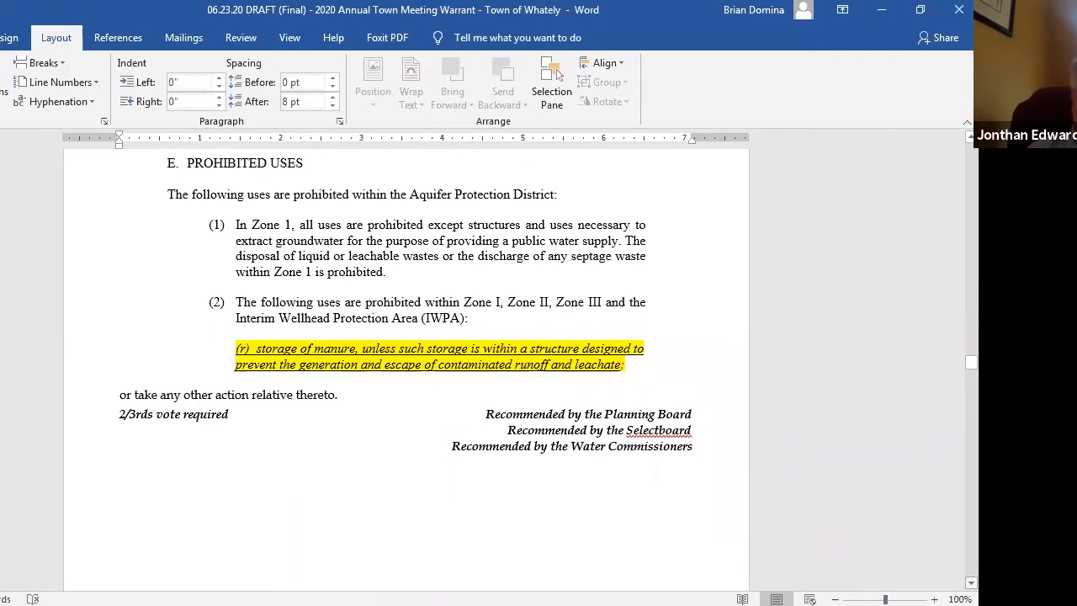
{"action": "scroll", "scroll_direction": "down", "scroll_amount": 3}
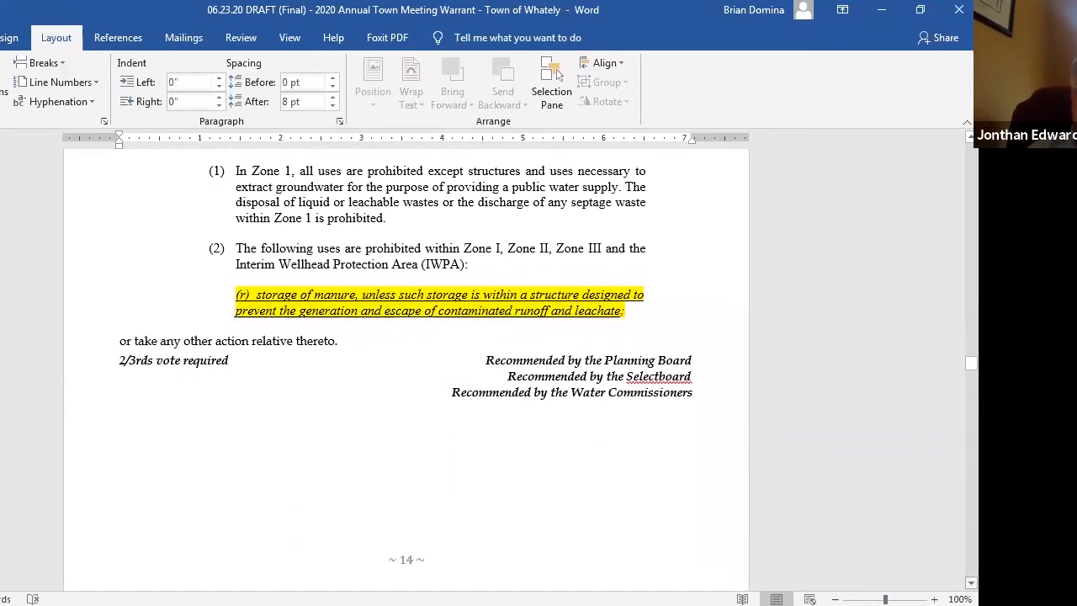
{"action": "scroll", "scroll_direction": "down", "scroll_amount": 3}
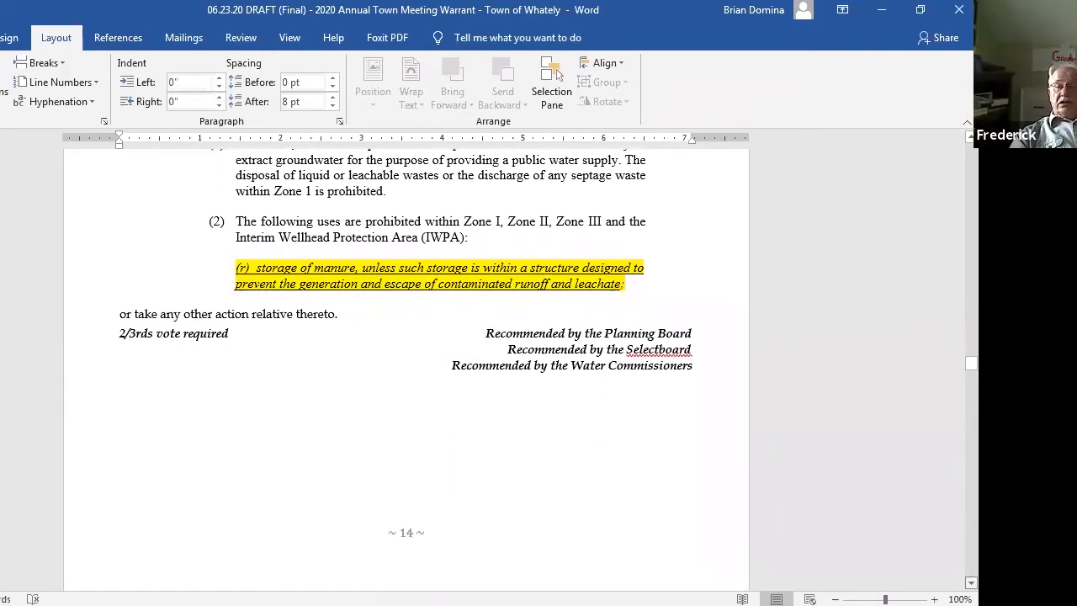
{"action": "scroll", "scroll_direction": "down", "scroll_amount": 3}
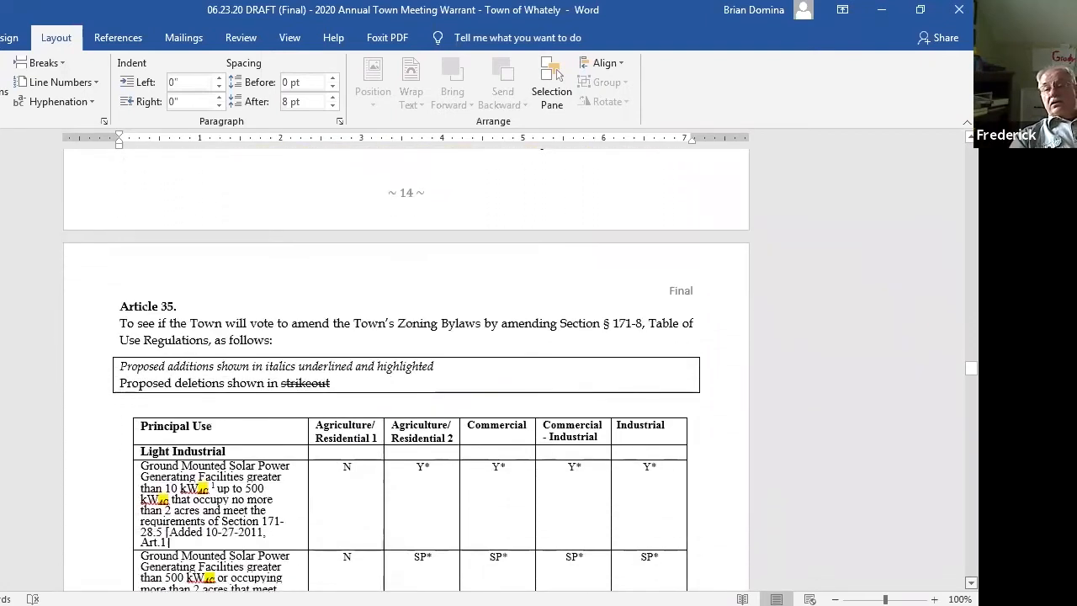
Scroll down past the solar use table and legend to the Article 36 §171-28.5 heading
{"action": "scroll", "scroll_direction": "down", "scroll_amount": 3}
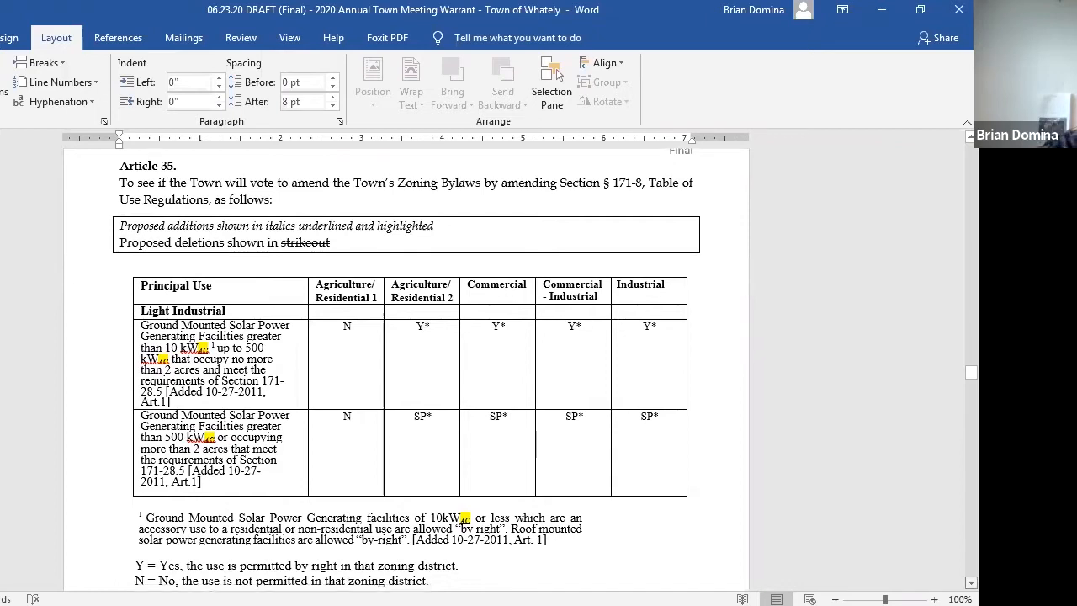
{"action": "scroll", "scroll_direction": "down", "scroll_amount": 3}
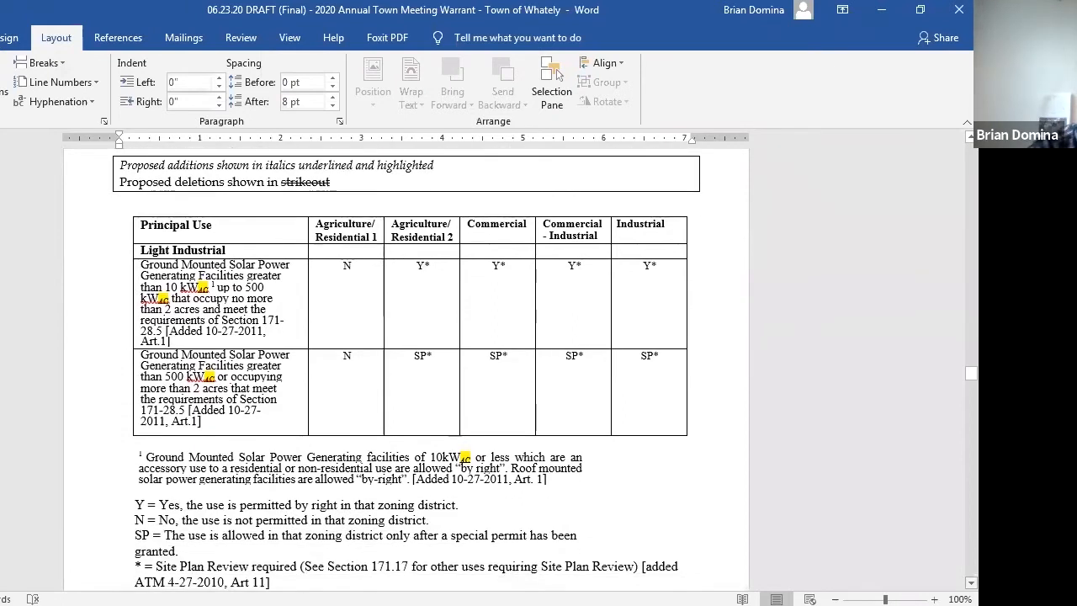
{"action": "scroll", "scroll_direction": "down", "scroll_amount": 3}
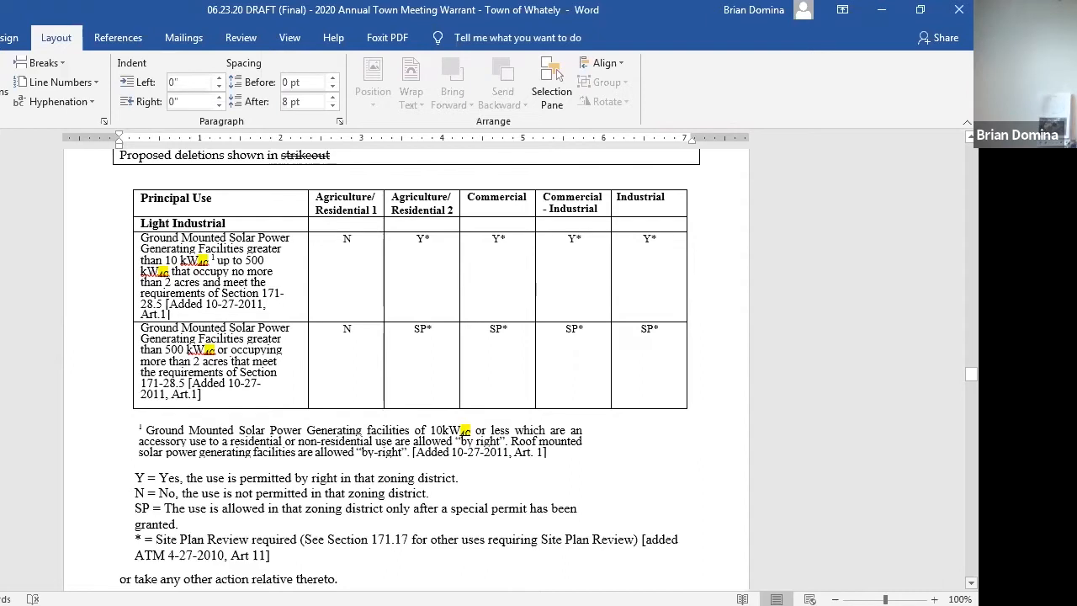
{"action": "scroll", "scroll_direction": "down", "scroll_amount": 3}
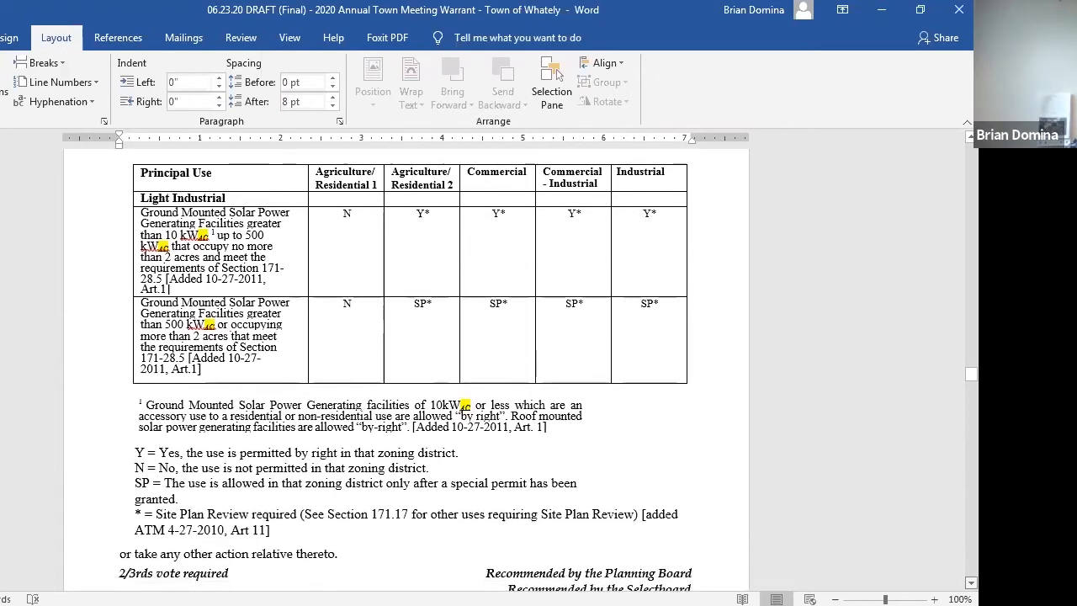
{"action": "scroll", "scroll_direction": "down", "scroll_amount": 3}
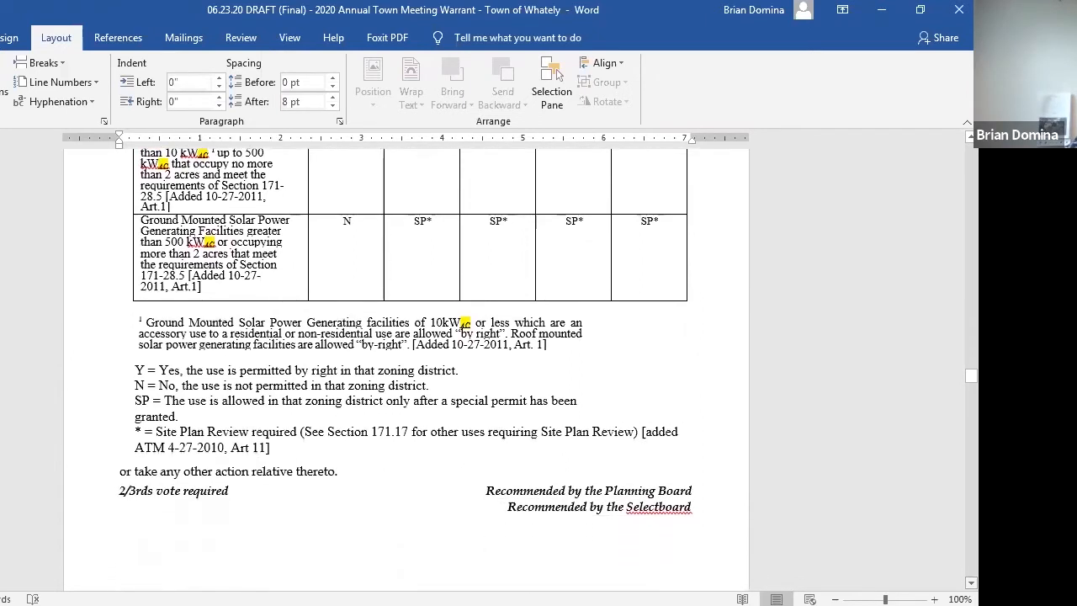
{"action": "scroll", "scroll_direction": "down", "scroll_amount": 3}
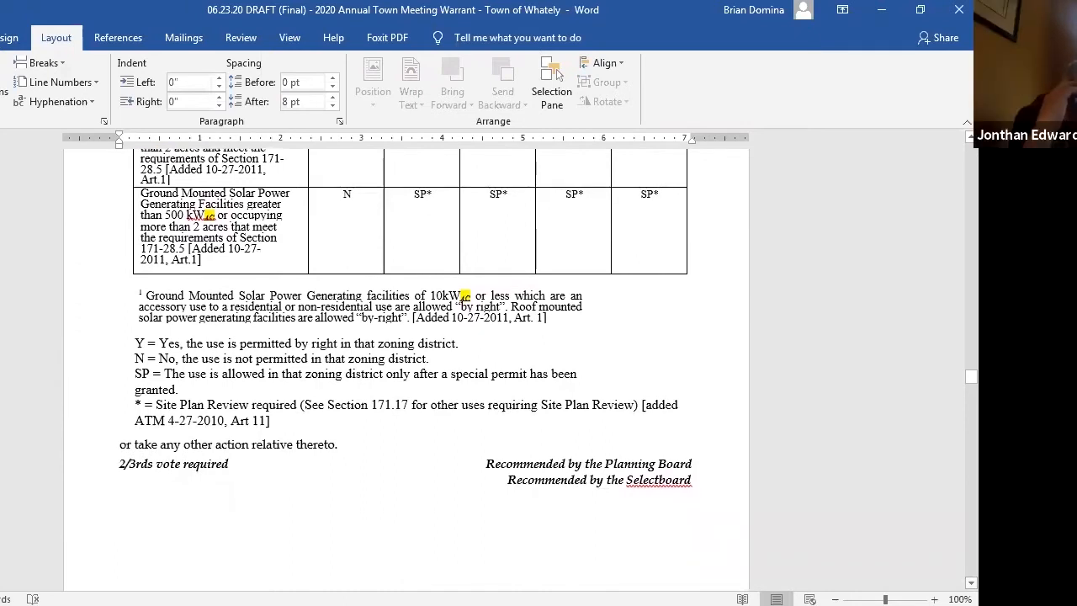
{"action": "scroll", "scroll_direction": "down", "scroll_amount": 3}
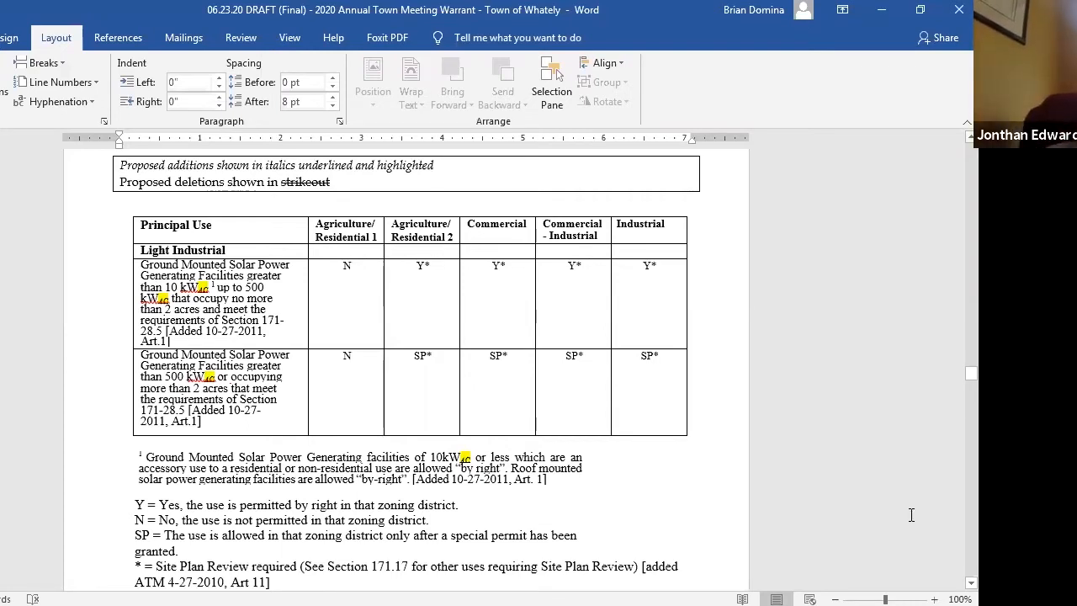
{"action": "scroll", "scroll_direction": "down", "scroll_amount": 3}
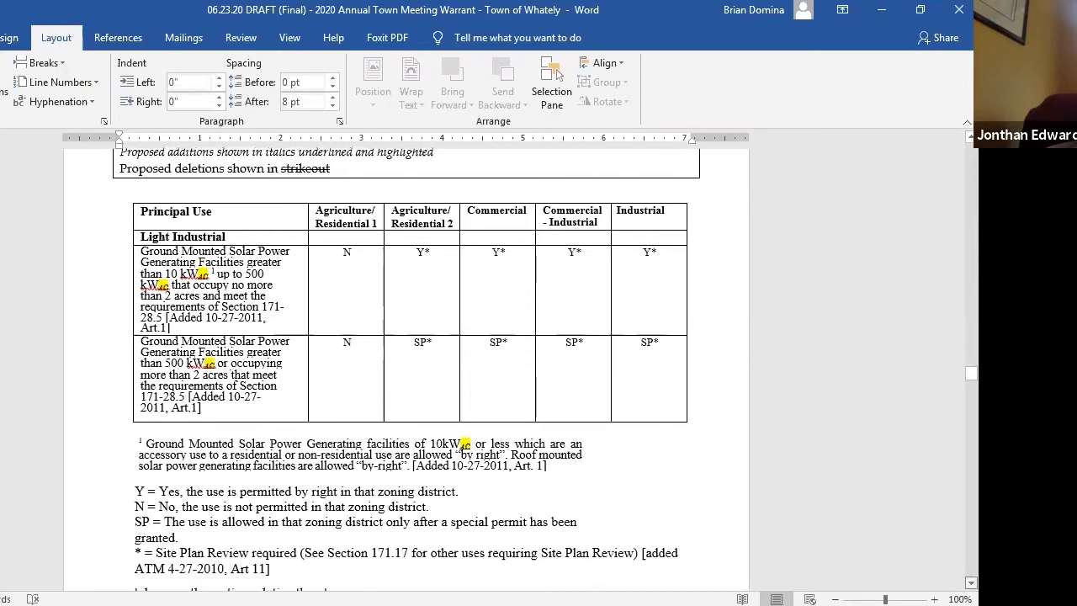
{"action": "scroll", "scroll_direction": "down", "scroll_amount": 3}
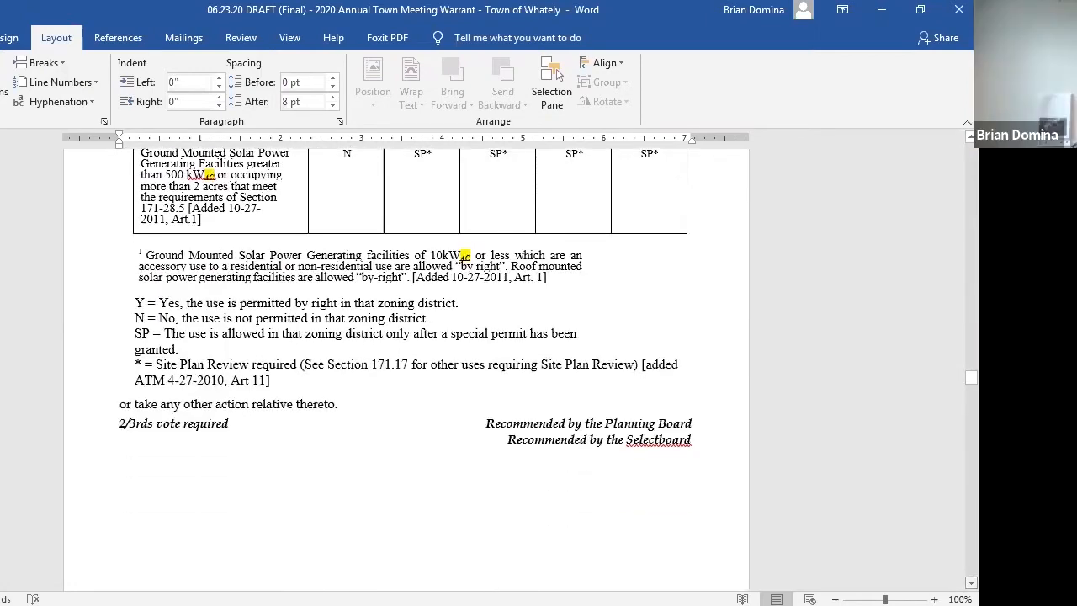
{"action": "scroll", "scroll_direction": "down", "scroll_amount": 3}
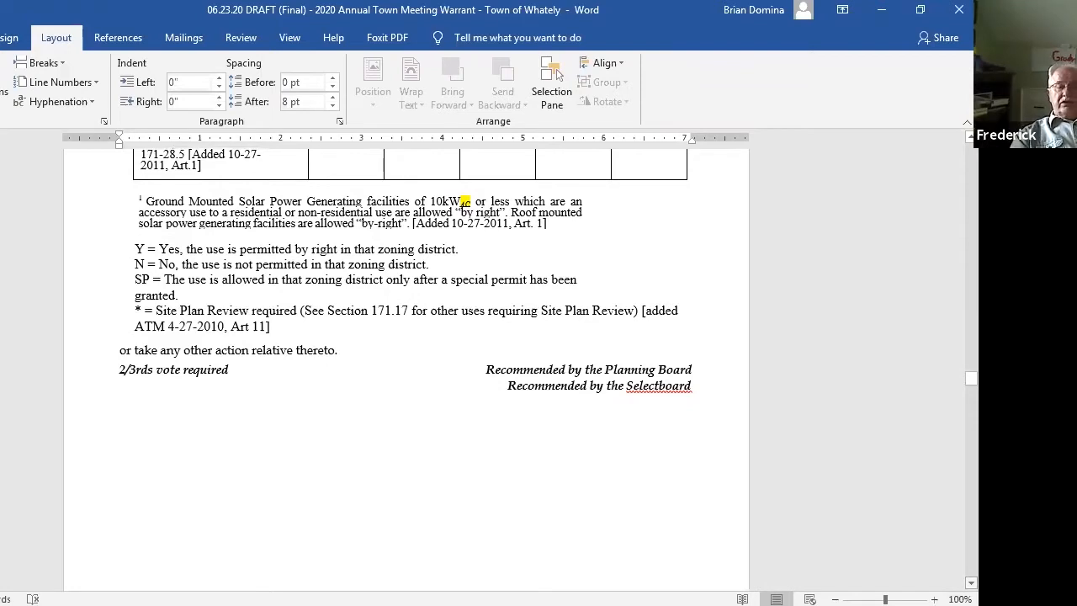
{"action": "scroll", "scroll_direction": "down", "scroll_amount": 3}
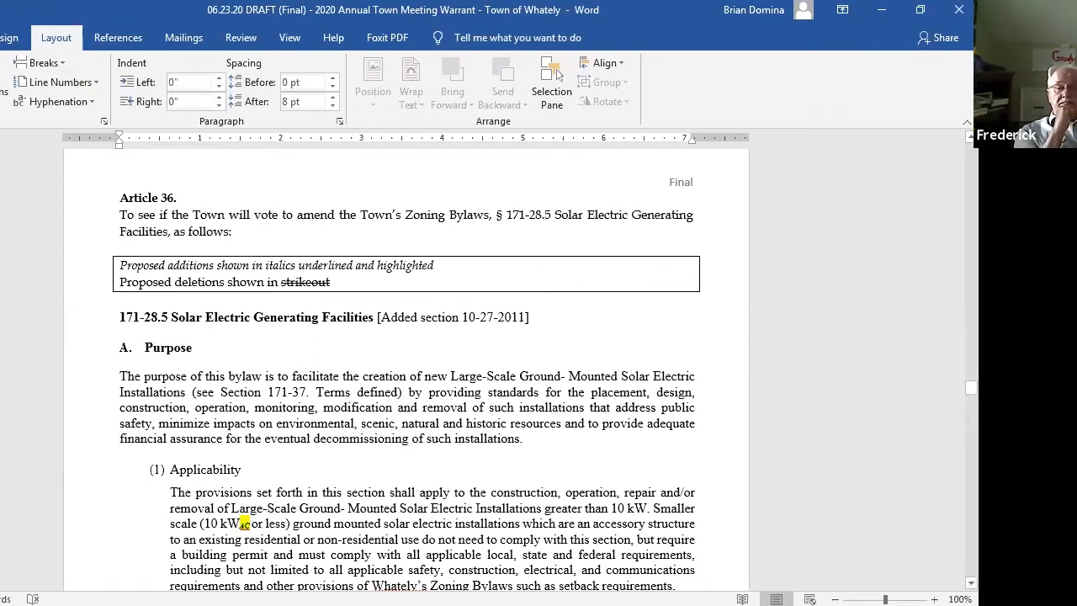
Scroll down through pages 20–22 of the solar installation bylaw's standards sections
{"action": "scroll", "scroll_direction": "down", "scroll_amount": 3}
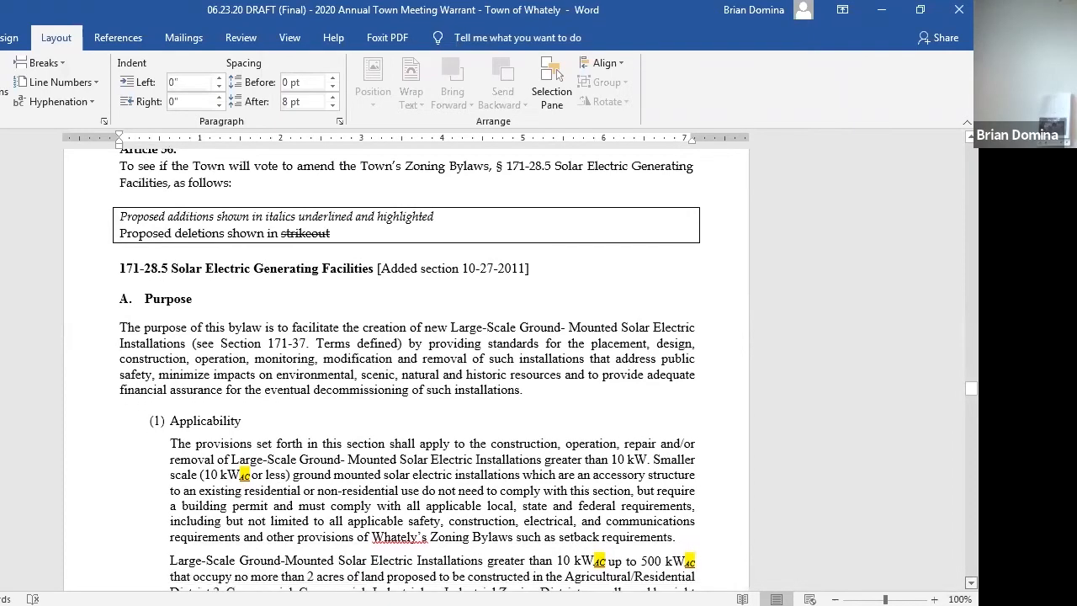
{"action": "scroll", "scroll_direction": "down", "scroll_amount": 3}
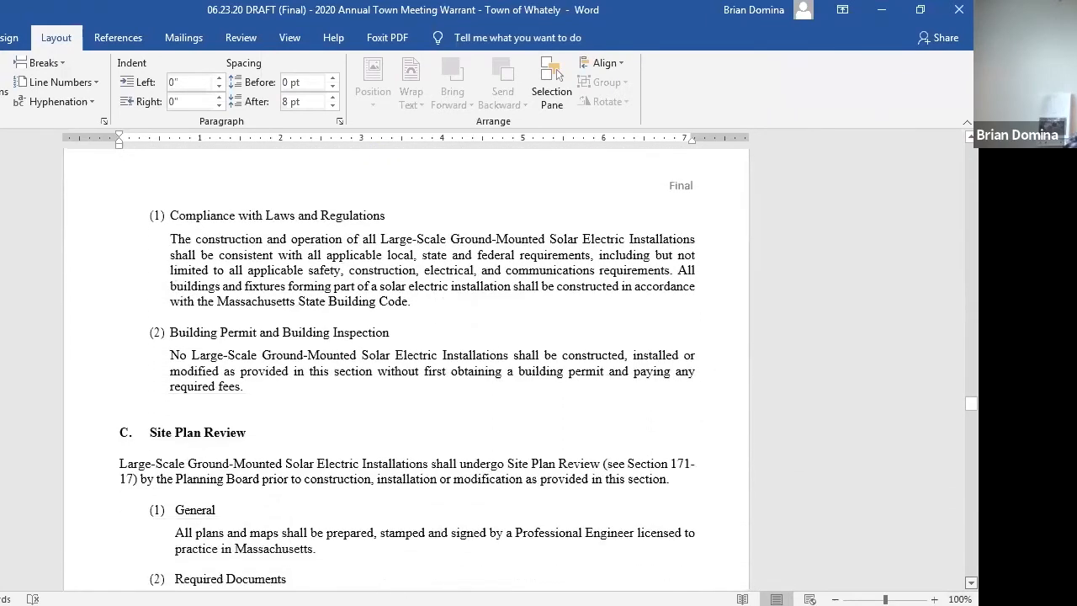
{"action": "scroll", "scroll_direction": "down", "scroll_amount": 3}
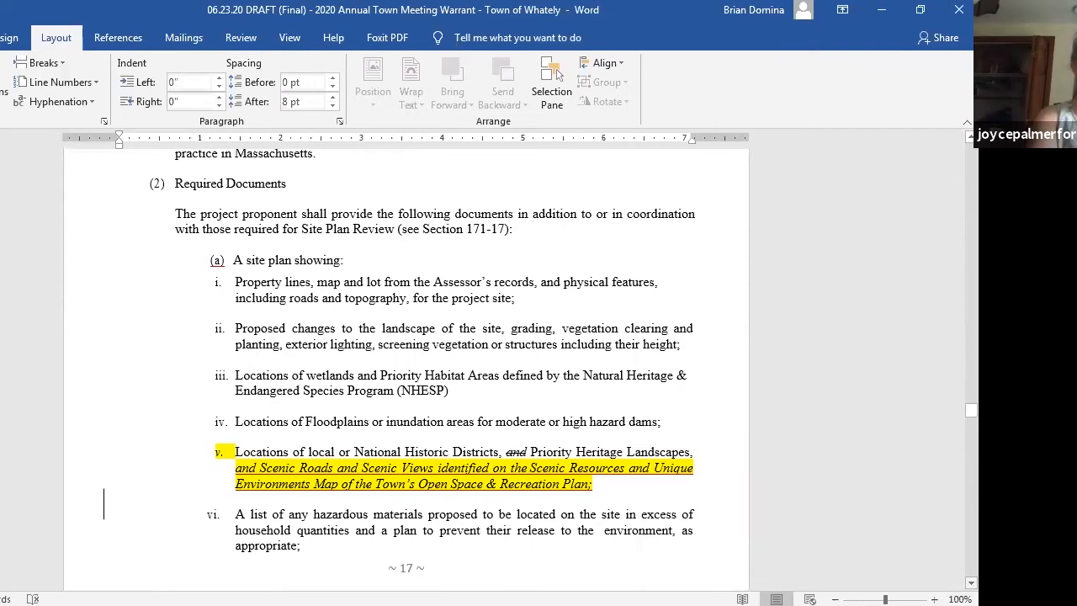
{"action": "scroll", "scroll_direction": "down", "scroll_amount": 3}
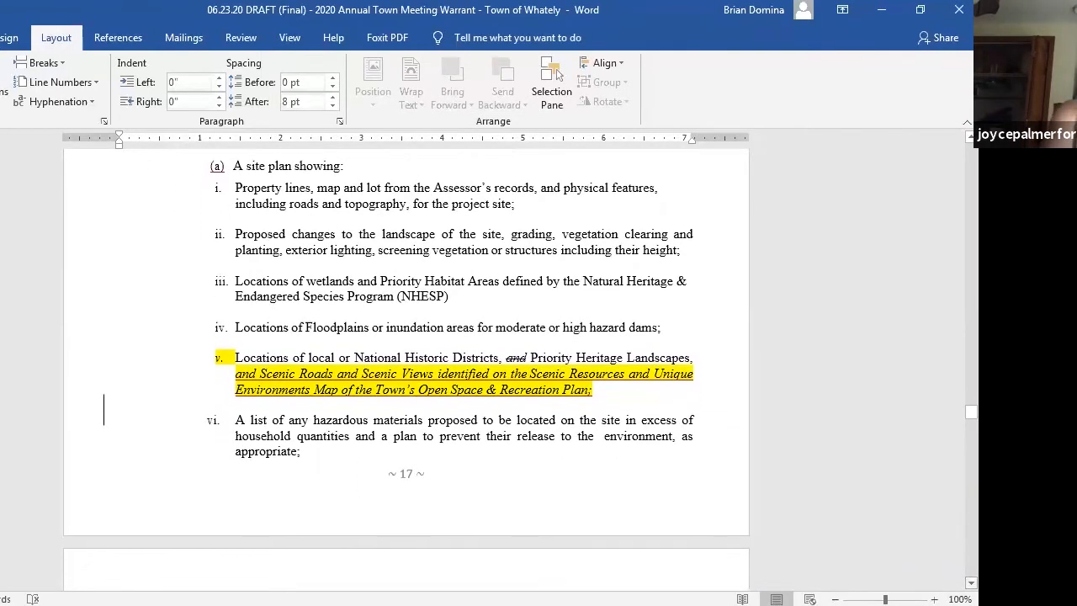
{"action": "scroll", "scroll_direction": "down", "scroll_amount": 3}
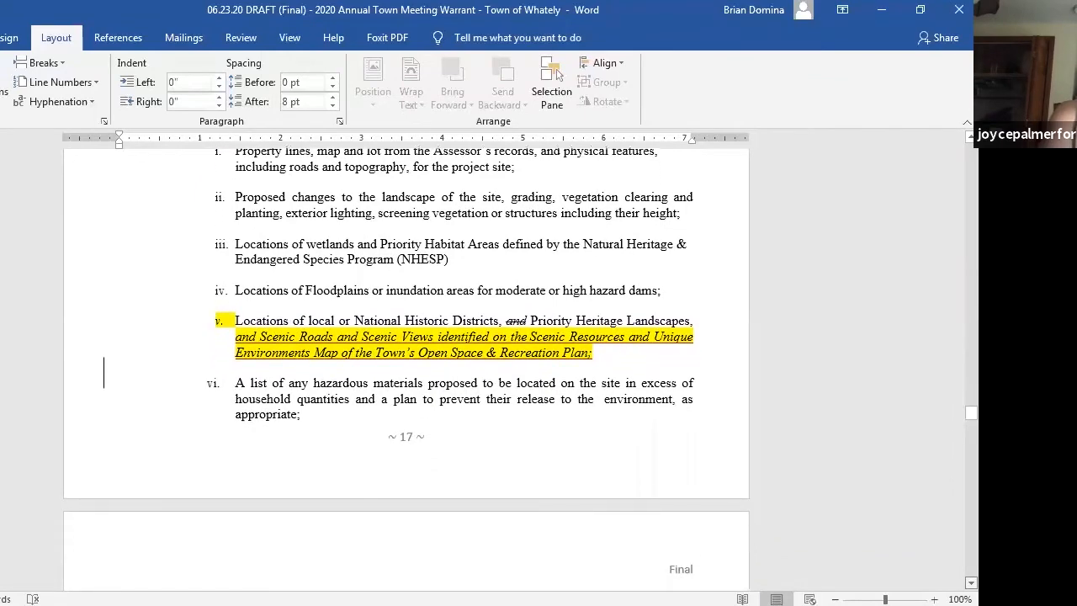
{"action": "scroll", "scroll_direction": "down", "scroll_amount": 3}
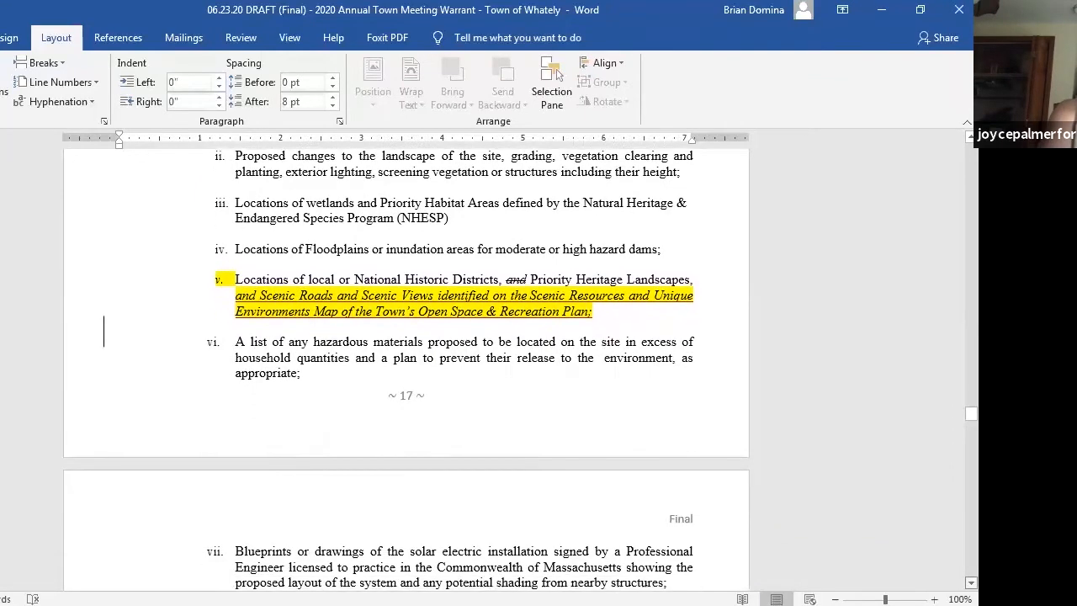
{"action": "scroll", "scroll_direction": "down", "scroll_amount": 3}
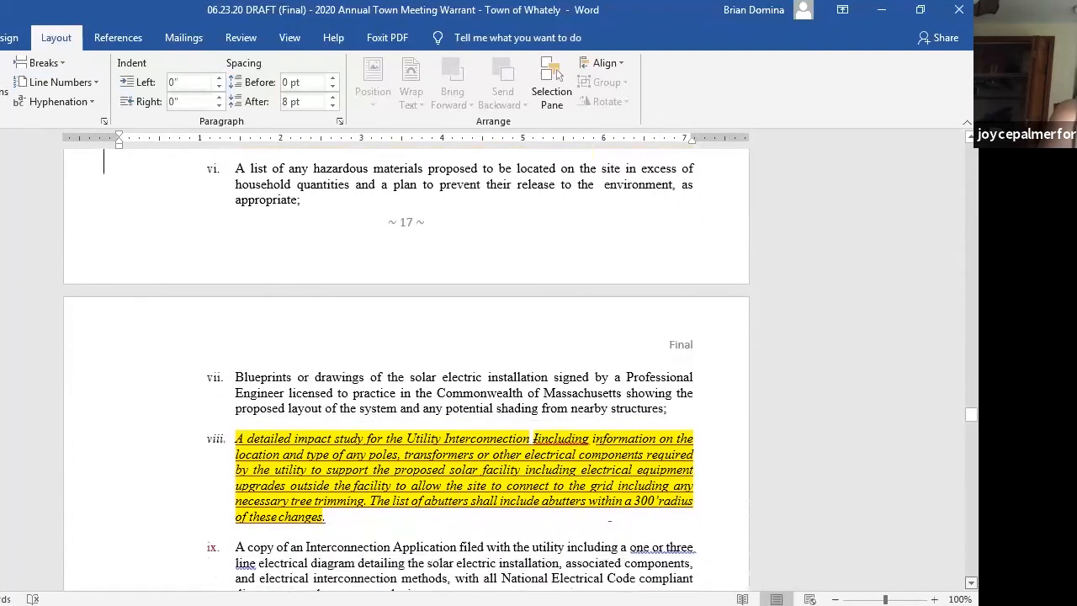
{"action": "scroll", "scroll_direction": "down", "scroll_amount": 3}
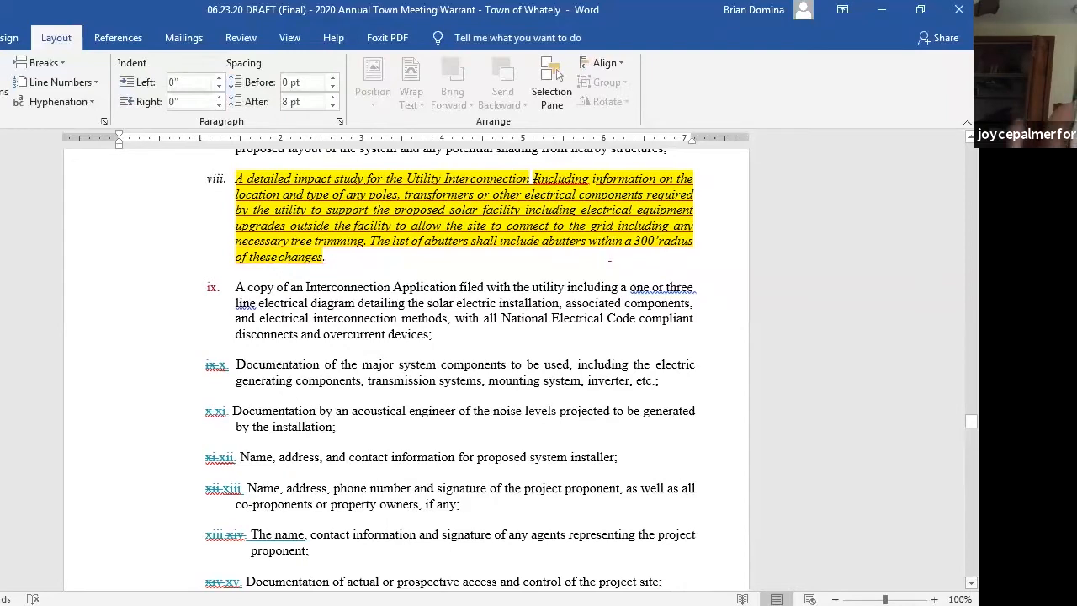
{"action": "scroll", "scroll_direction": "down", "scroll_amount": 3}
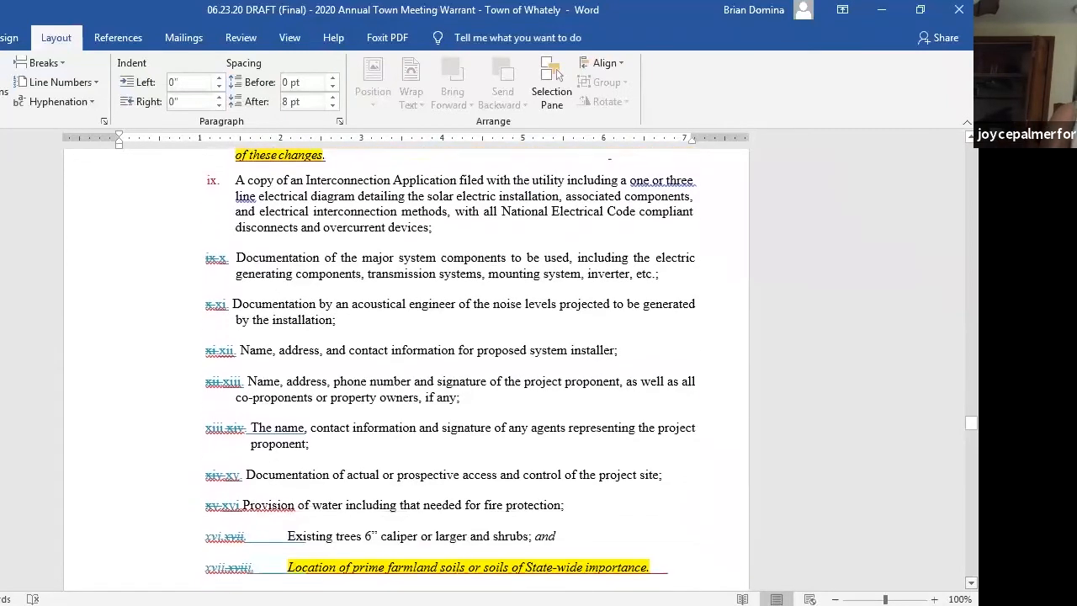
{"action": "scroll", "scroll_direction": "down", "scroll_amount": 3}
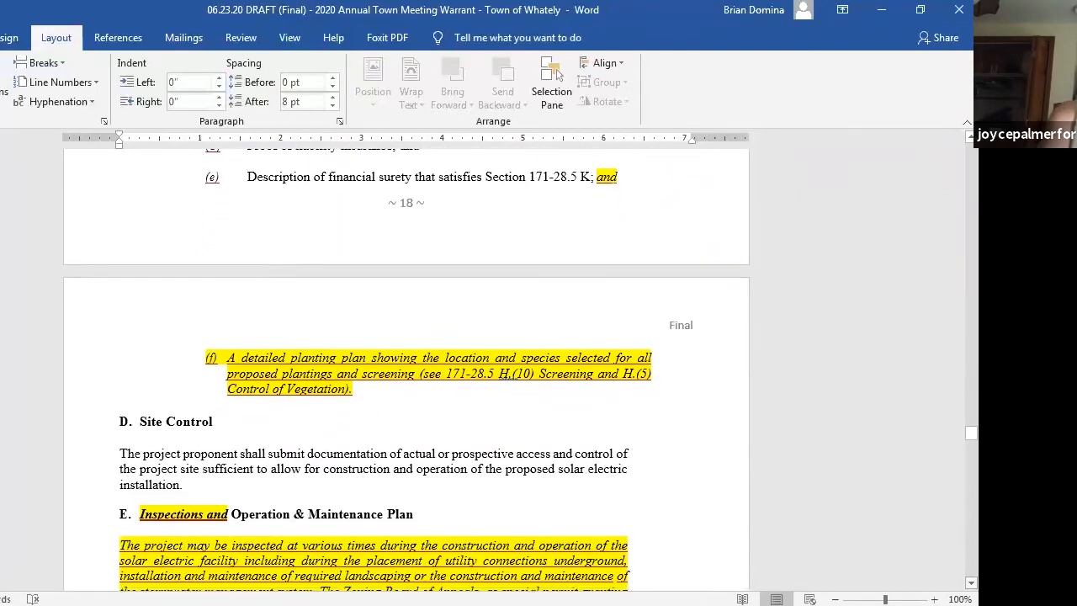
{"action": "scroll", "scroll_direction": "down", "scroll_amount": 3}
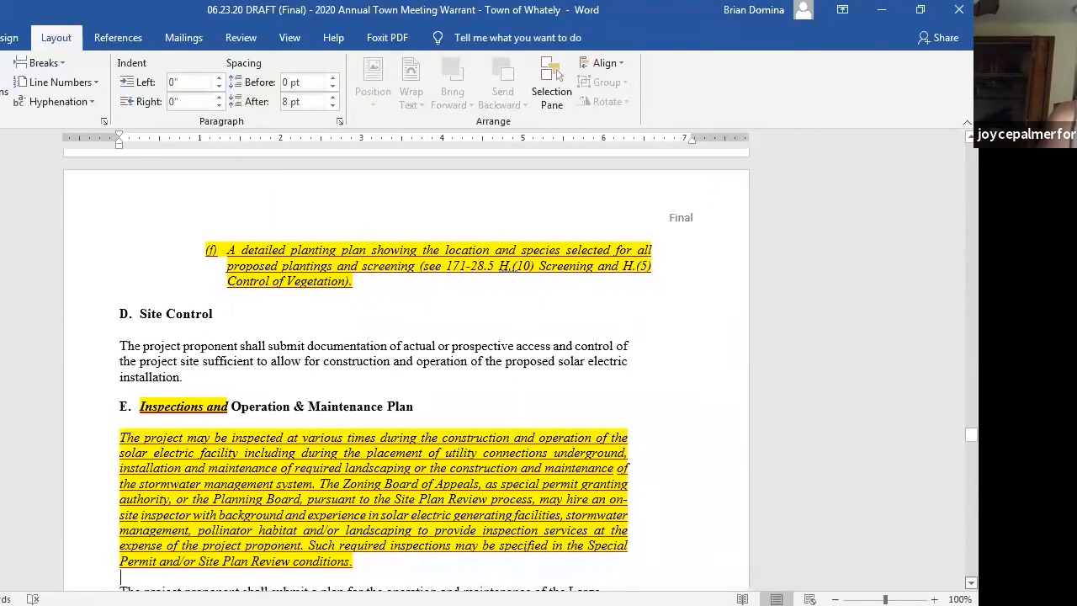
{"action": "scroll", "scroll_direction": "down", "scroll_amount": 3}
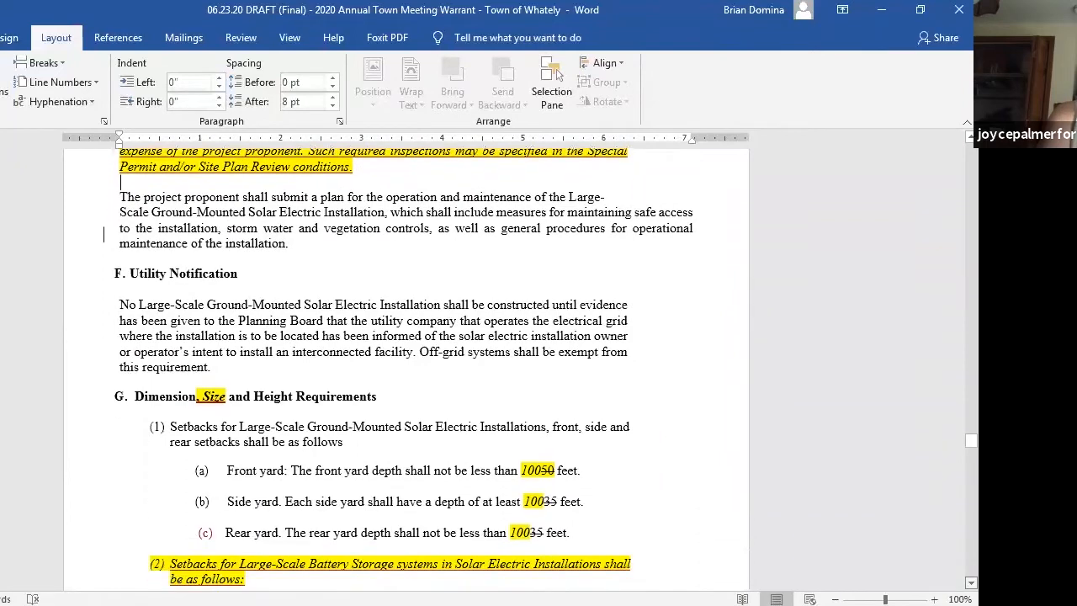
{"action": "scroll", "scroll_direction": "down", "scroll_amount": 3}
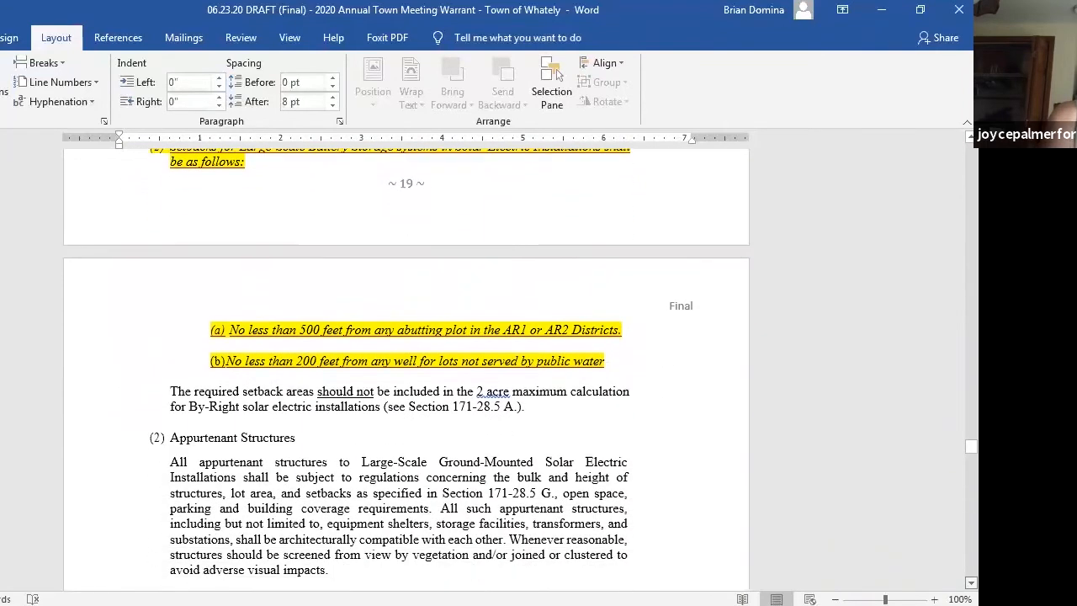
{"action": "scroll", "scroll_direction": "down", "scroll_amount": 3}
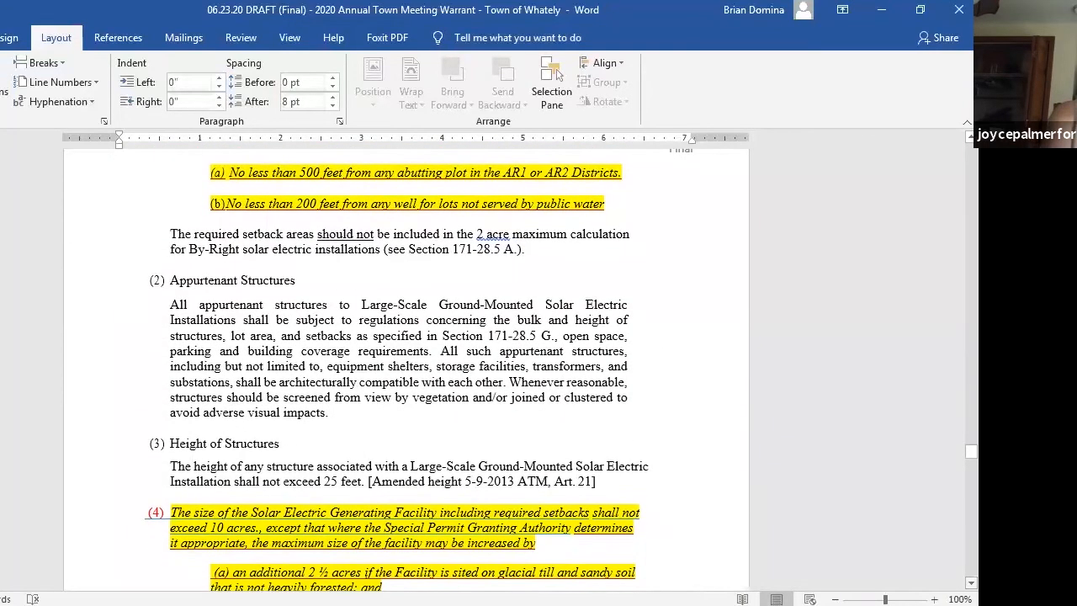
Continue down through decommissioning to the Selectboard recommendation line and Article 37 heading
{"action": "scroll", "scroll_direction": "down", "scroll_amount": 3}
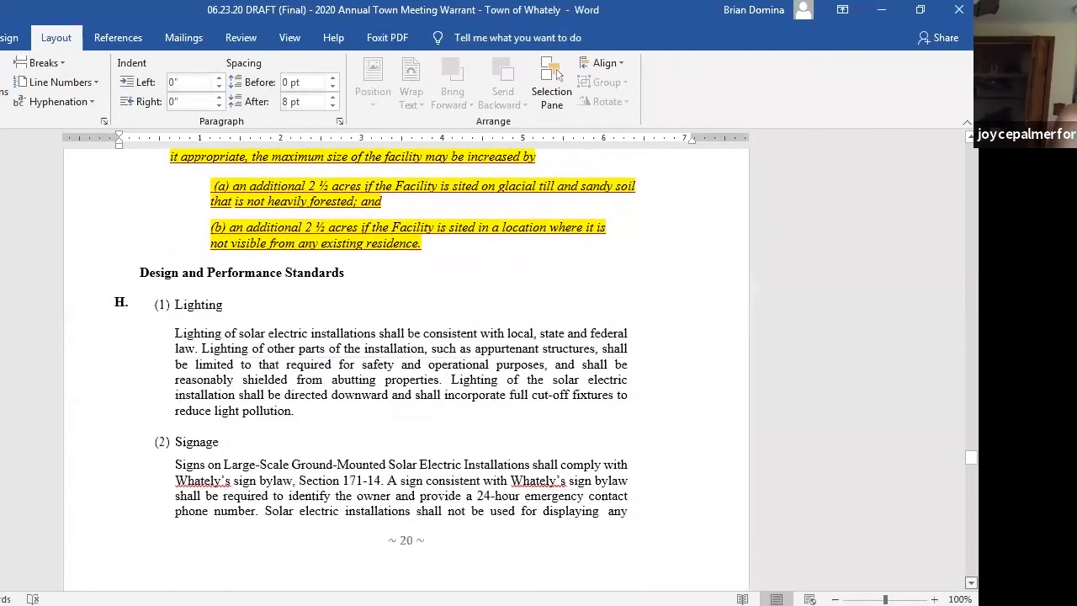
{"action": "scroll", "scroll_direction": "down", "scroll_amount": 3}
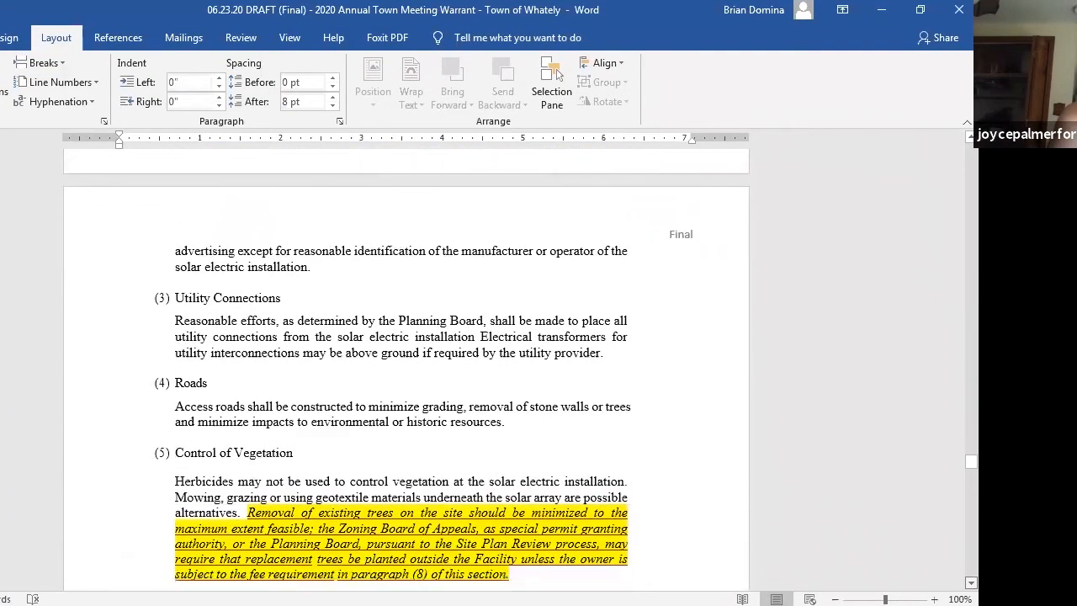
{"action": "scroll", "scroll_direction": "down", "scroll_amount": 3}
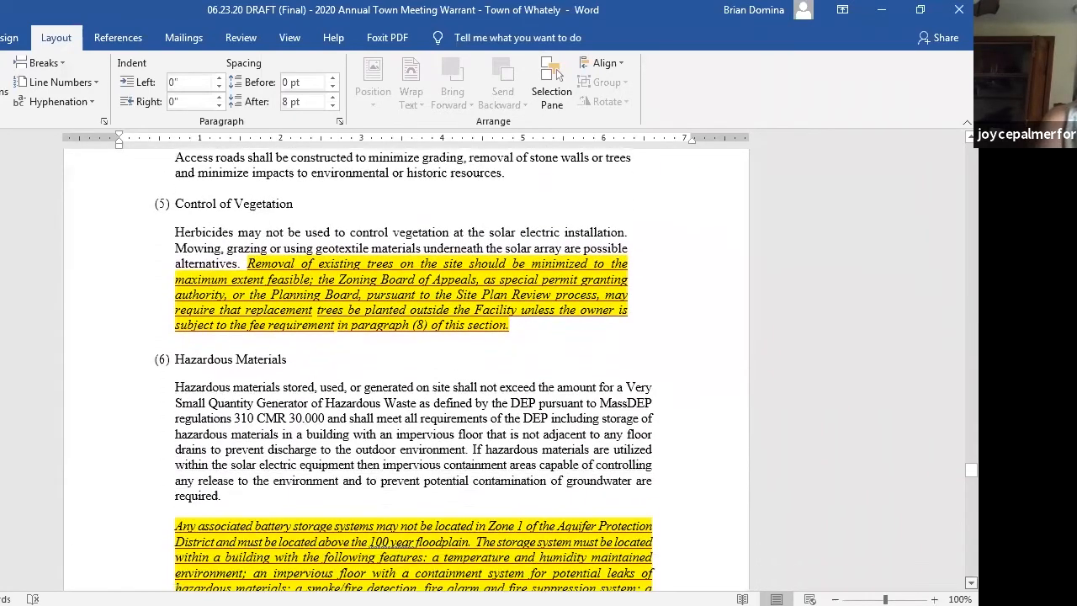
{"action": "scroll", "scroll_direction": "down", "scroll_amount": 3}
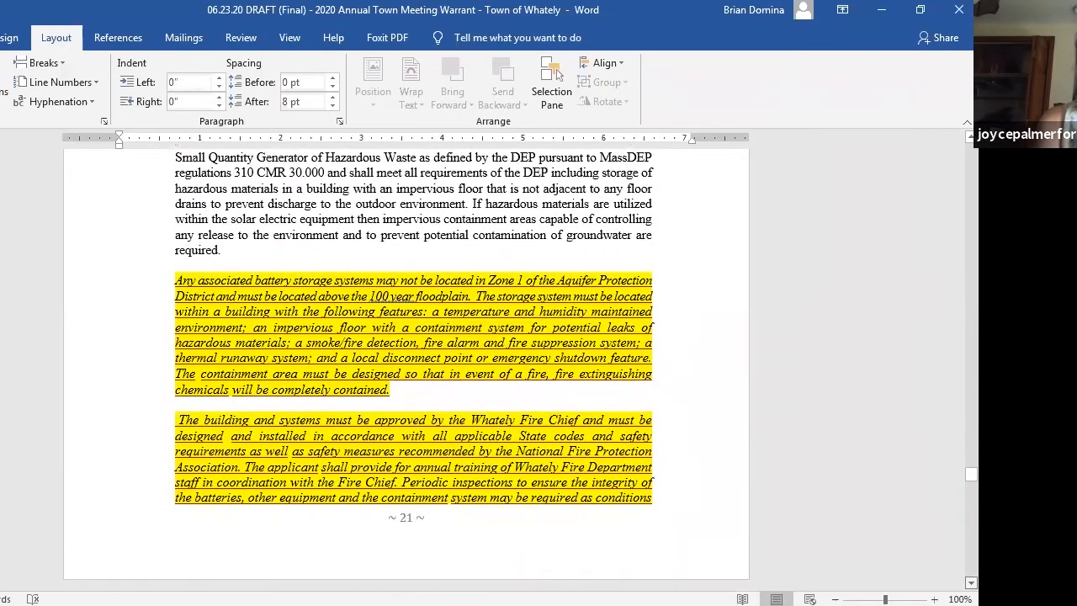
{"action": "scroll", "scroll_direction": "down", "scroll_amount": 3}
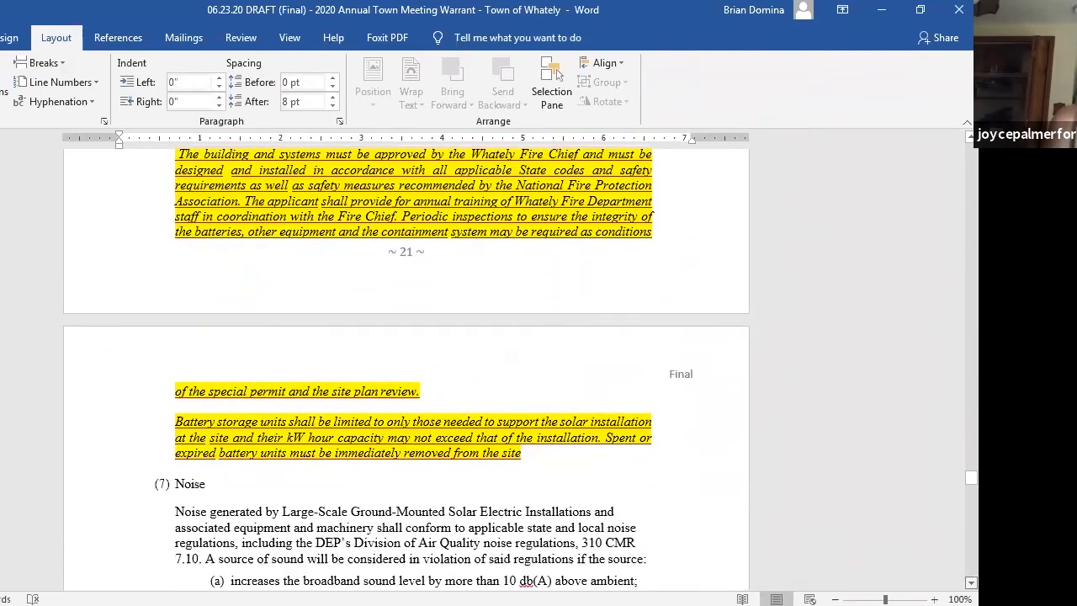
{"action": "scroll", "scroll_direction": "down", "scroll_amount": 3}
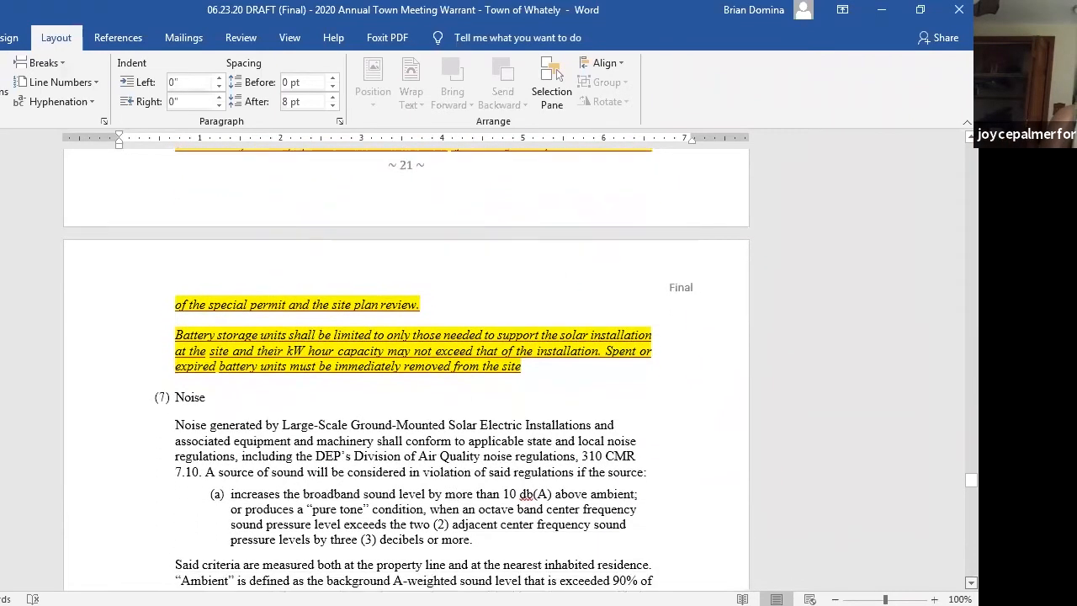
{"action": "scroll", "scroll_direction": "down", "scroll_amount": 3}
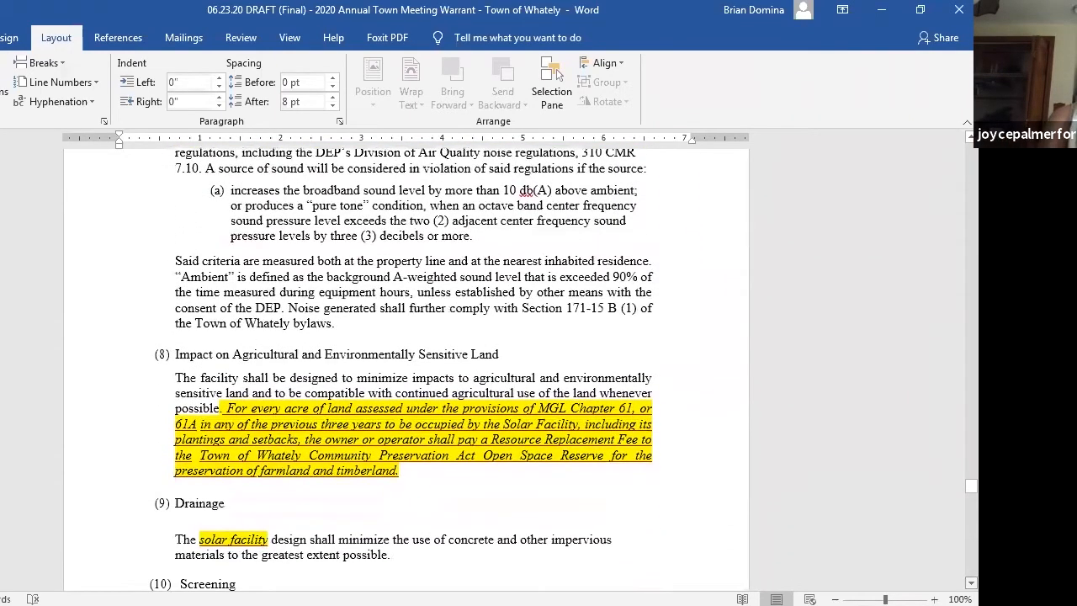
{"action": "scroll", "scroll_direction": "down", "scroll_amount": 3}
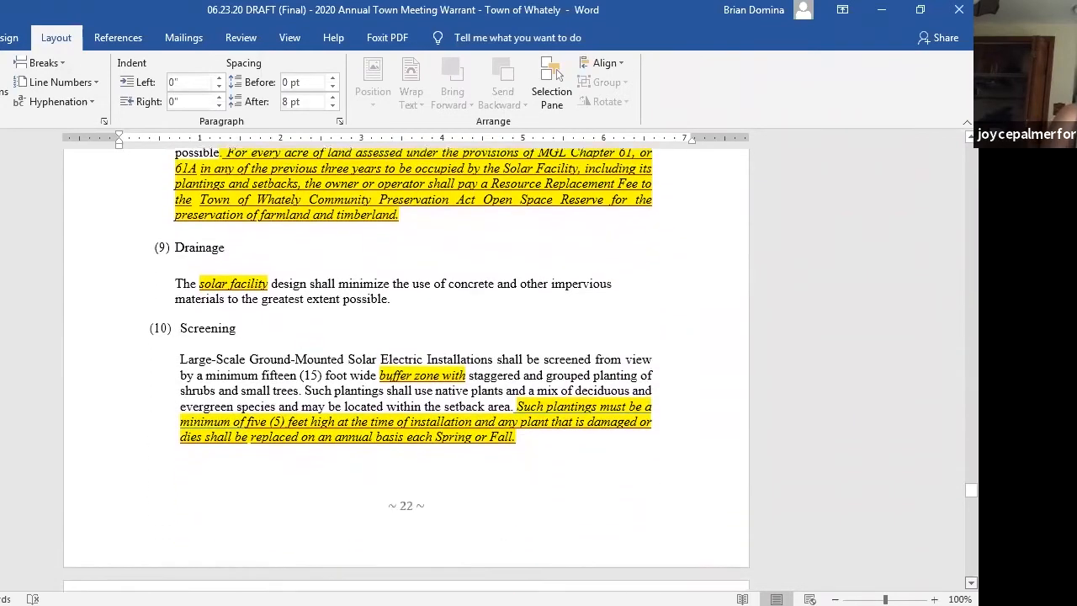
{"action": "scroll", "scroll_direction": "down", "scroll_amount": 3}
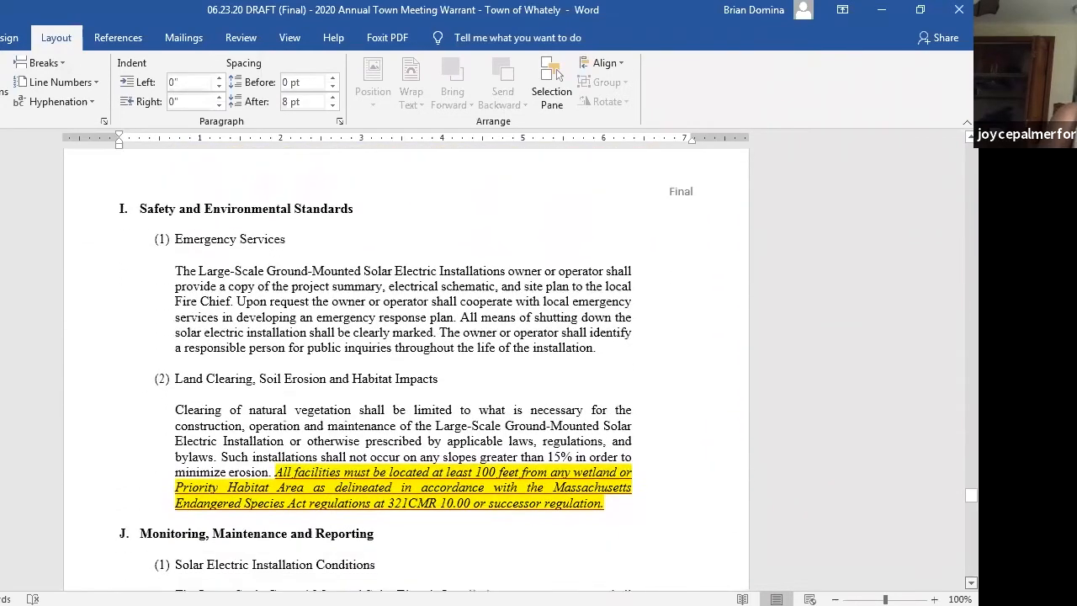
{"action": "scroll", "scroll_direction": "down", "scroll_amount": 3}
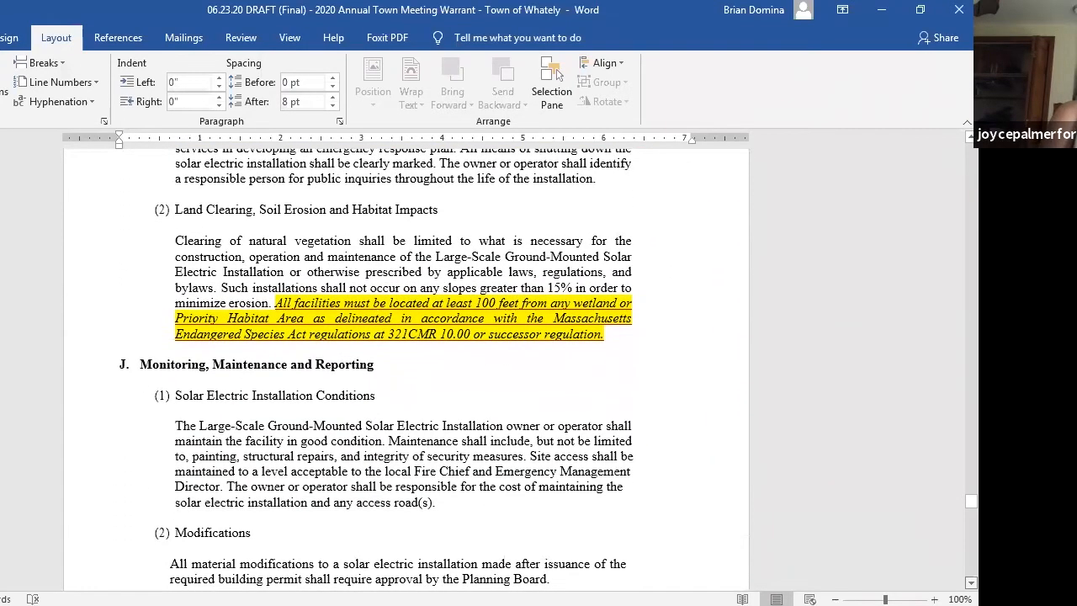
{"action": "scroll", "scroll_direction": "down", "scroll_amount": 3}
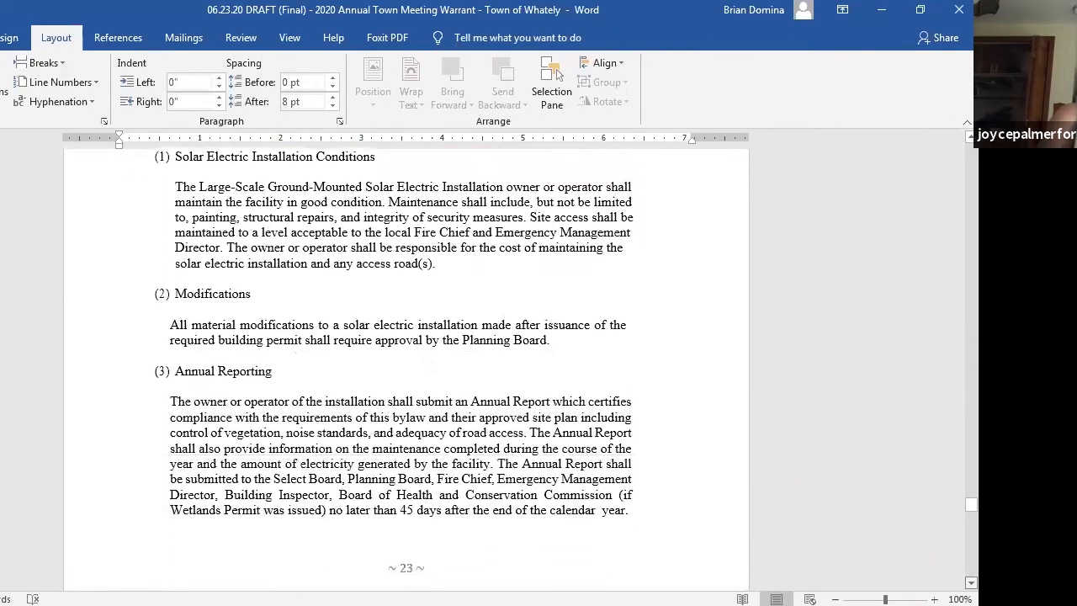
{"action": "scroll", "scroll_direction": "down", "scroll_amount": 3}
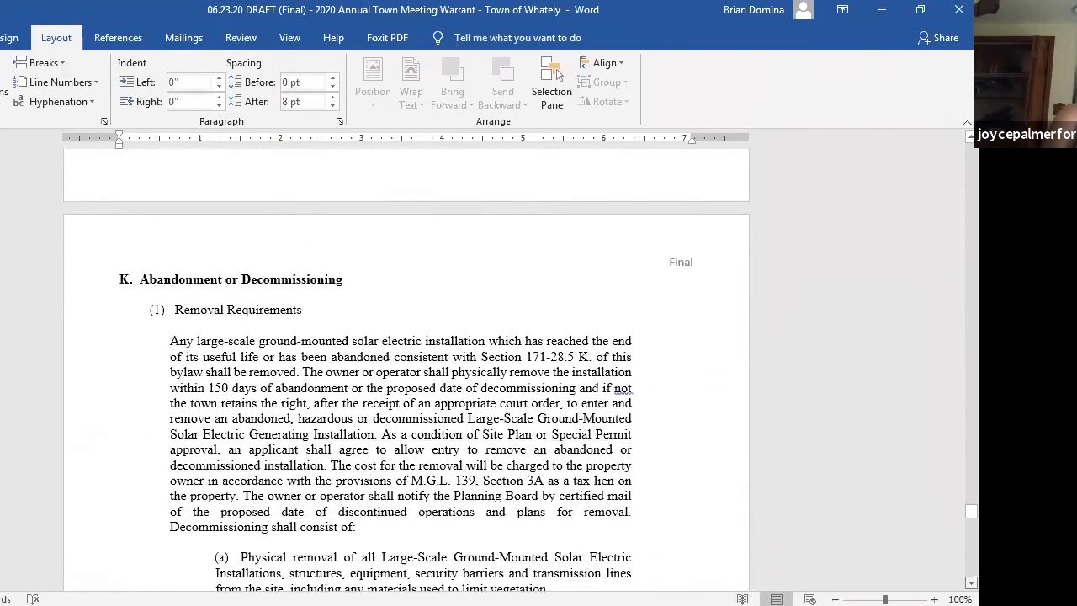
{"action": "scroll", "scroll_direction": "down", "scroll_amount": 3}
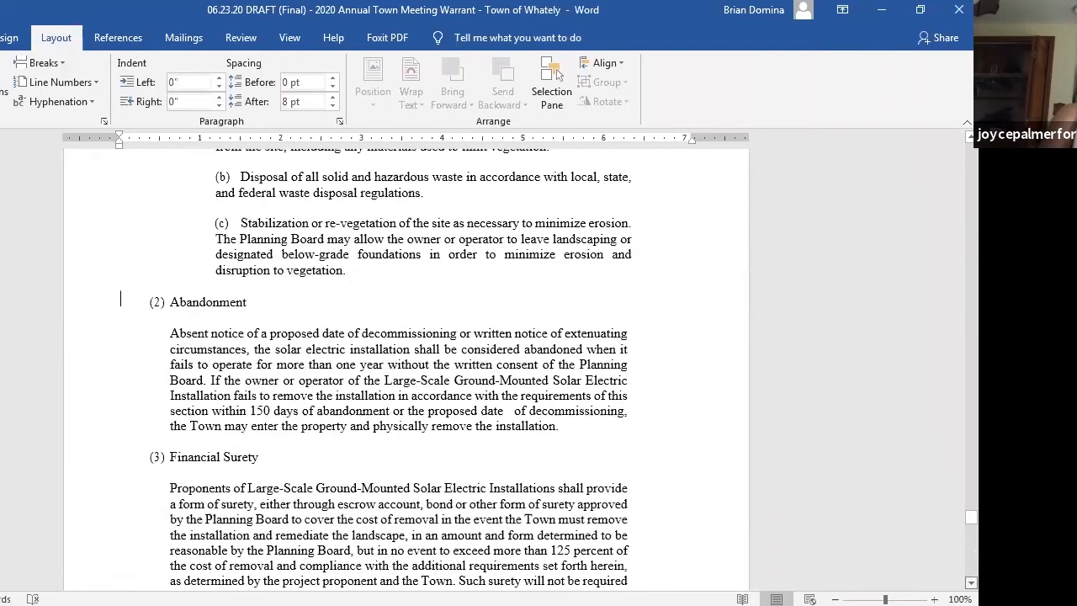
{"action": "scroll", "scroll_direction": "down", "scroll_amount": 3}
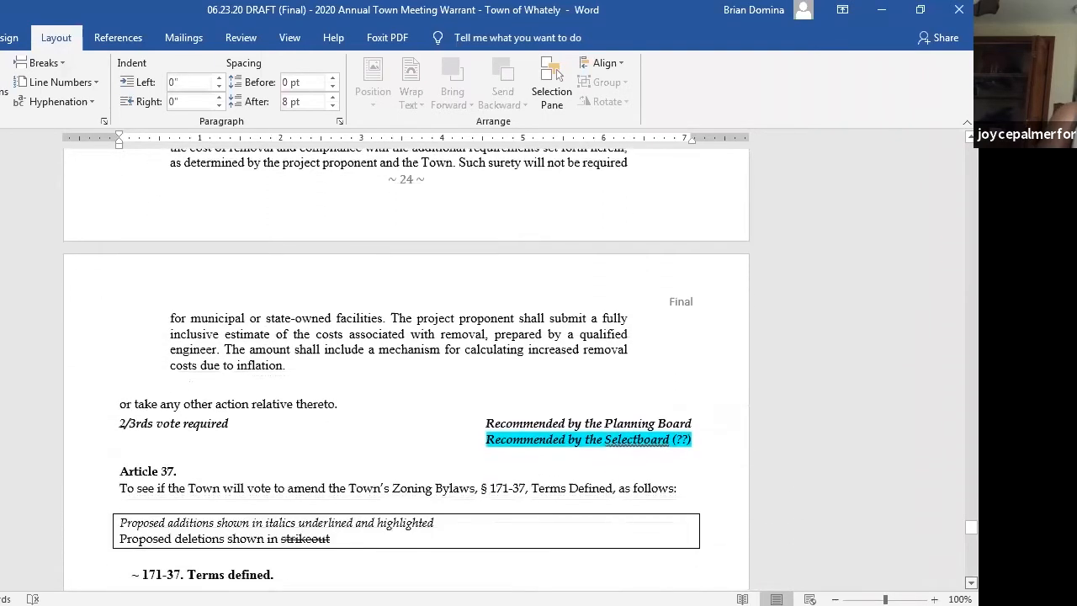
{"action": "scroll", "scroll_direction": "down", "scroll_amount": 3}
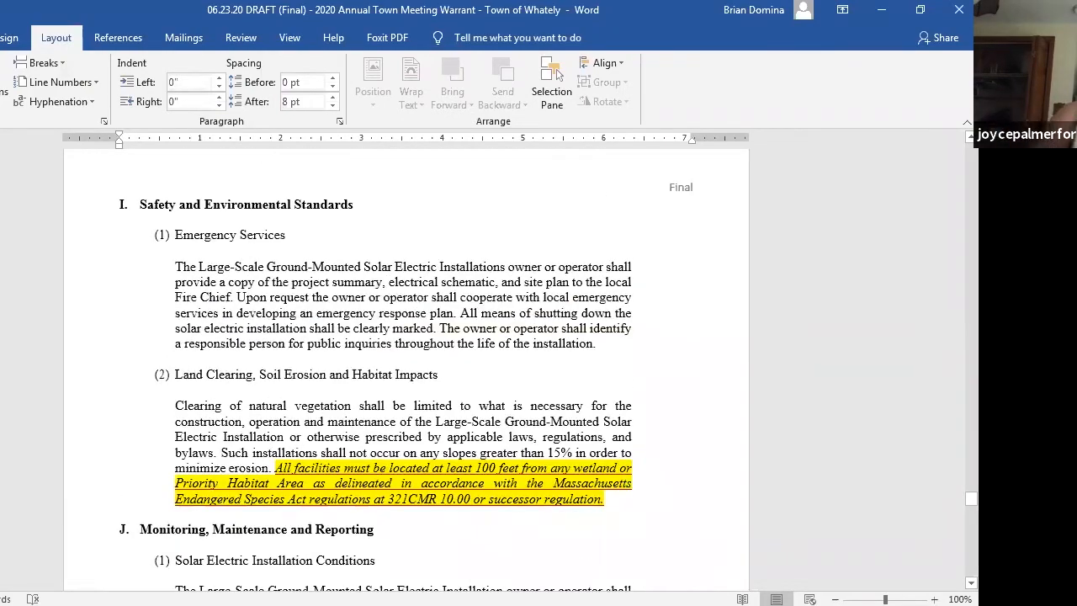
Scroll to the Appurtenant Structures, height limits and highlighted 10-acre facility size paragraphs
{"action": "scroll", "scroll_direction": "down", "scroll_amount": 3}
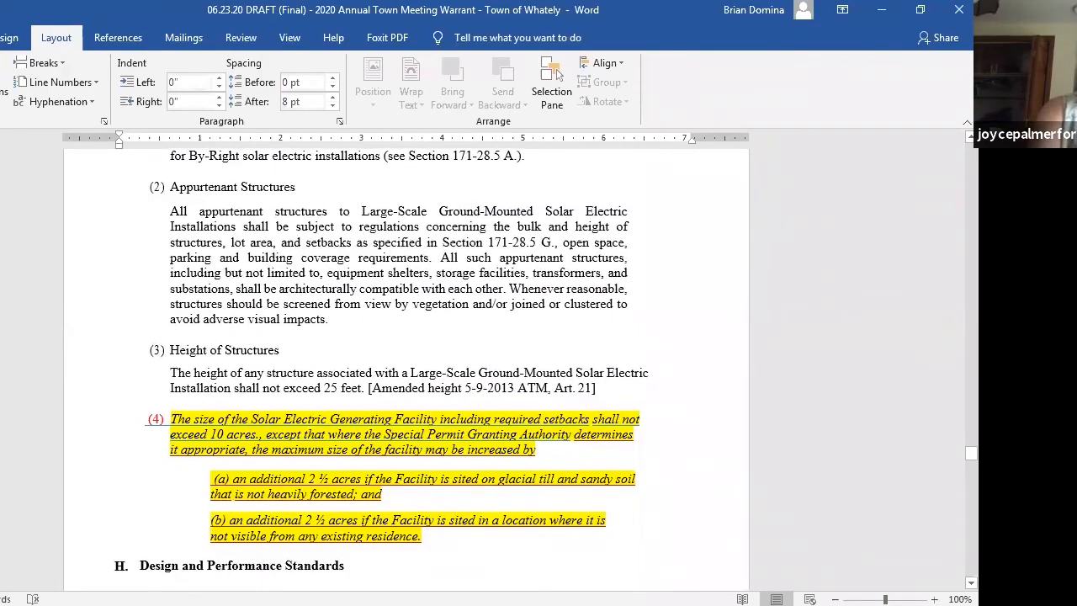
Scroll down to the page 21–22 break with the yellow battery storage paragraphs and (7) Noise
{"action": "scroll", "scroll_direction": "down", "scroll_amount": 3}
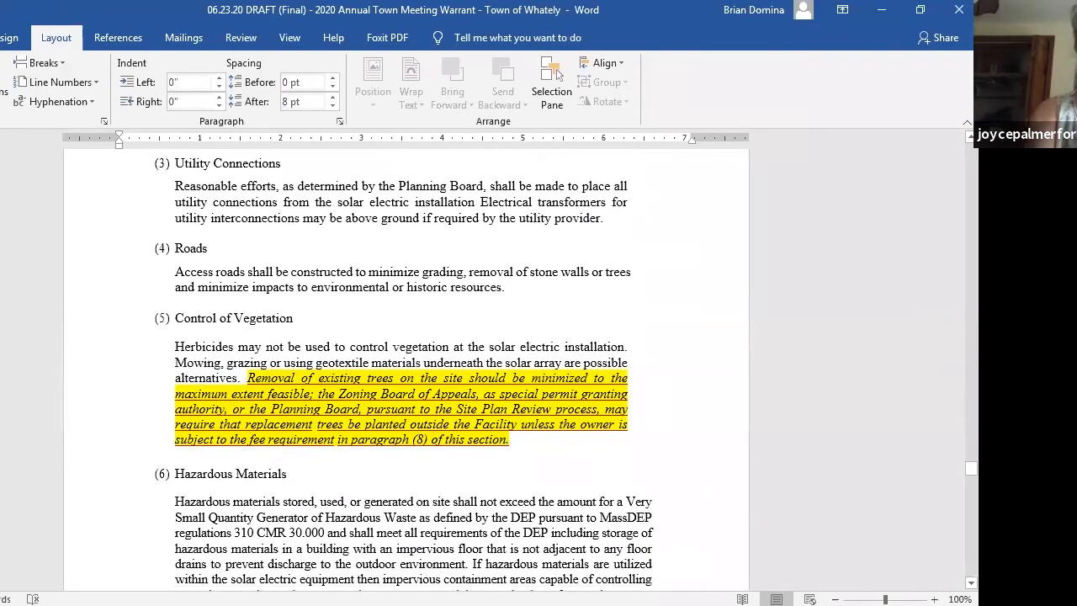
{"action": "scroll", "scroll_direction": "down", "scroll_amount": 3}
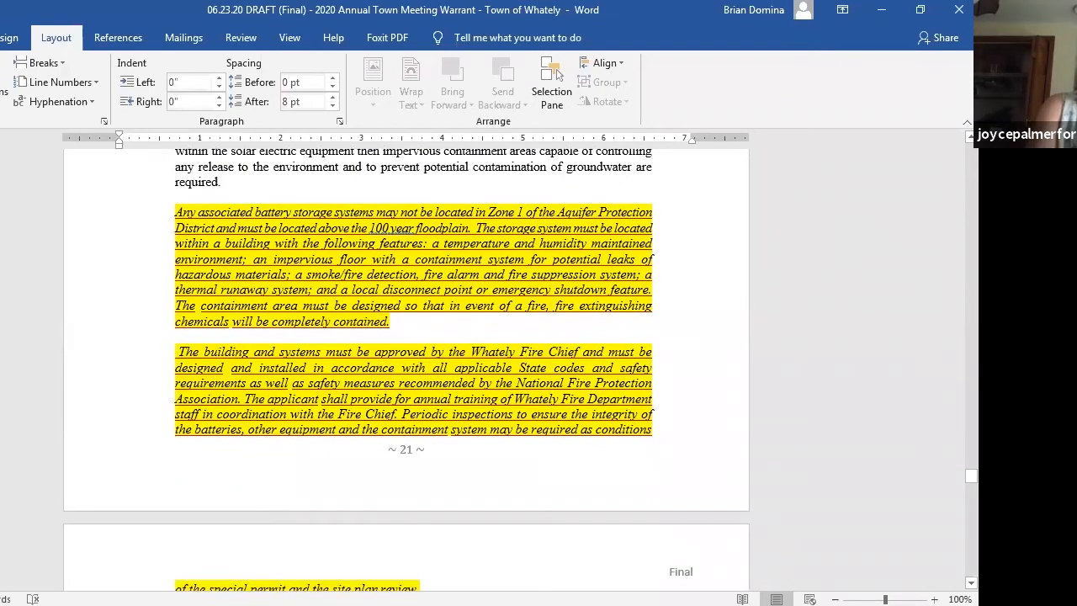
{"action": "scroll", "scroll_direction": "down", "scroll_amount": 3}
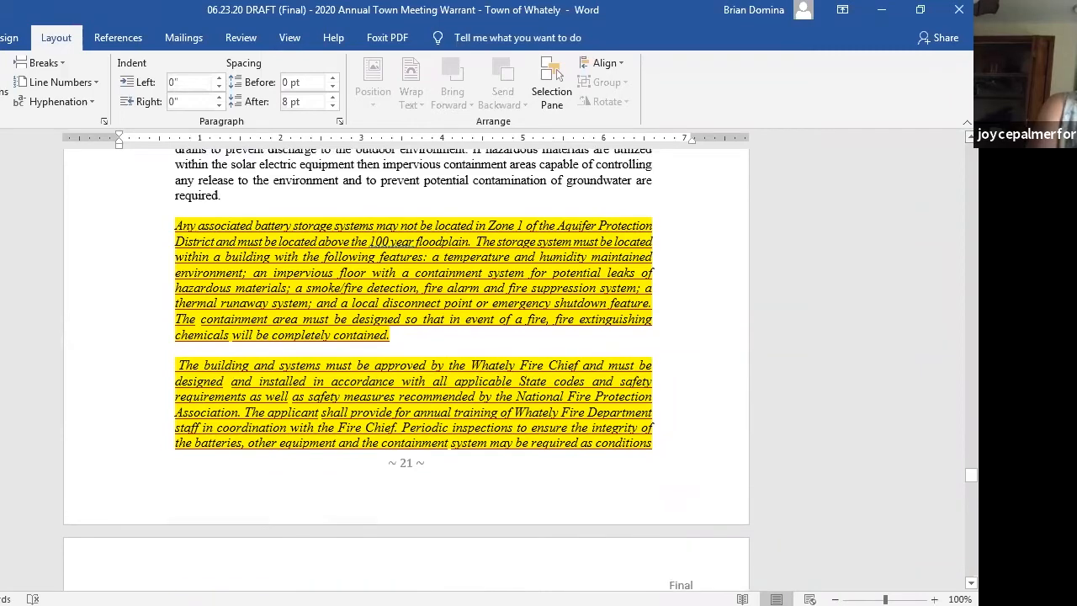
{"action": "scroll", "scroll_direction": "down", "scroll_amount": 3}
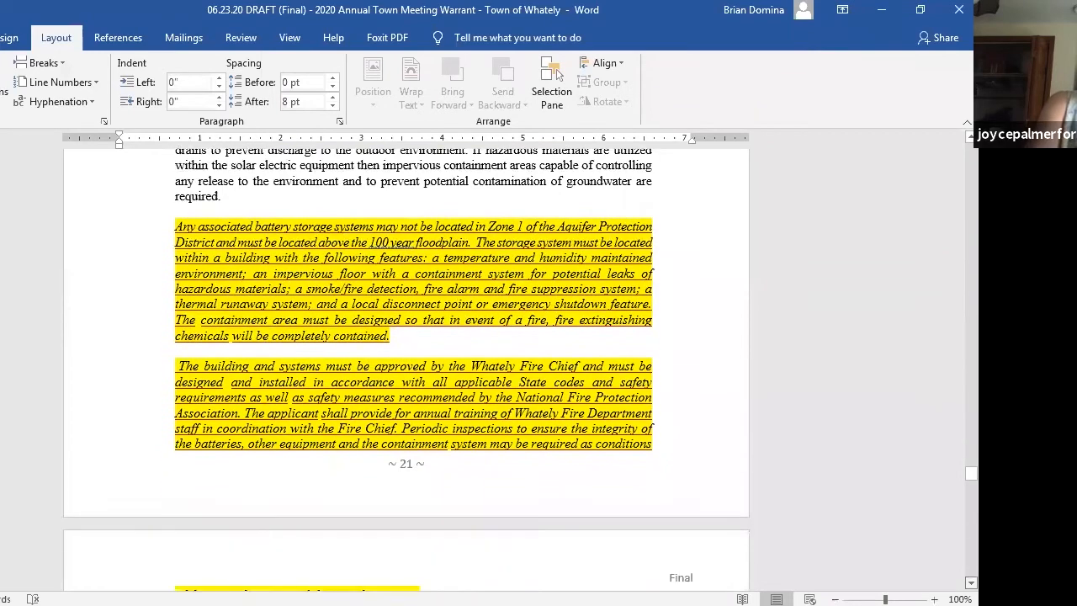
{"action": "scroll", "scroll_direction": "down", "scroll_amount": 3}
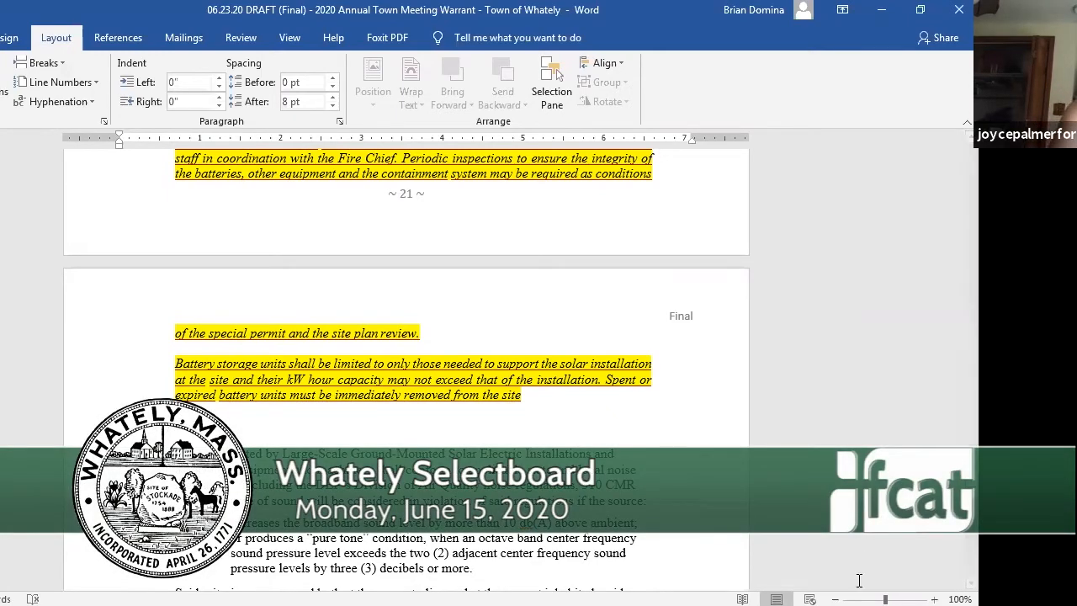
{"action": "mouse_move", "coordinate": [137, 362]}
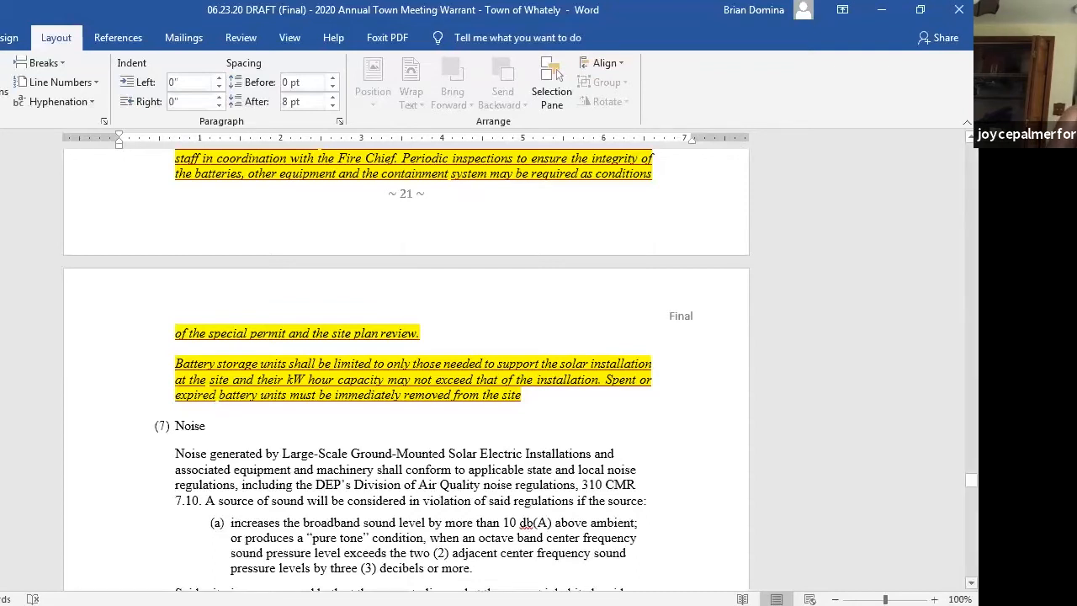
Scroll down past the decommissioning text and recommendation lines to the Article 37 Terms Defined heading
{"action": "scroll", "scroll_direction": "down", "scroll_amount": 3}
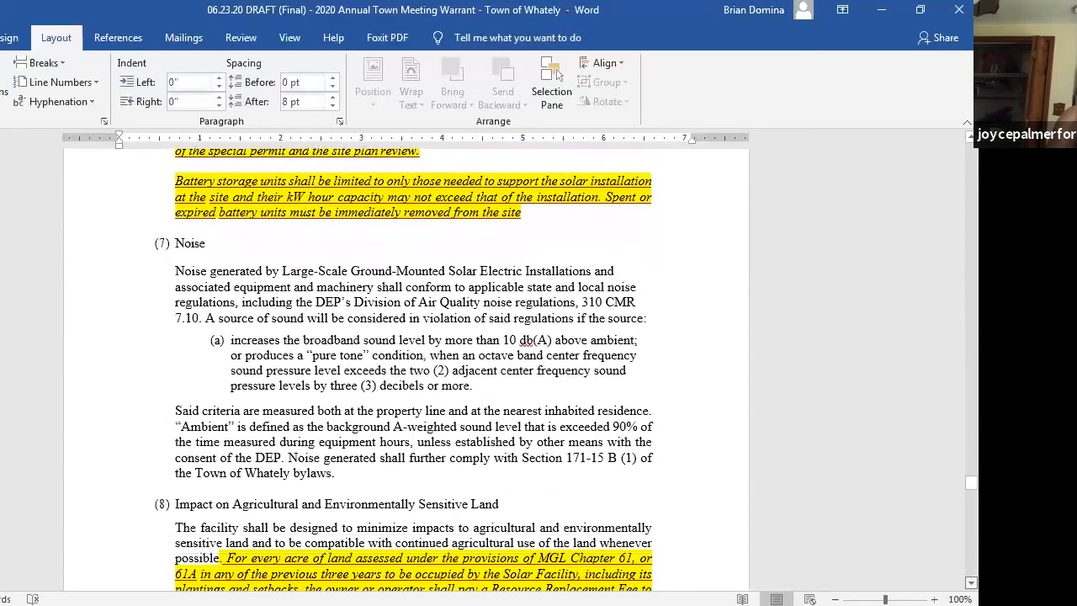
{"action": "scroll", "scroll_direction": "down", "scroll_amount": 3}
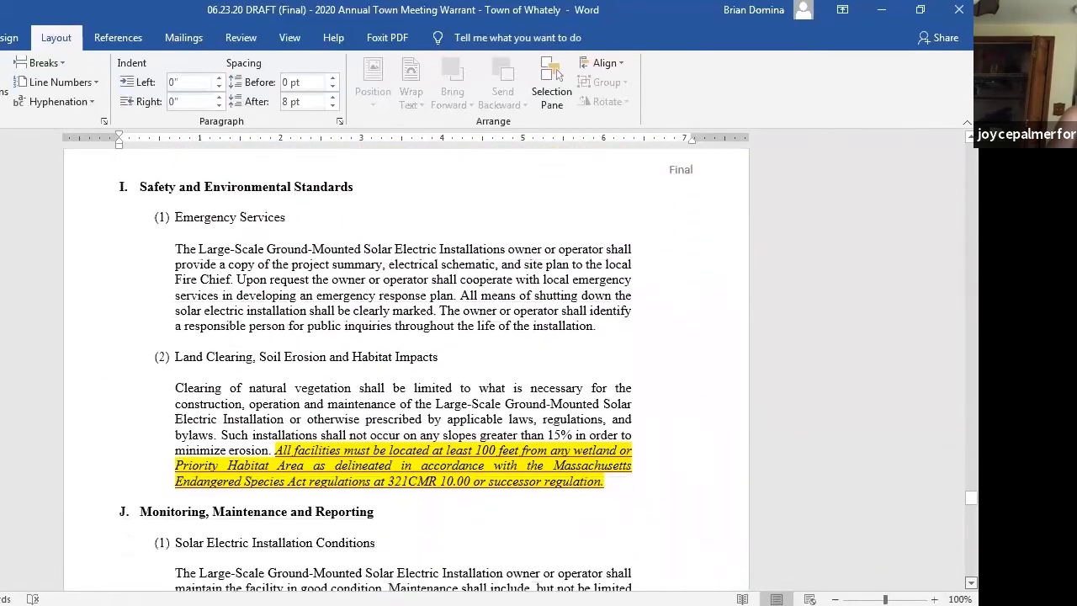
{"action": "scroll", "scroll_direction": "down", "scroll_amount": 3}
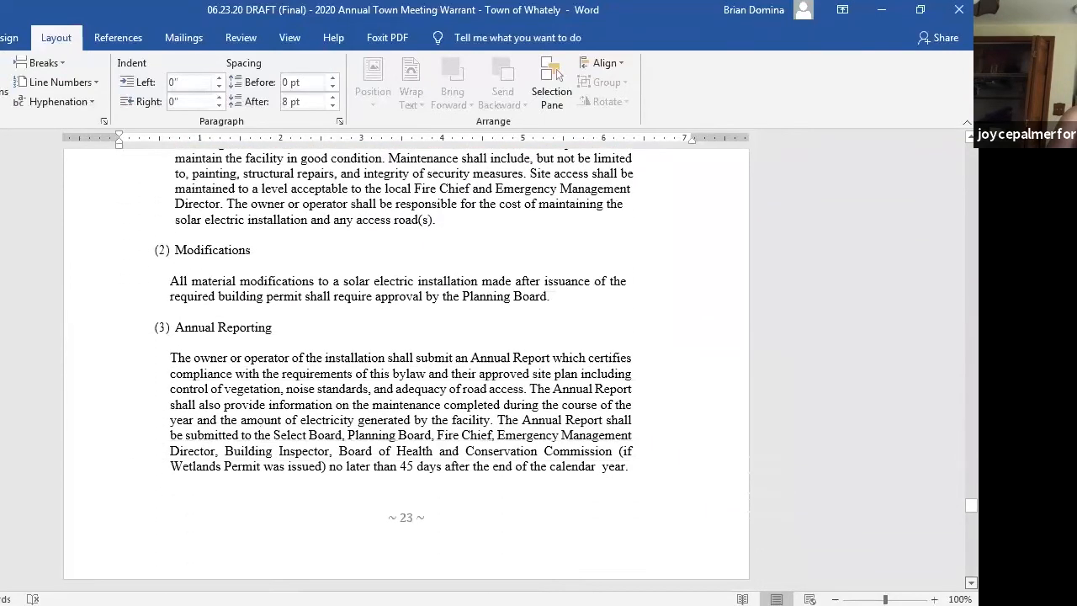
{"action": "scroll", "scroll_direction": "down", "scroll_amount": 3}
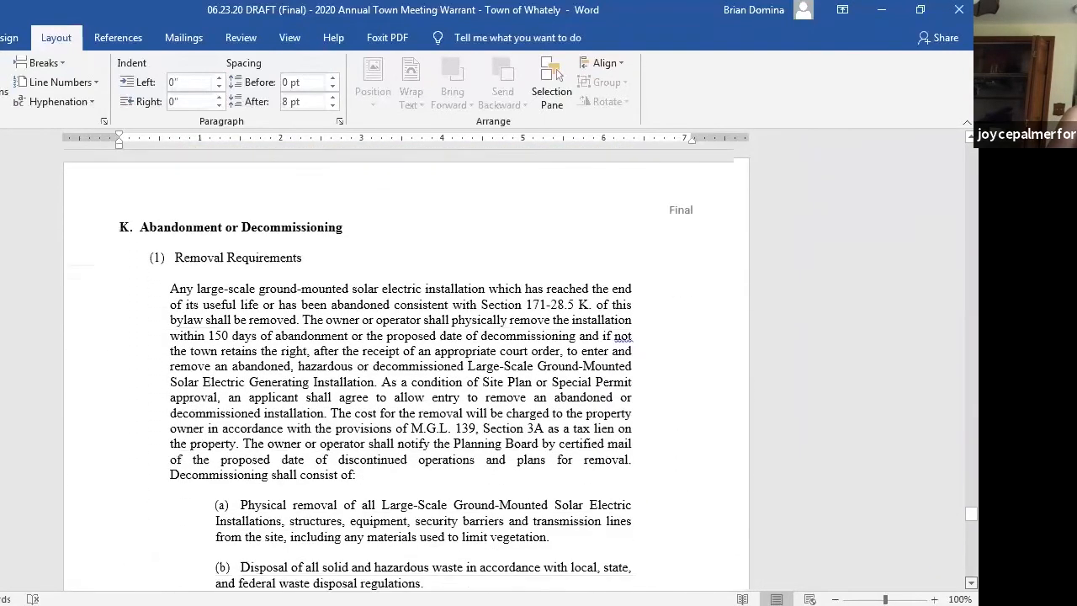
{"action": "scroll", "scroll_direction": "down", "scroll_amount": 3}
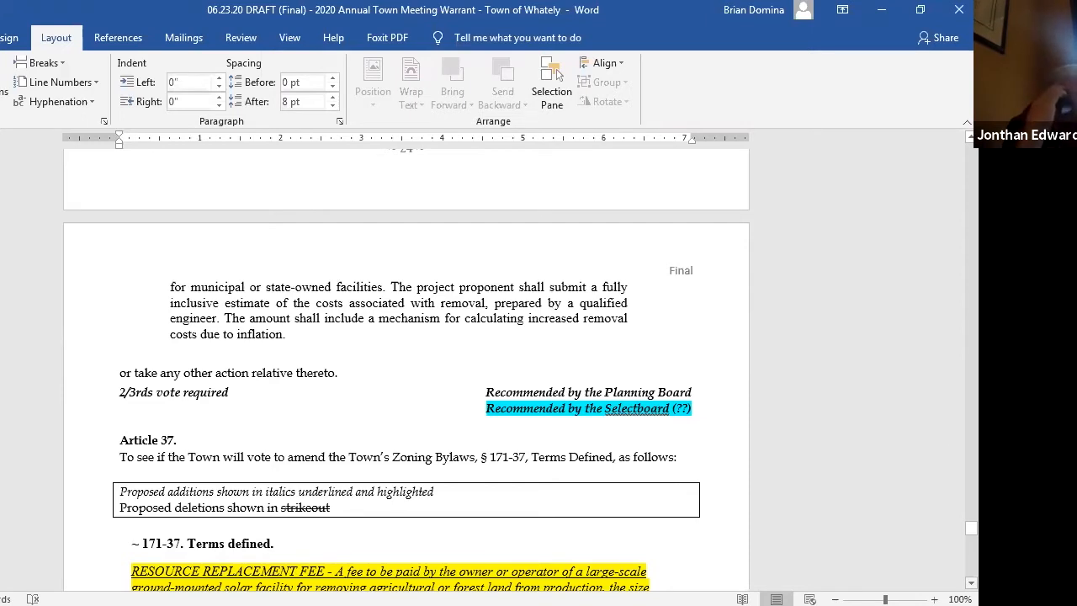
{"action": "mouse_move", "coordinate": [778, 31]}
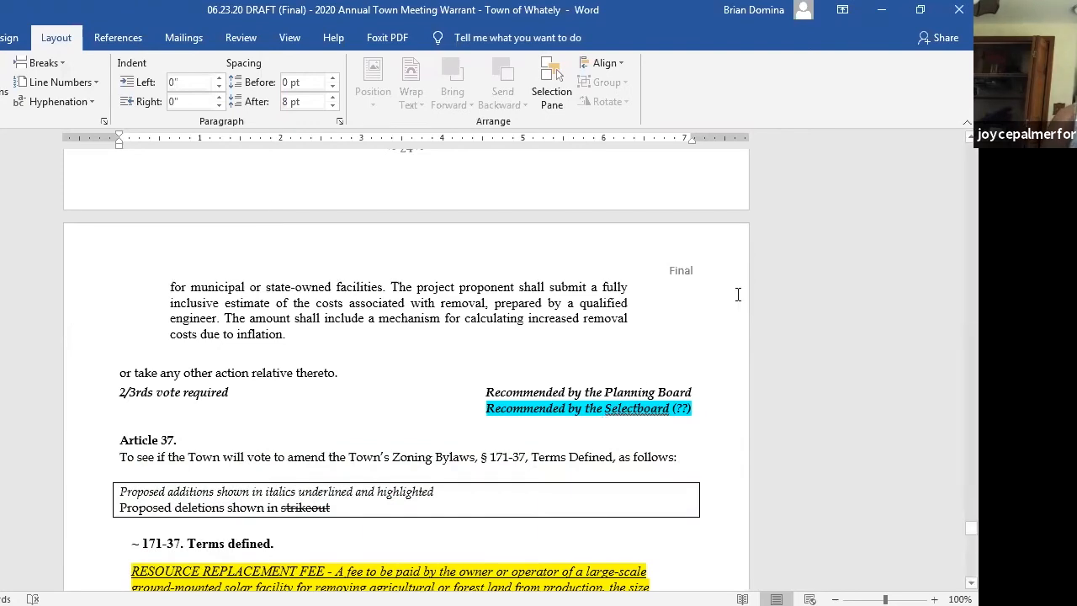
{"action": "mouse_move", "coordinate": [892, 152]}
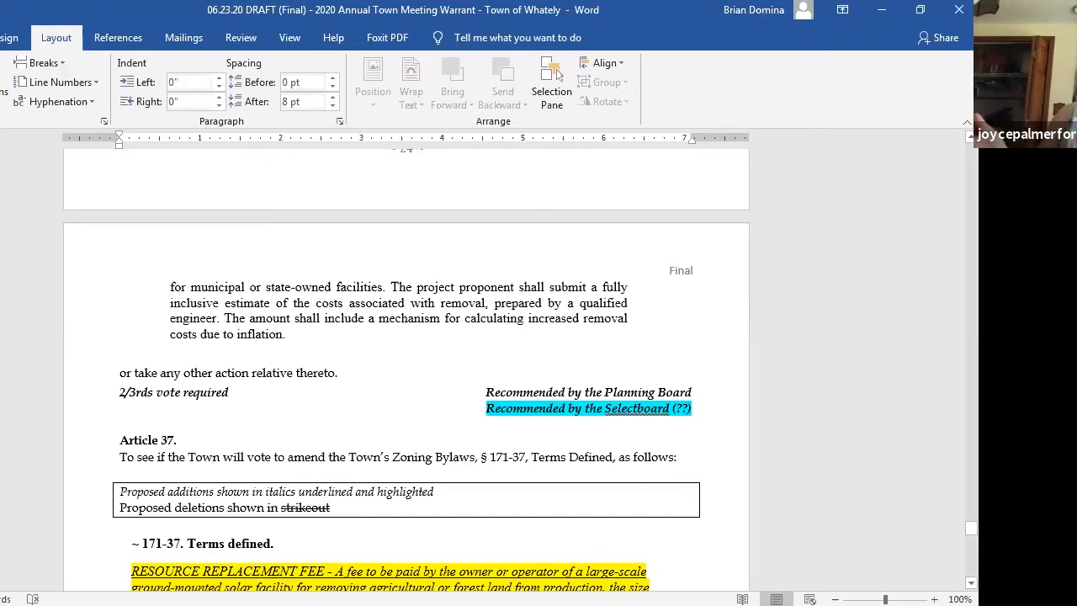
Scroll back to the highlighted battery storage sentence and the Noise subsection citing DEP regulations
{"action": "scroll", "scroll_direction": "down", "scroll_amount": 3}
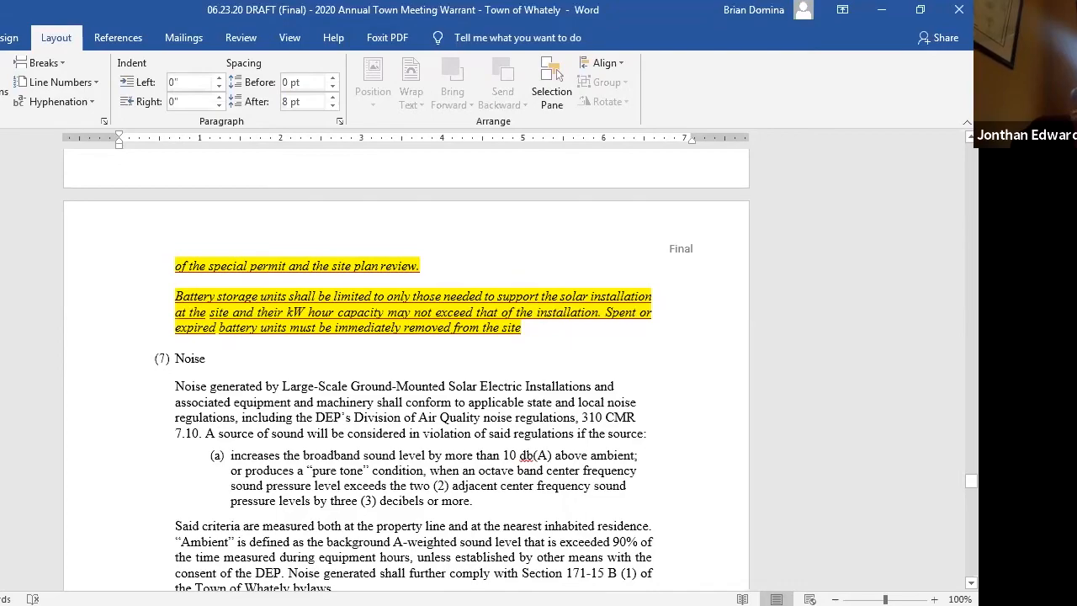
{"action": "scroll", "scroll_direction": "down", "scroll_amount": 3}
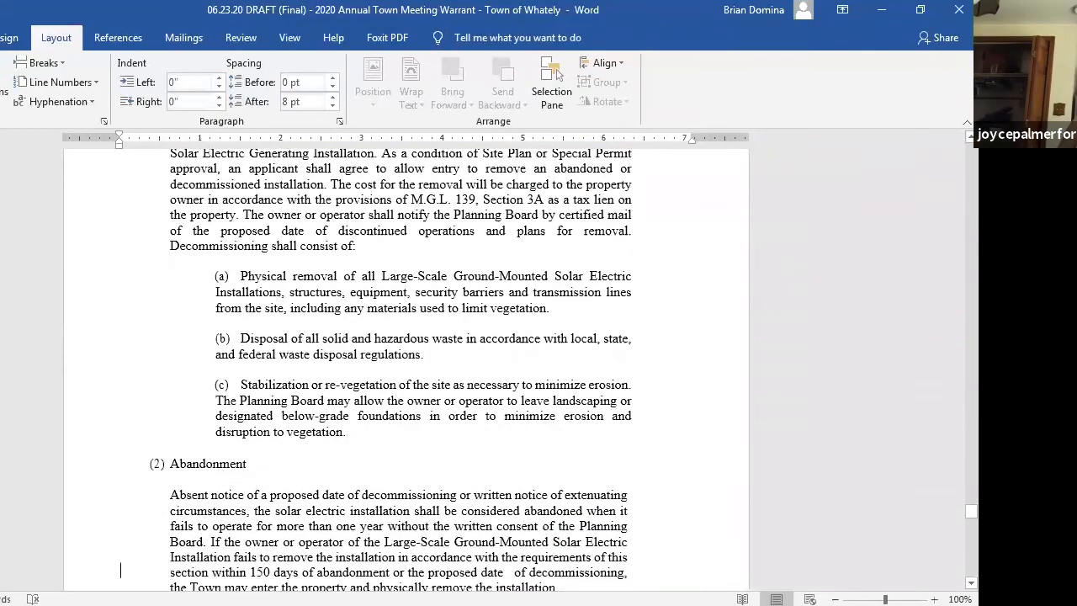
{"action": "scroll", "scroll_direction": "down", "scroll_amount": 3}
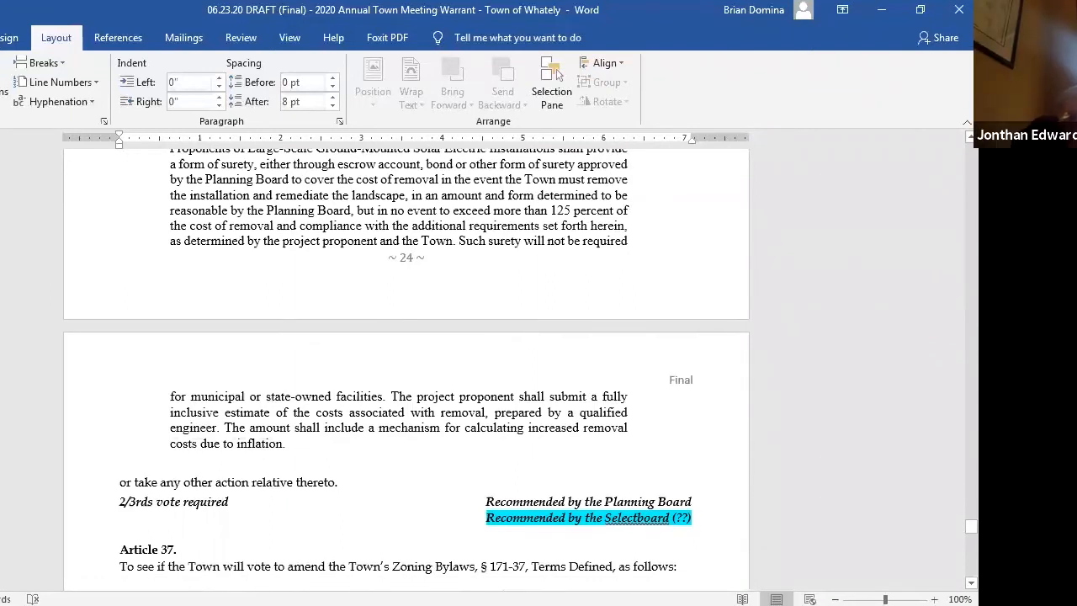
{"action": "mouse_move", "coordinate": [650, 480]}
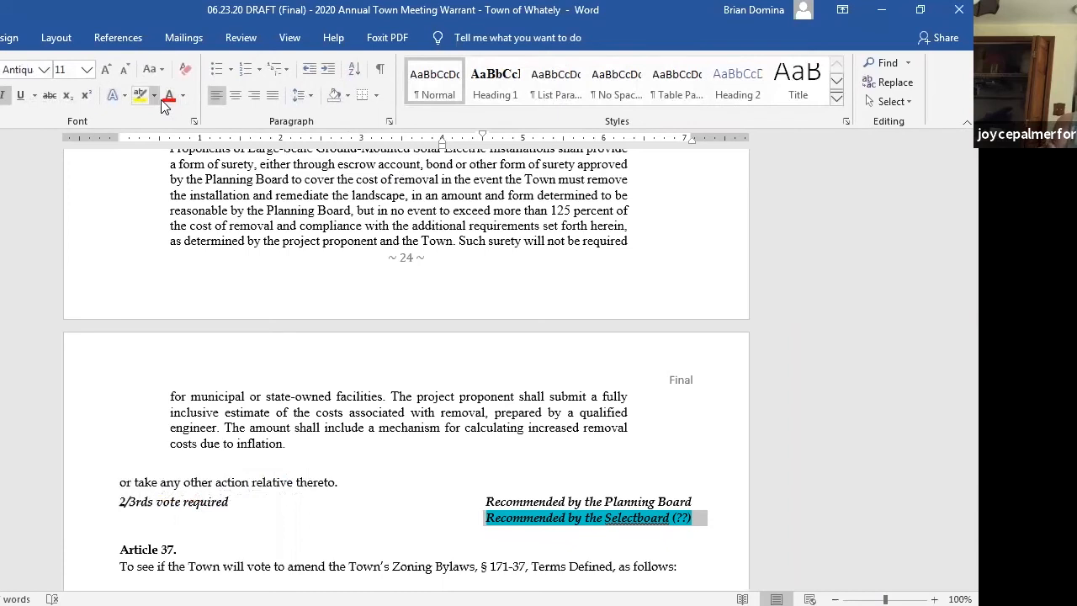
Set Article 36's Selectboard recommendation line to No Color highlight and move down to Article 37
{"action": "left_click", "coordinate": [128, 94]}
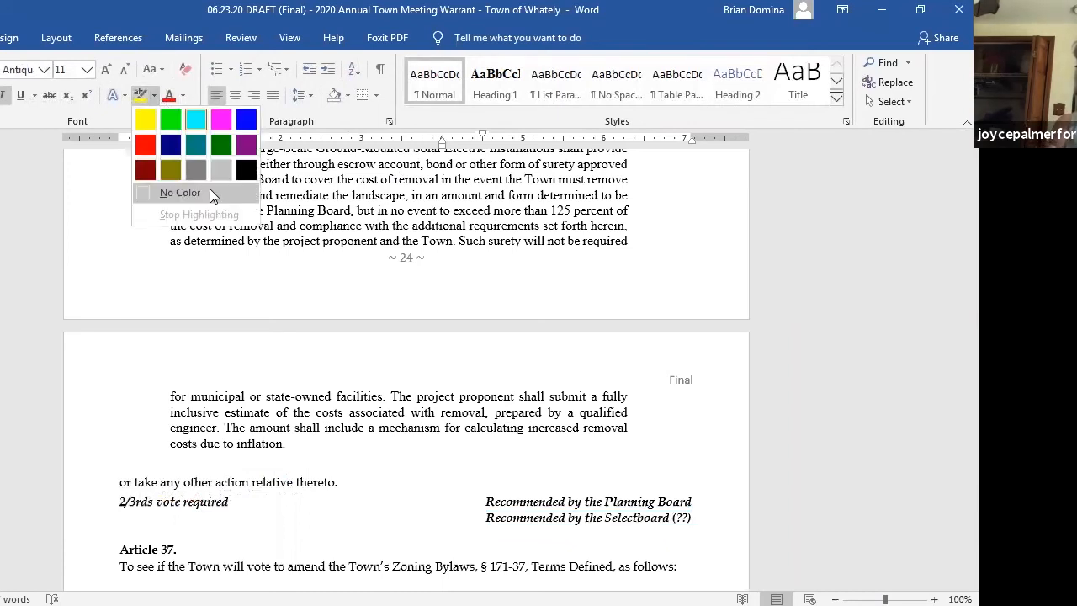
{"action": "left_click", "coordinate": [179, 192]}
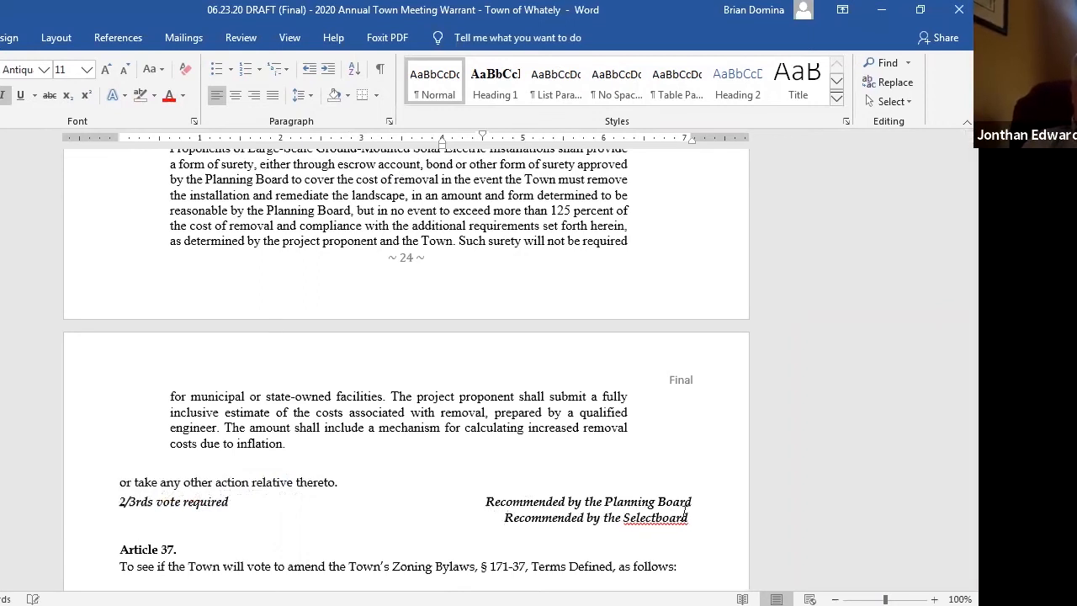
{"action": "scroll", "scroll_direction": "down", "scroll_amount": 3}
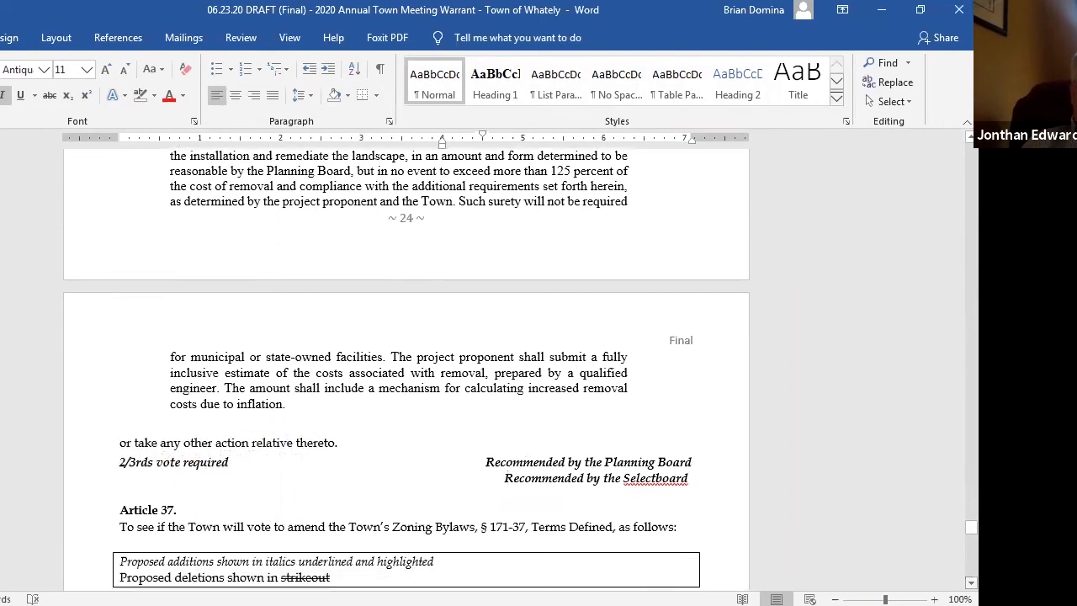
{"action": "scroll", "scroll_direction": "down", "scroll_amount": 3}
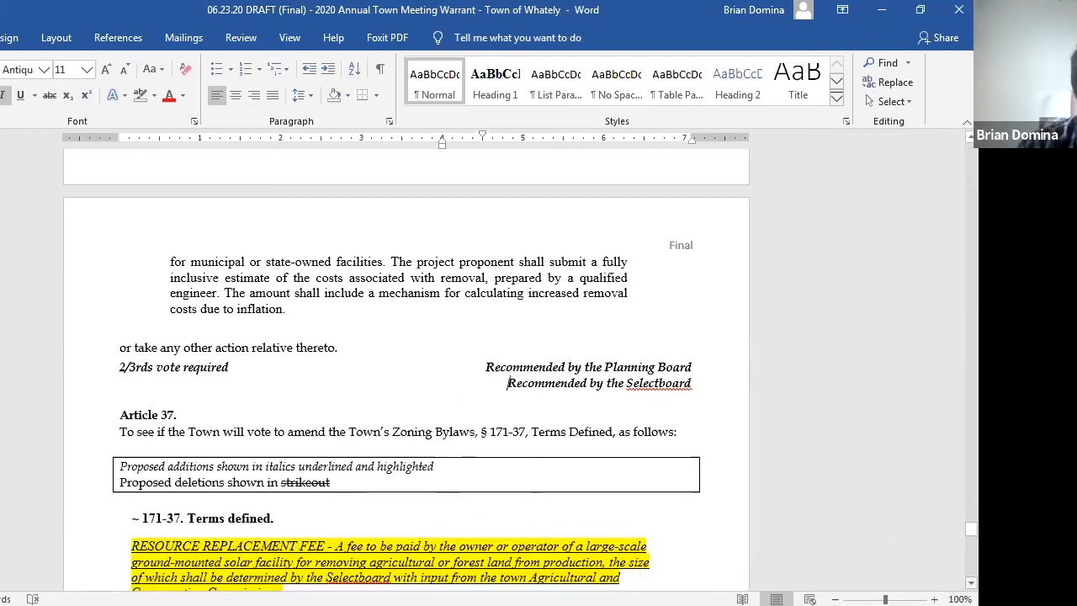
Scroll past Article 37's recommendation line to the closing Chair, Vice Chair and Clerk signature block
{"action": "scroll", "scroll_direction": "down", "scroll_amount": 3}
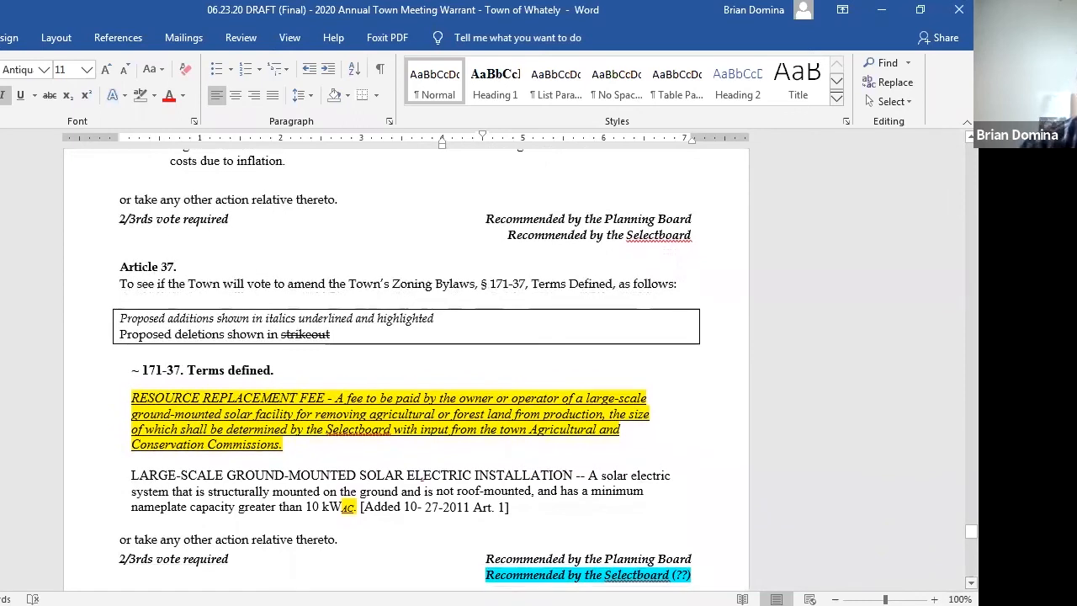
{"action": "scroll", "scroll_direction": "down", "scroll_amount": 3}
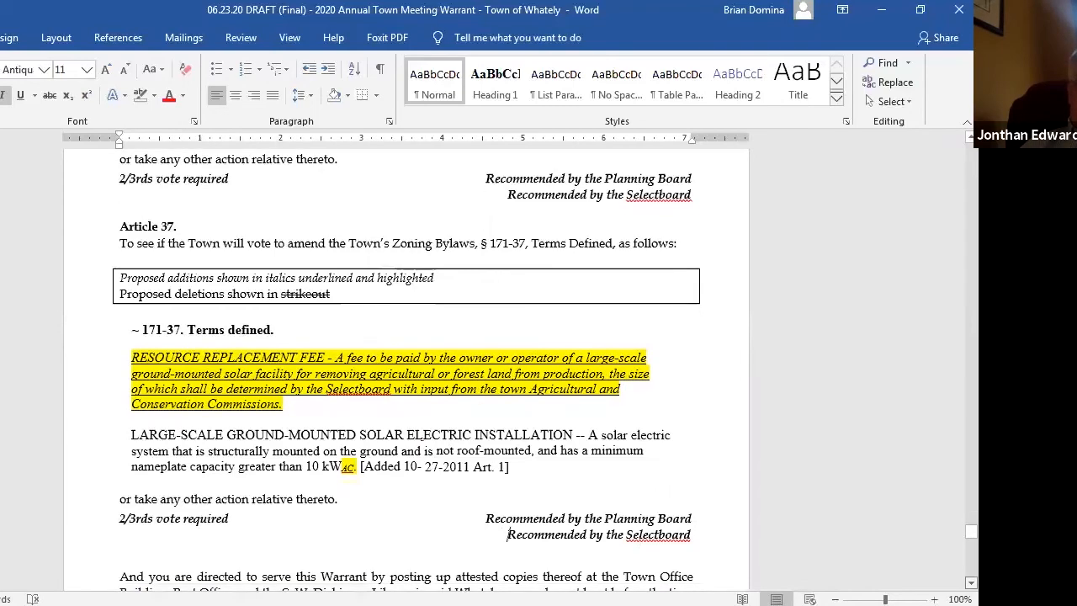
{"action": "scroll", "scroll_direction": "down", "scroll_amount": 3}
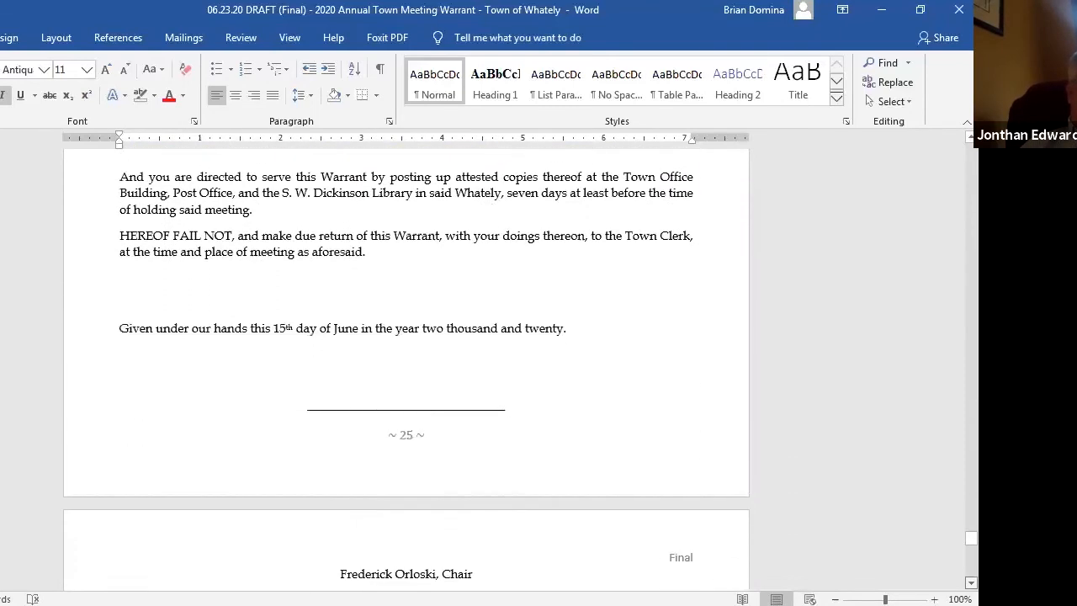
{"action": "scroll", "scroll_direction": "down", "scroll_amount": 3}
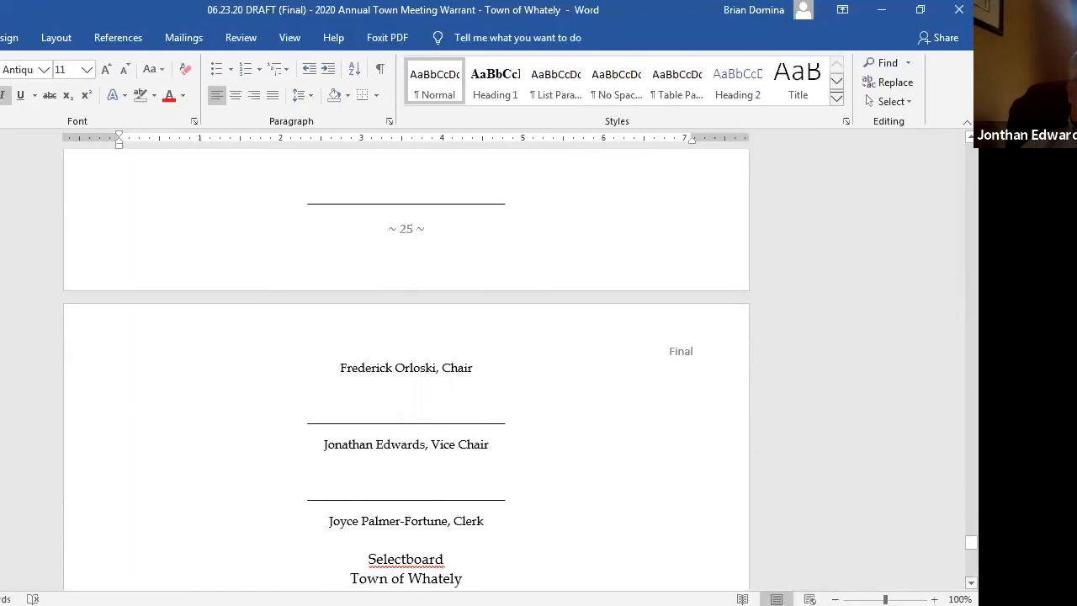